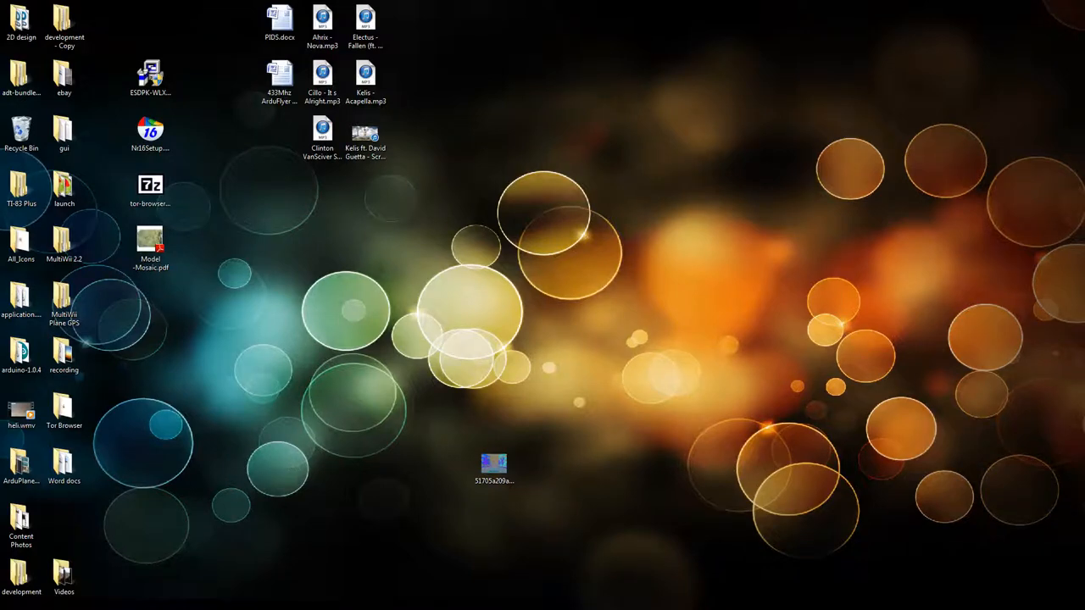
mouse_move(1078, 372)
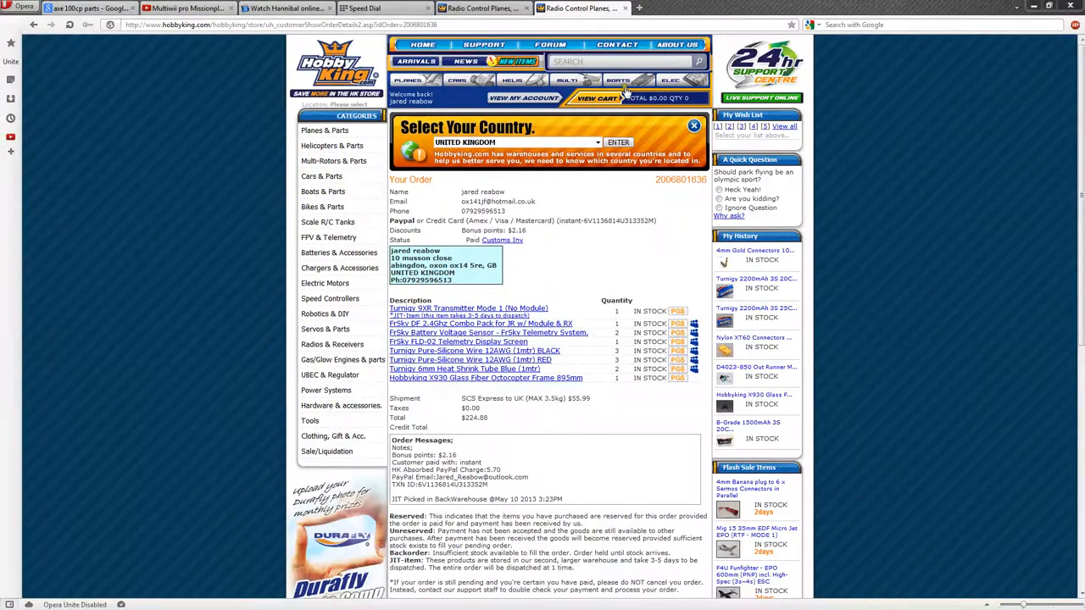
mouse_move(668, 273)
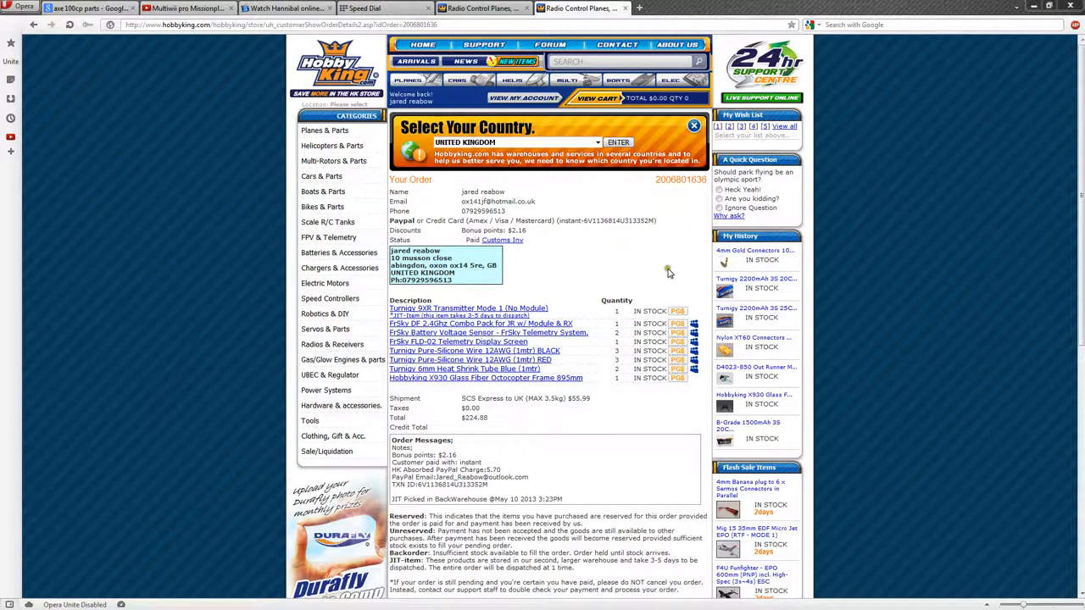
mouse_move(651, 268)
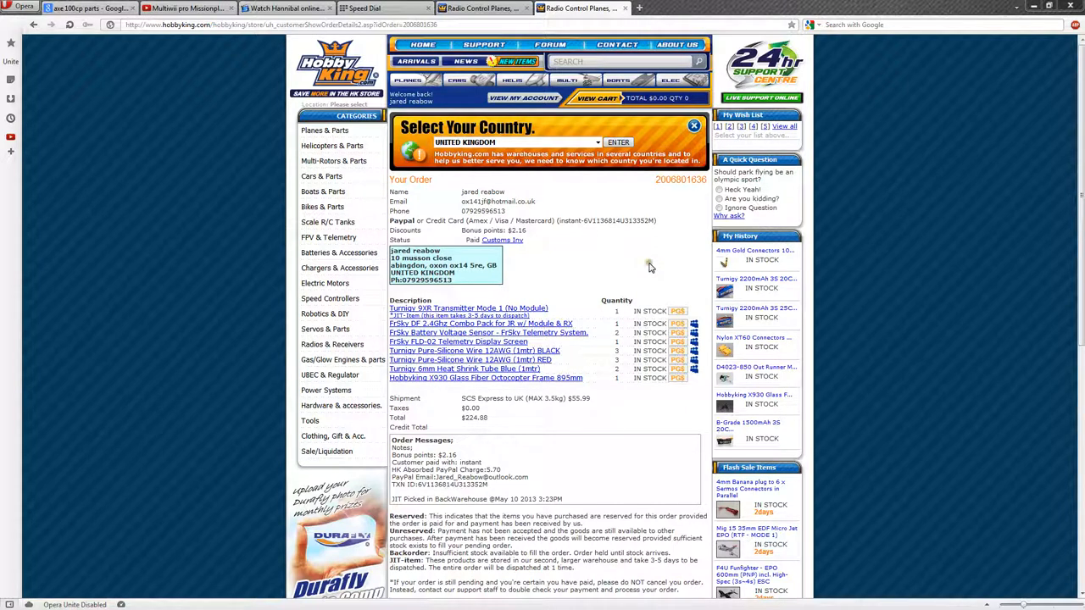
mouse_move(597, 265)
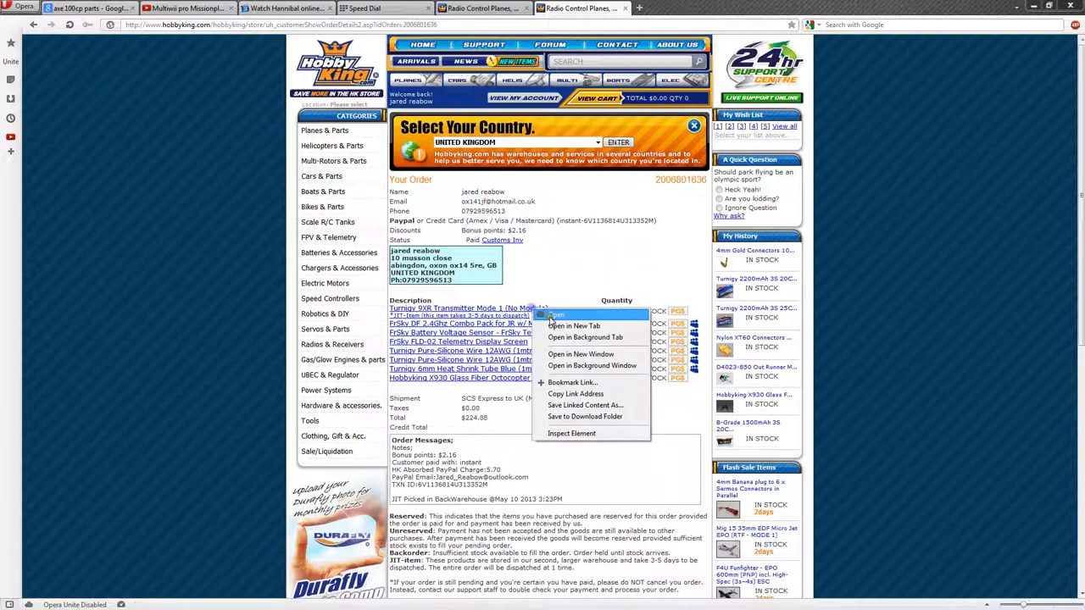
- Open the Turnigy 9XR transmitter page in a new tab and review its features, specs and price
click(573, 325)
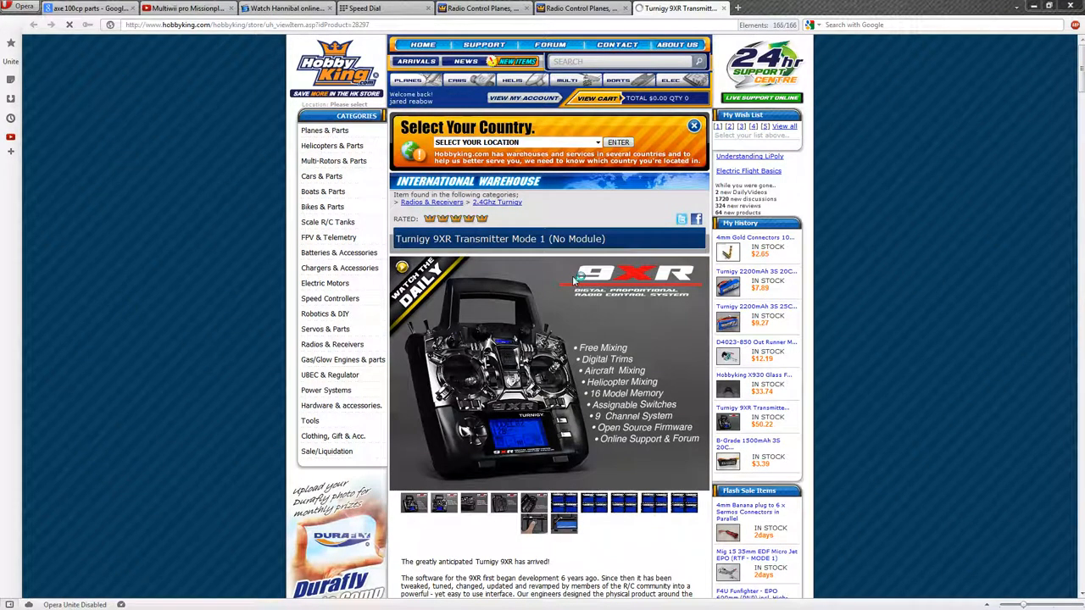
scroll(down, 3)
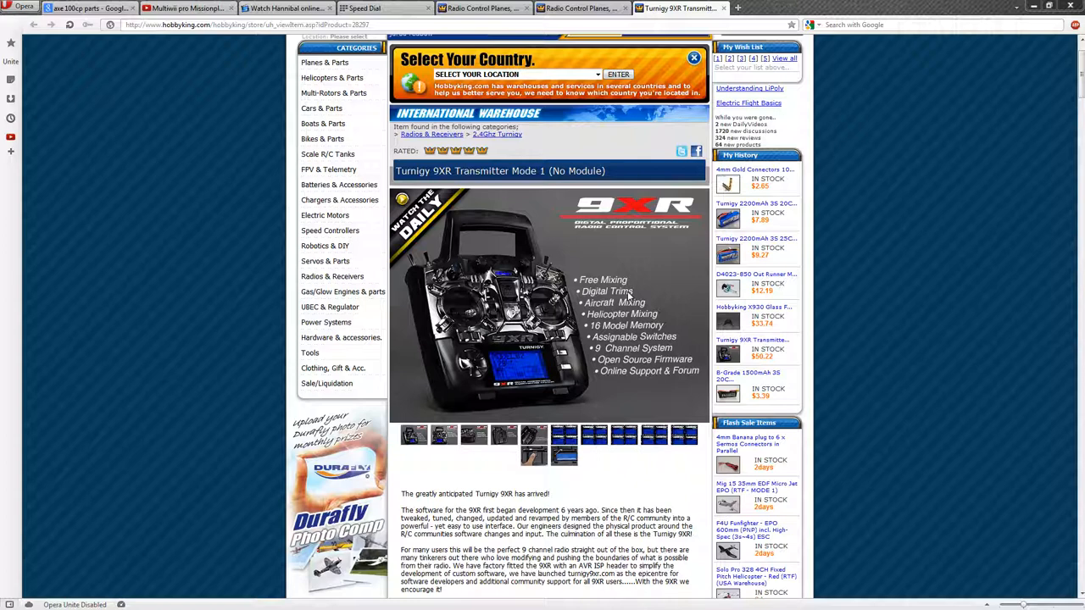
mouse_move(657, 299)
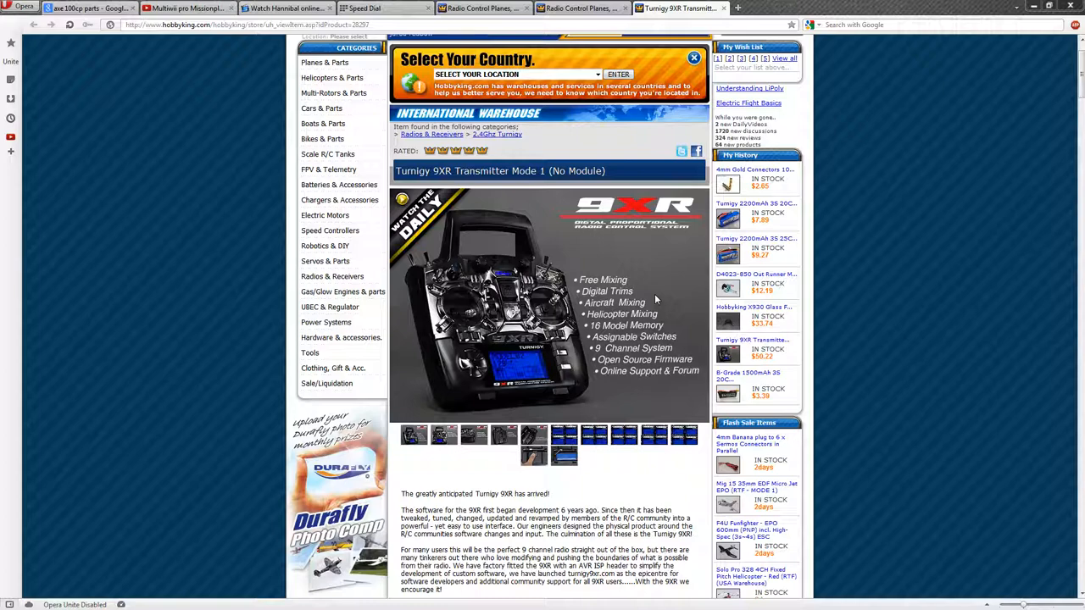
scroll(down, 3)
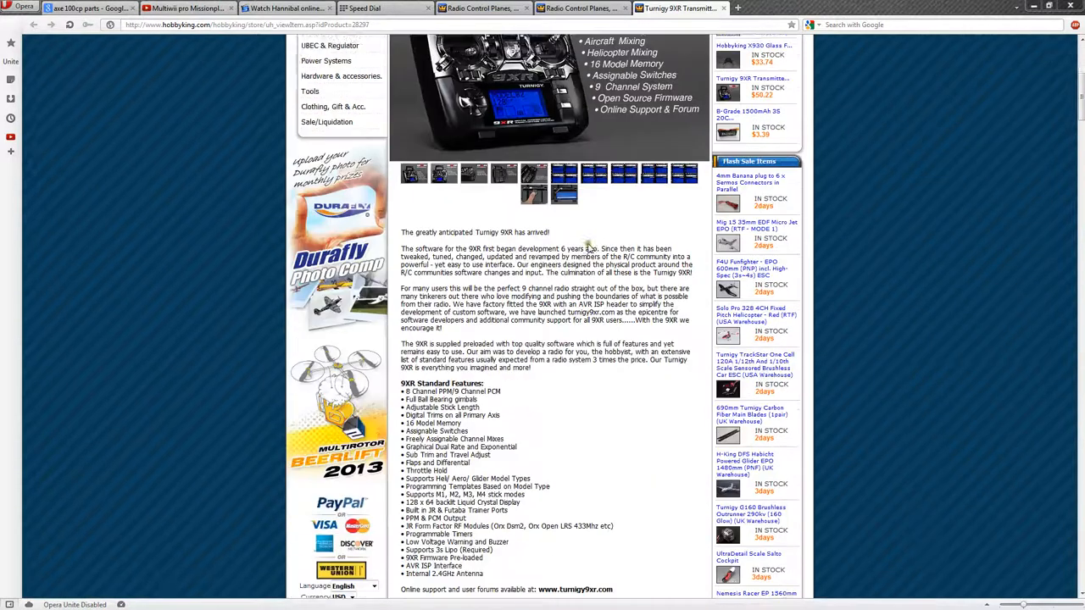
scroll(up, 3)
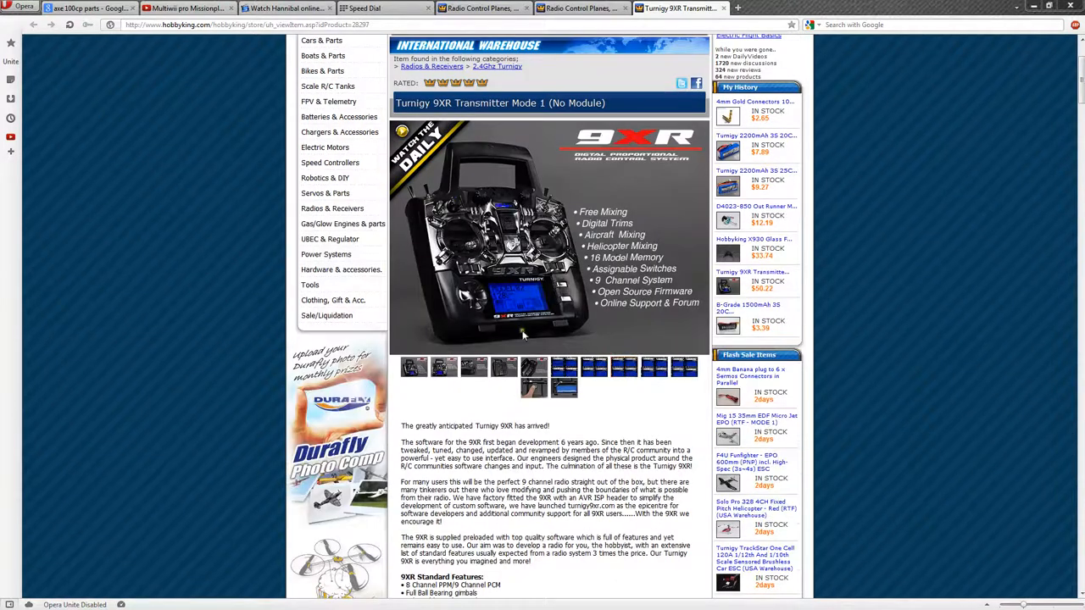
mouse_move(824, 321)
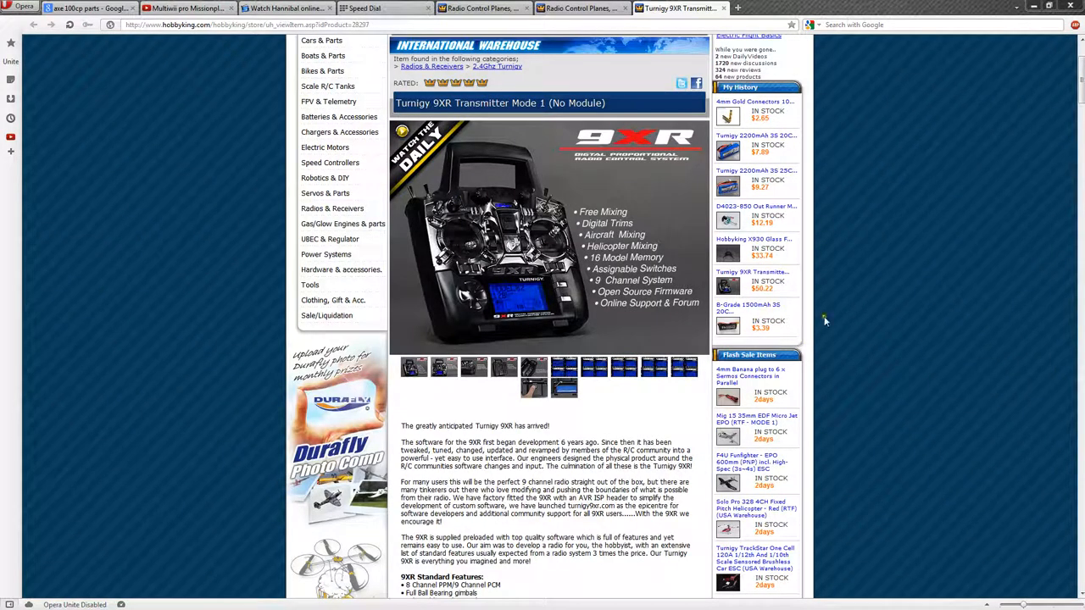
mouse_move(902, 305)
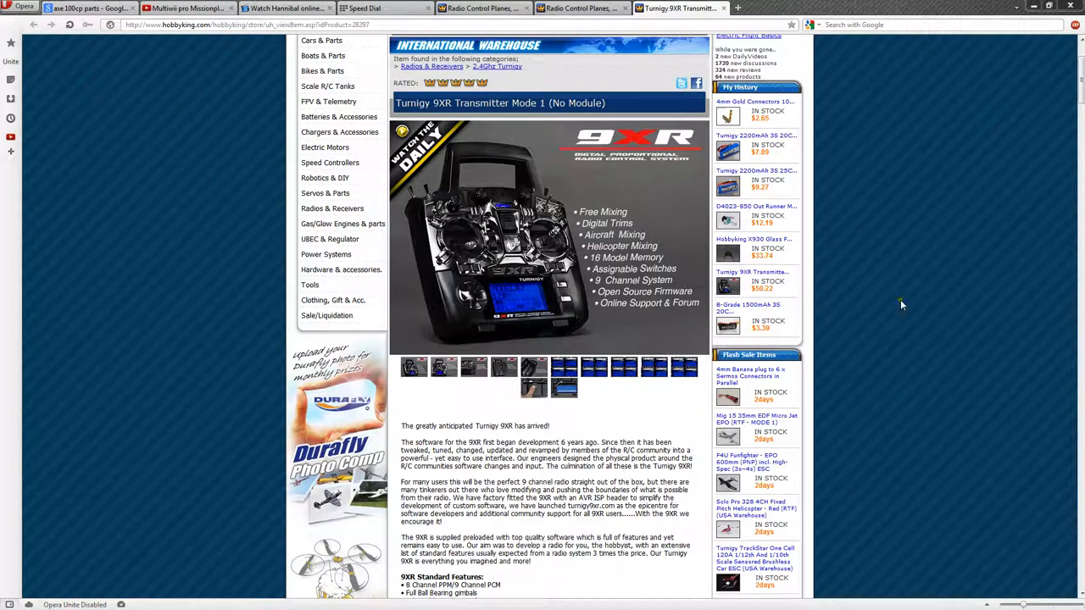
scroll(down, 3)
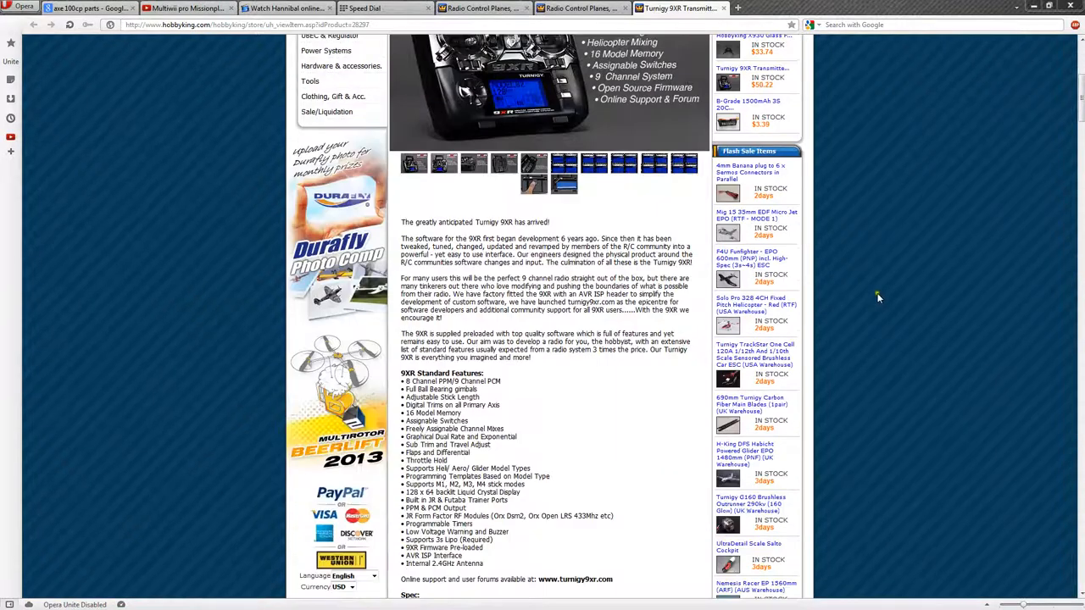
scroll(down, 3)
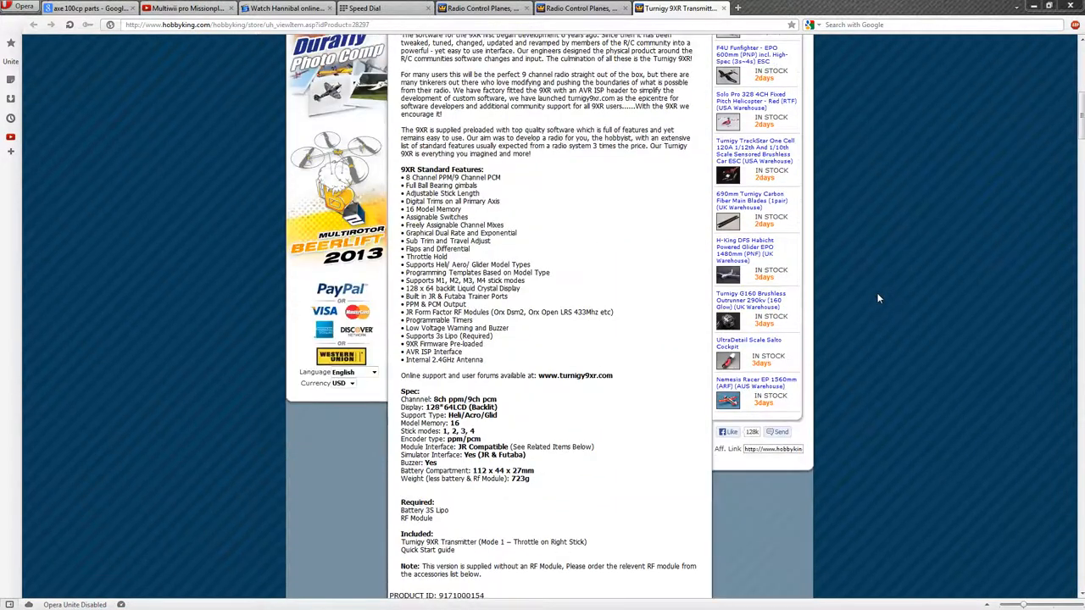
scroll(down, 3)
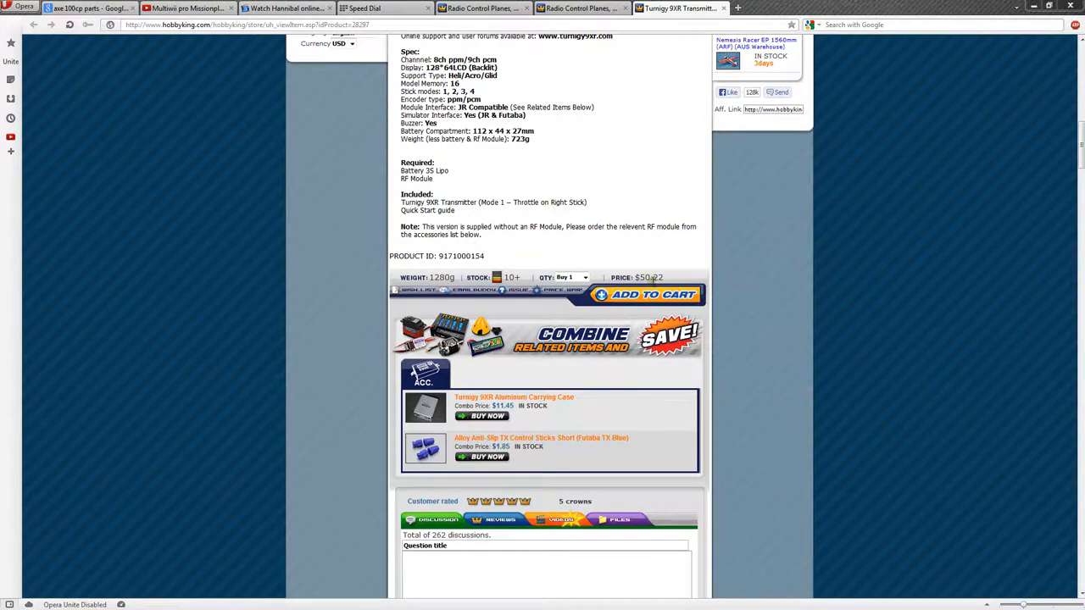
scroll(up, 3)
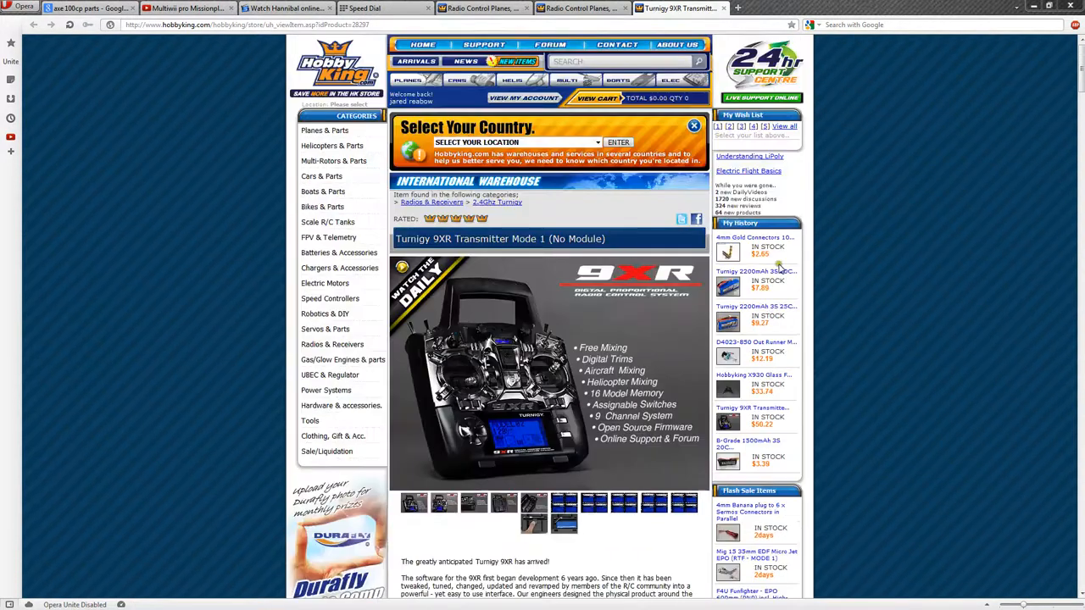
scroll(down, 3)
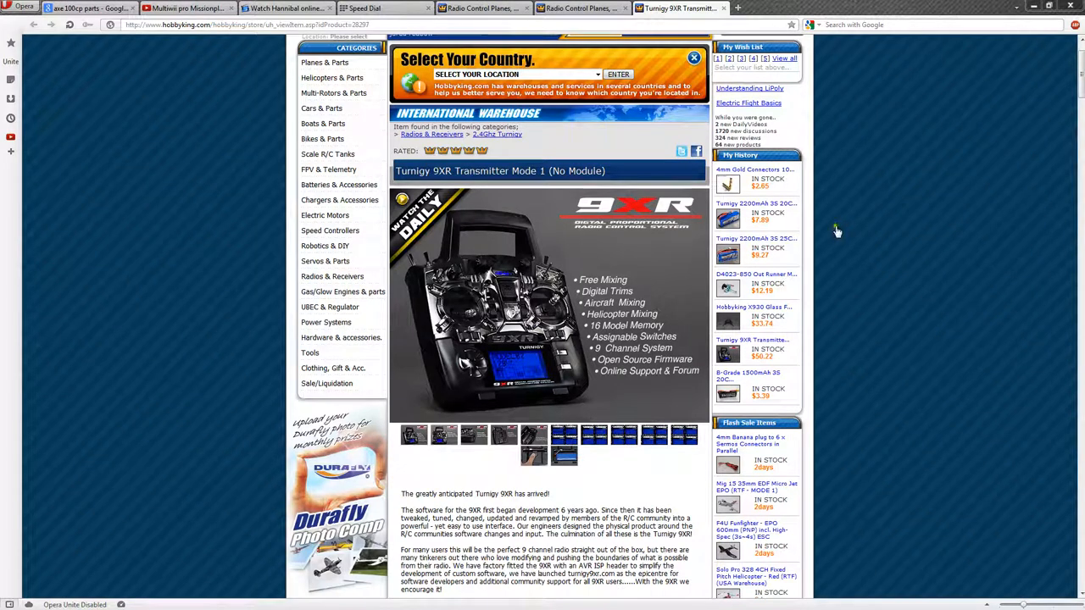
mouse_move(829, 231)
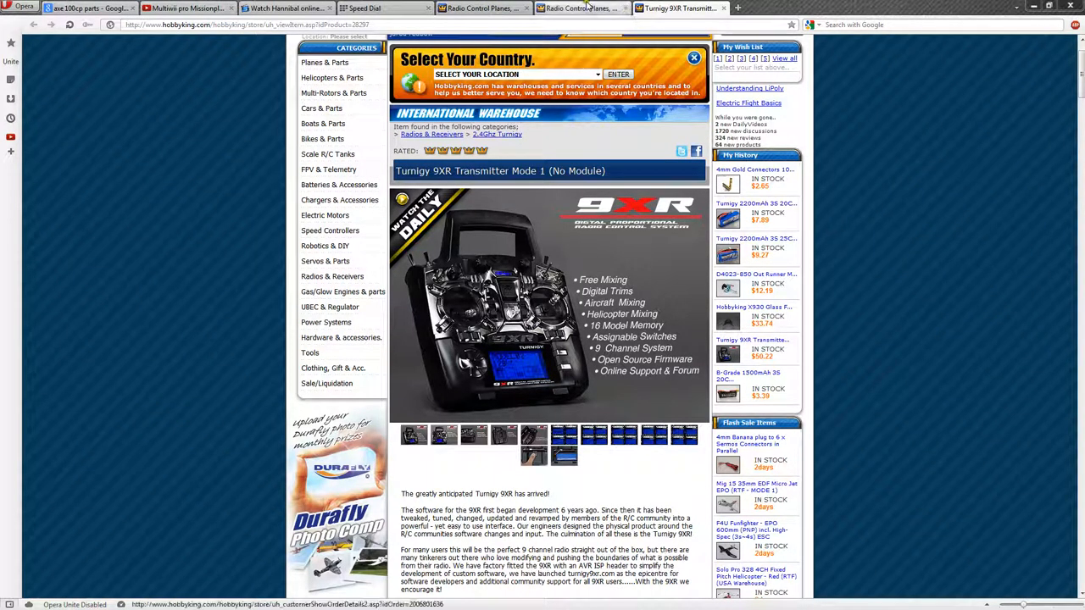
mouse_move(580, 7)
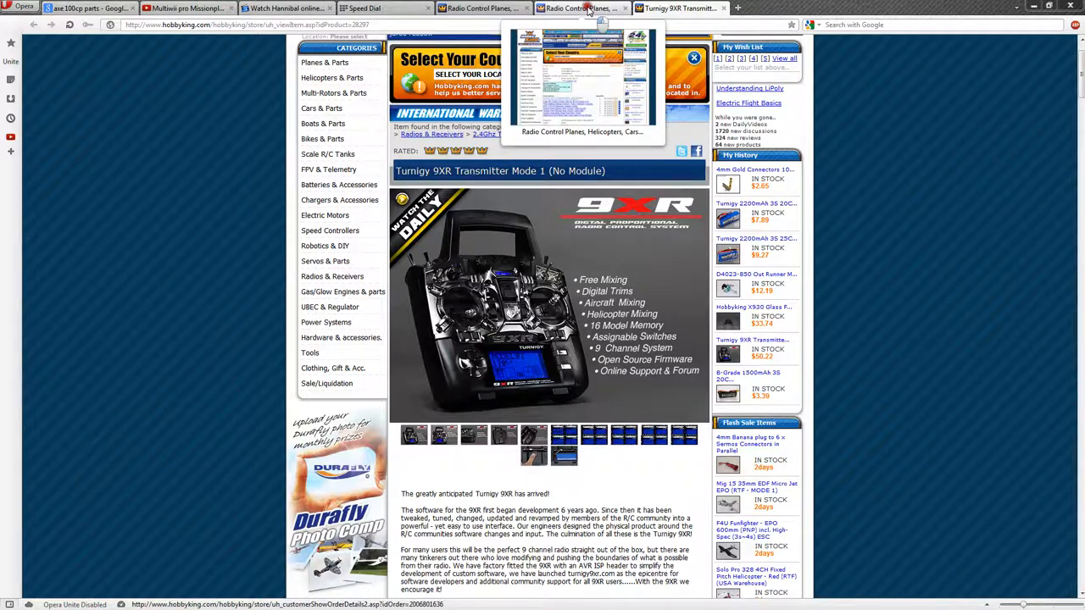
- From the order page, open the FrSky DF 2.4Ghz Combo Pack link in a new tab and review it
click(580, 7)
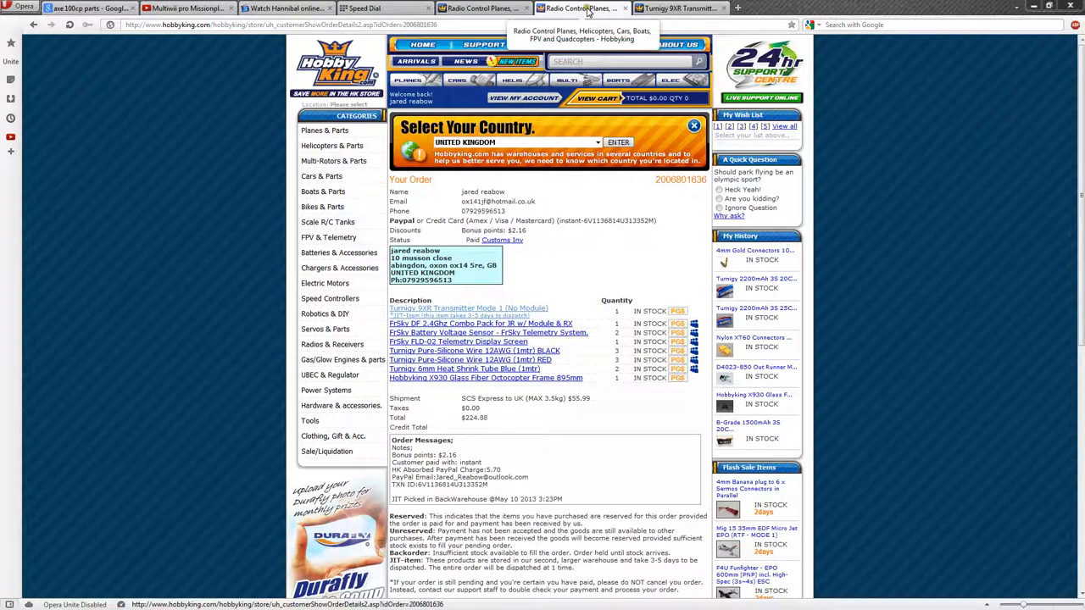
right_click(475, 332)
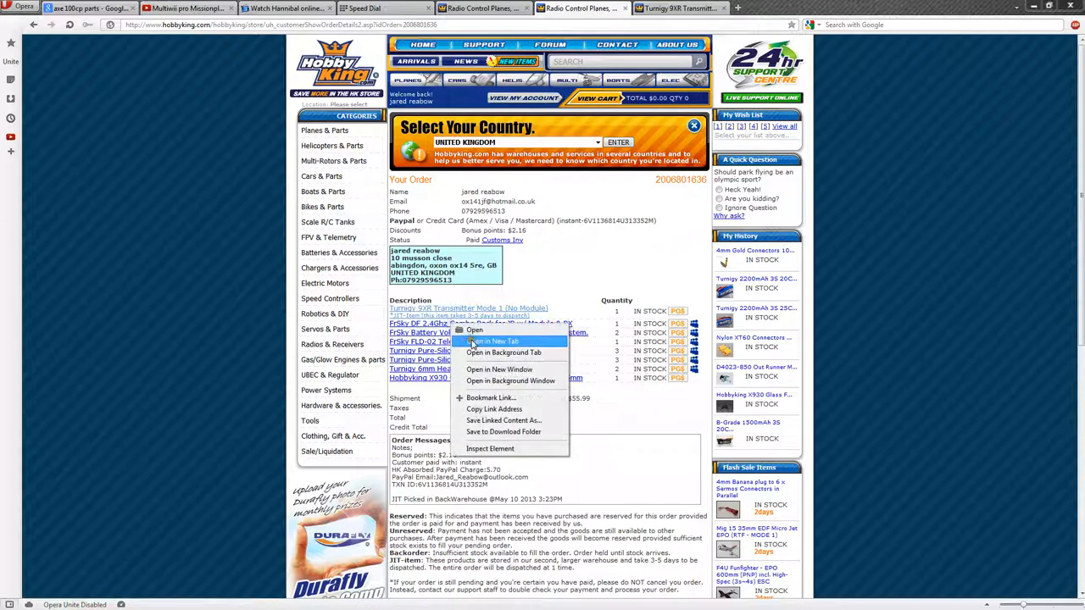
click(475, 330)
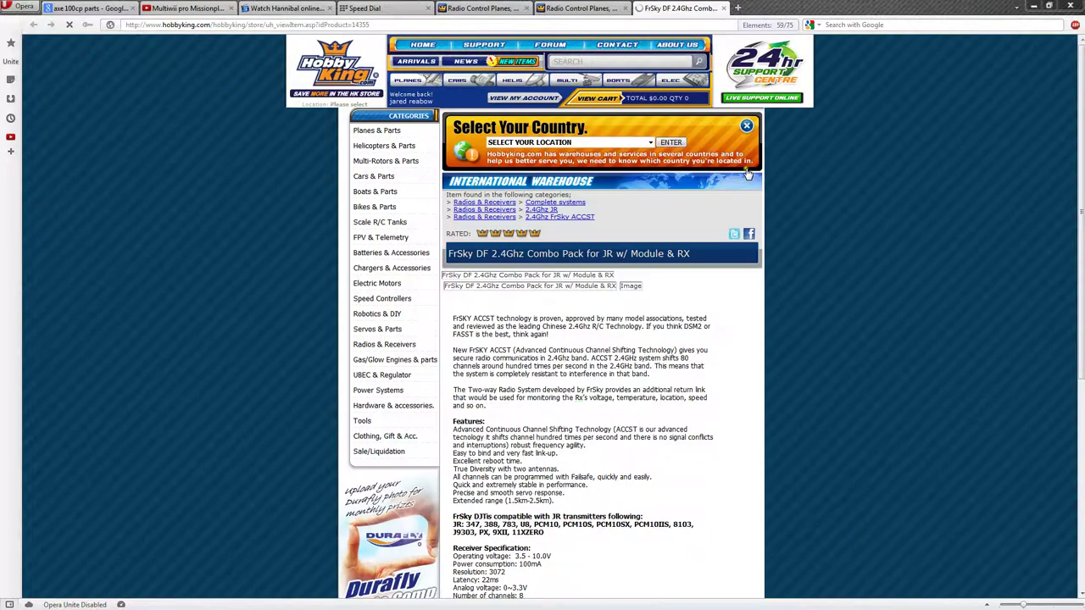
scroll(down, 3)
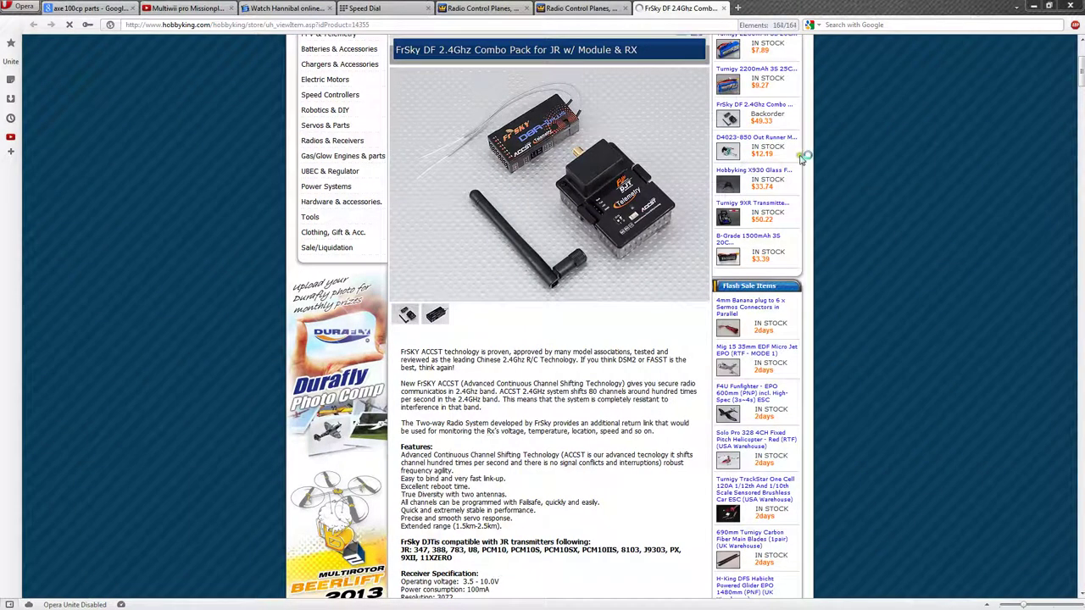
scroll(up, 3)
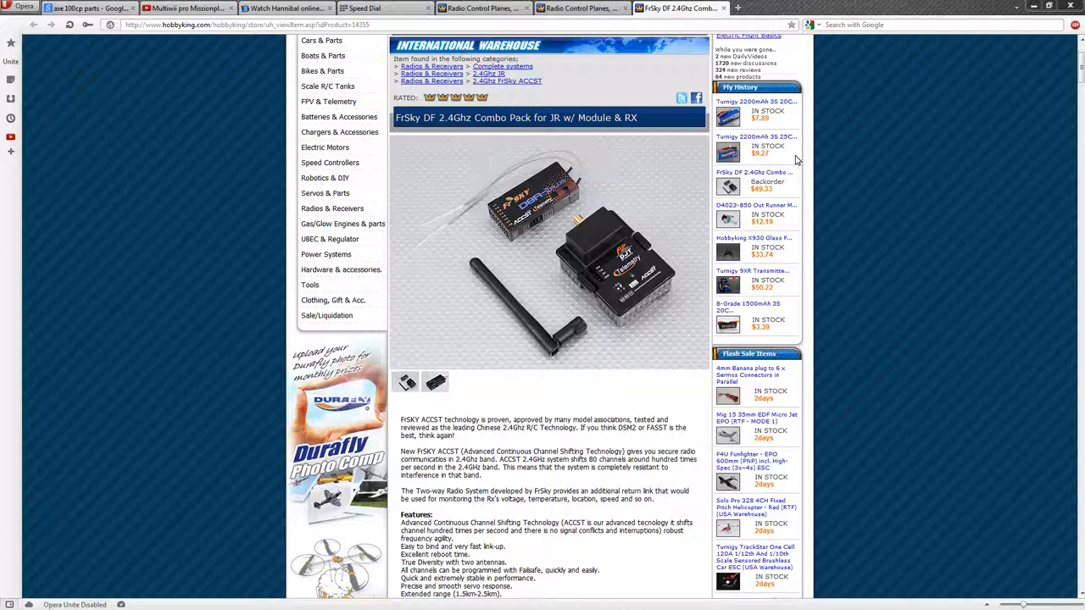
mouse_move(665, 210)
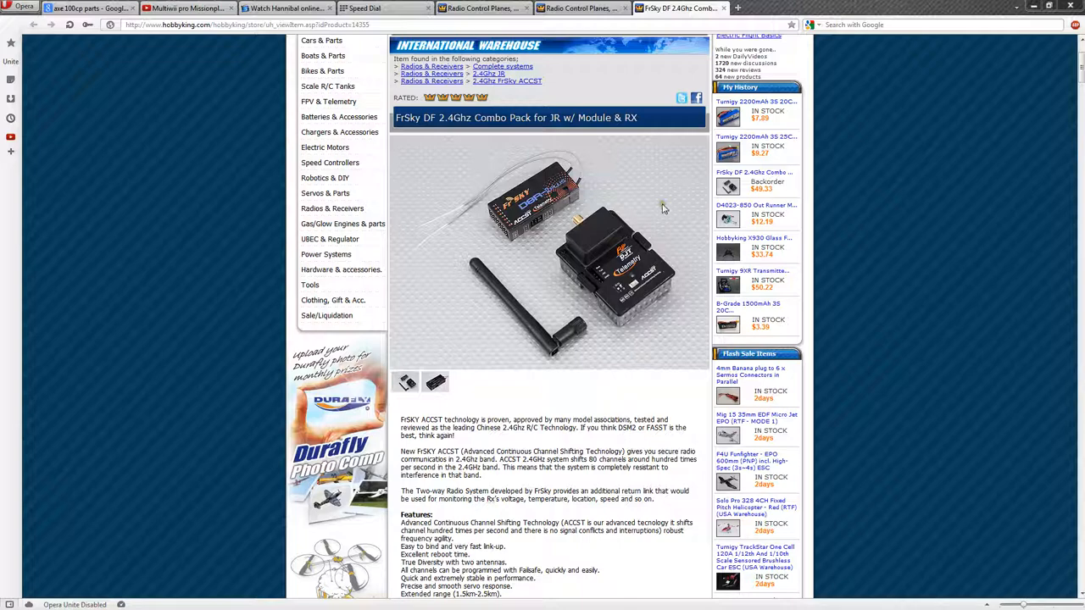
scroll(down, 3)
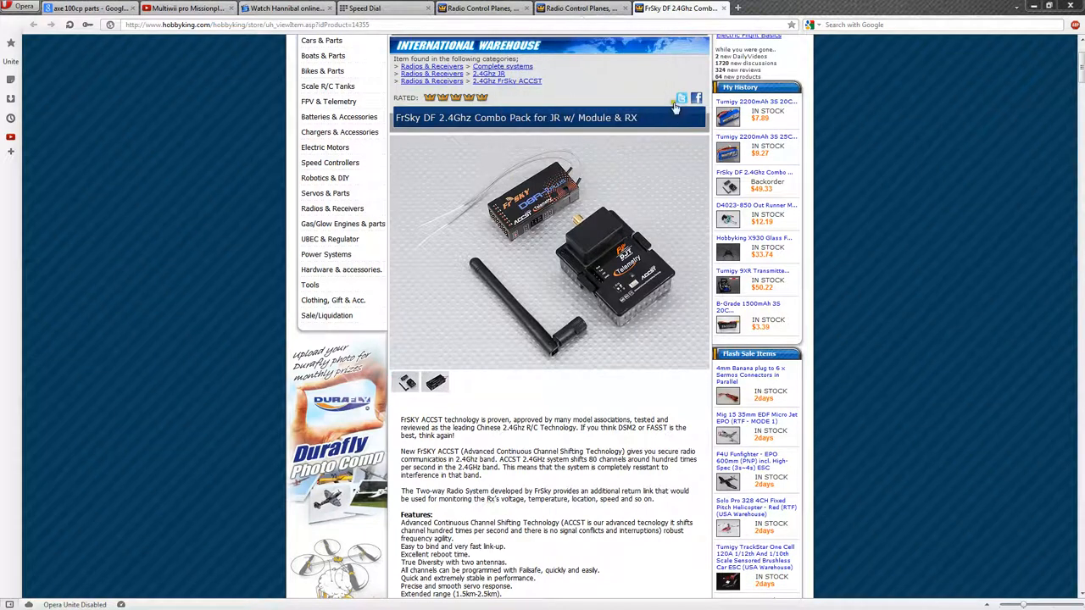
mouse_move(573, 75)
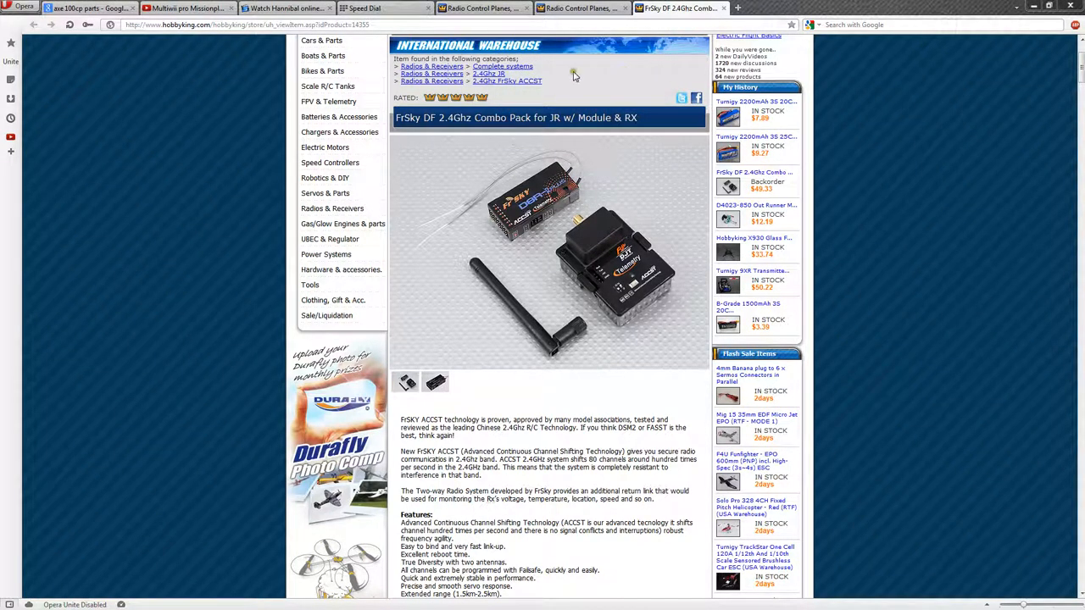
mouse_move(635, 47)
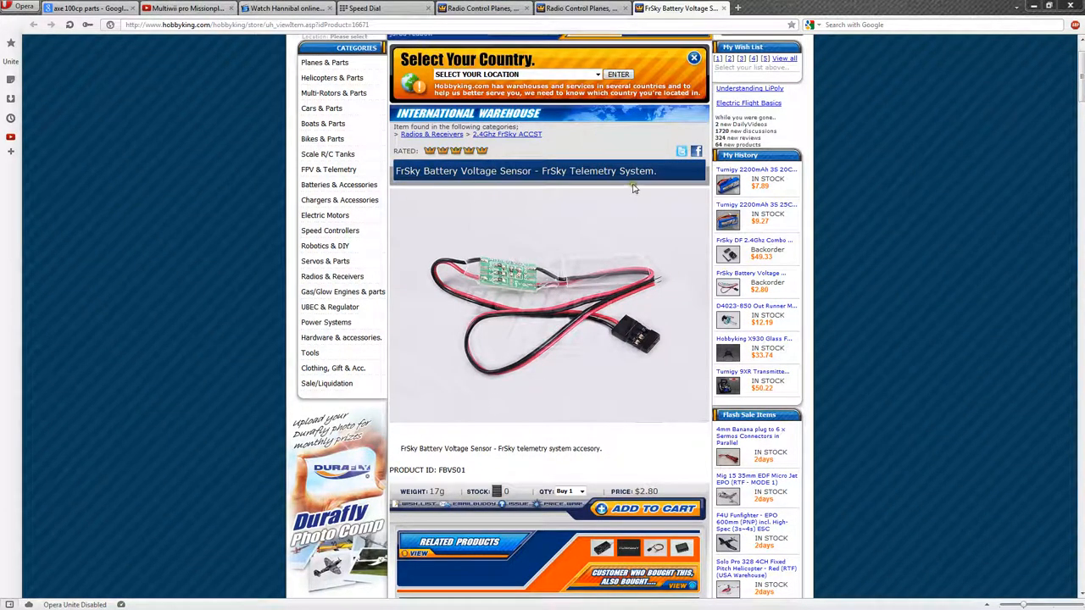
mouse_move(658, 125)
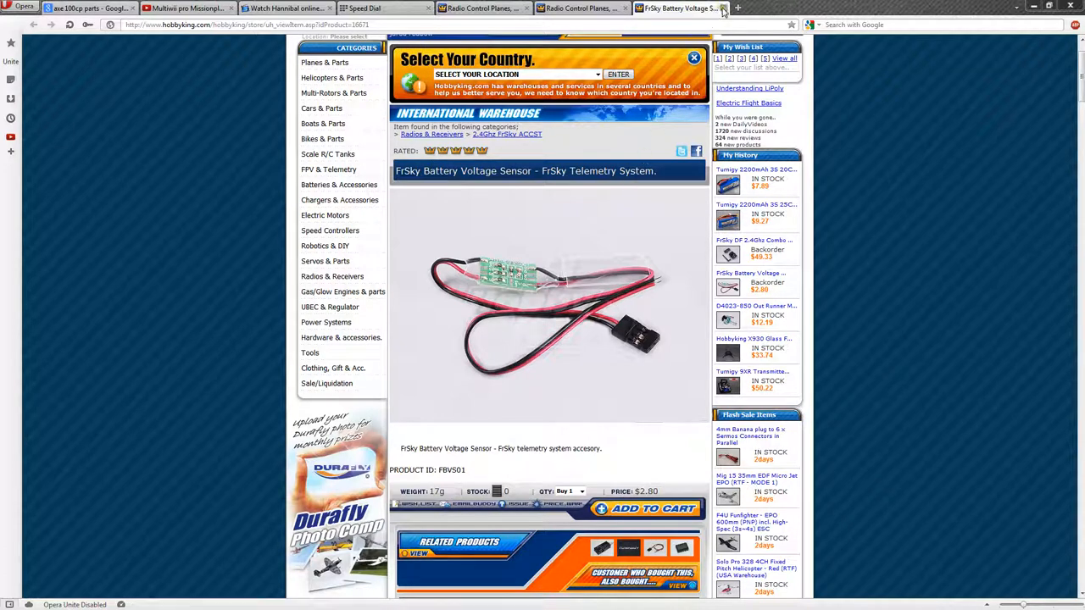
- From the order page, open the FrSky FLD-02 Telemetry Display page and review its specifications
click(722, 8)
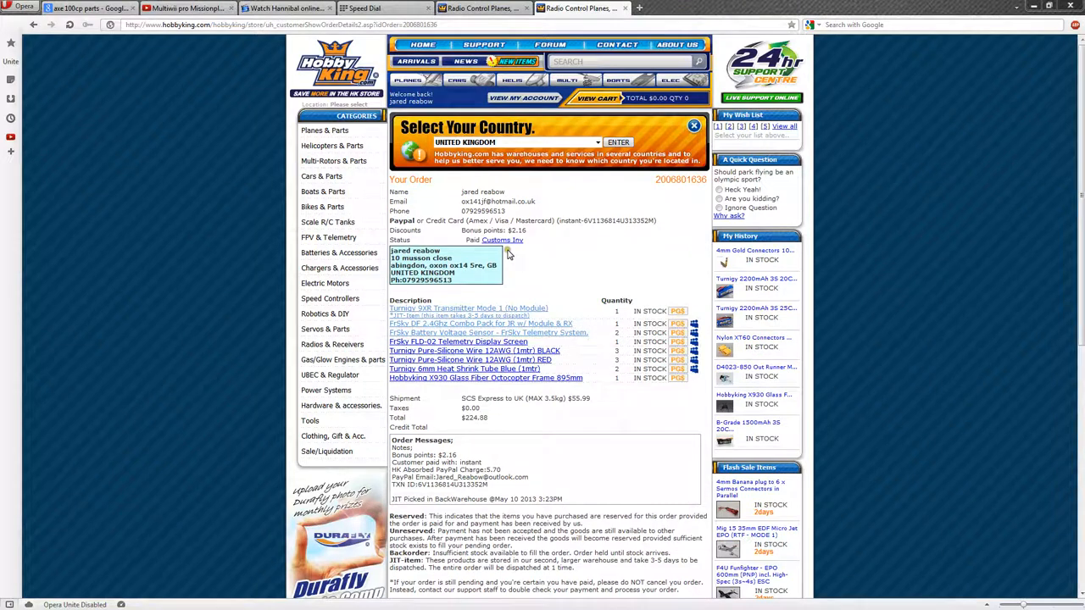
click(458, 341)
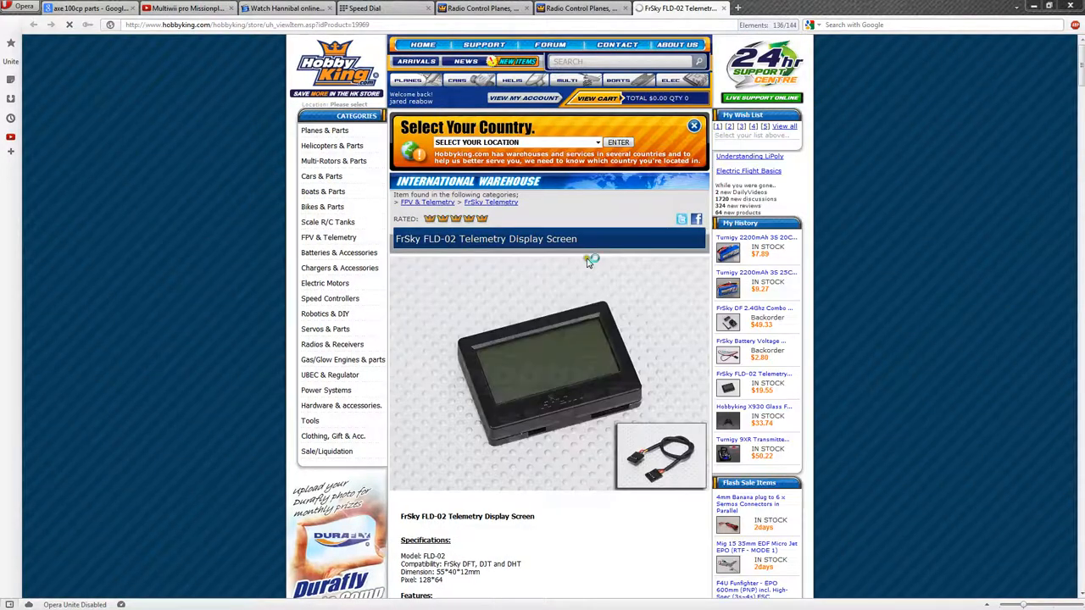
scroll(down, 3)
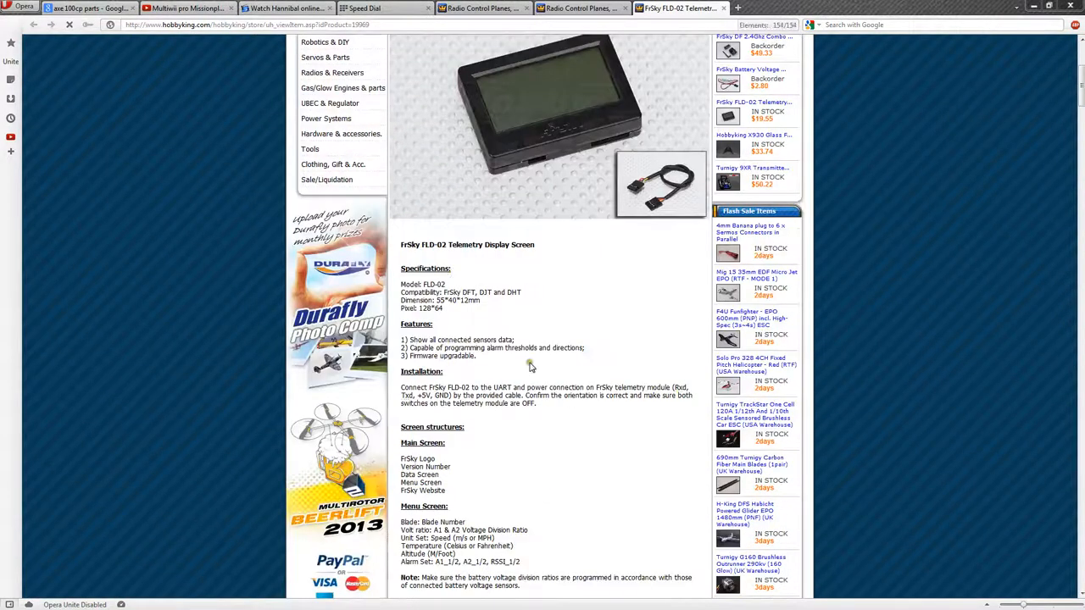
scroll(up, 3)
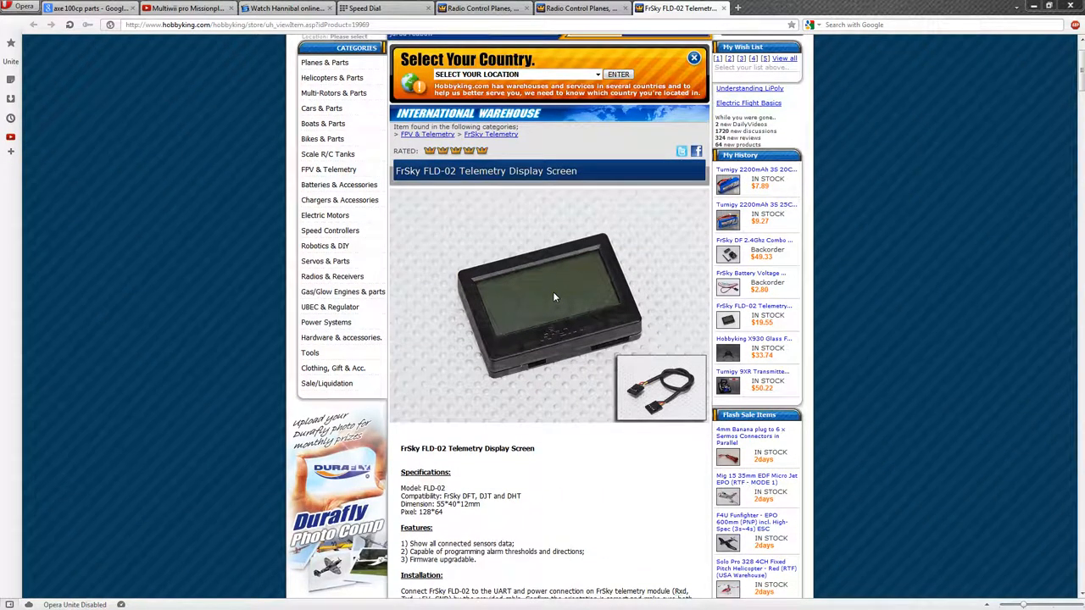
scroll(down, 3)
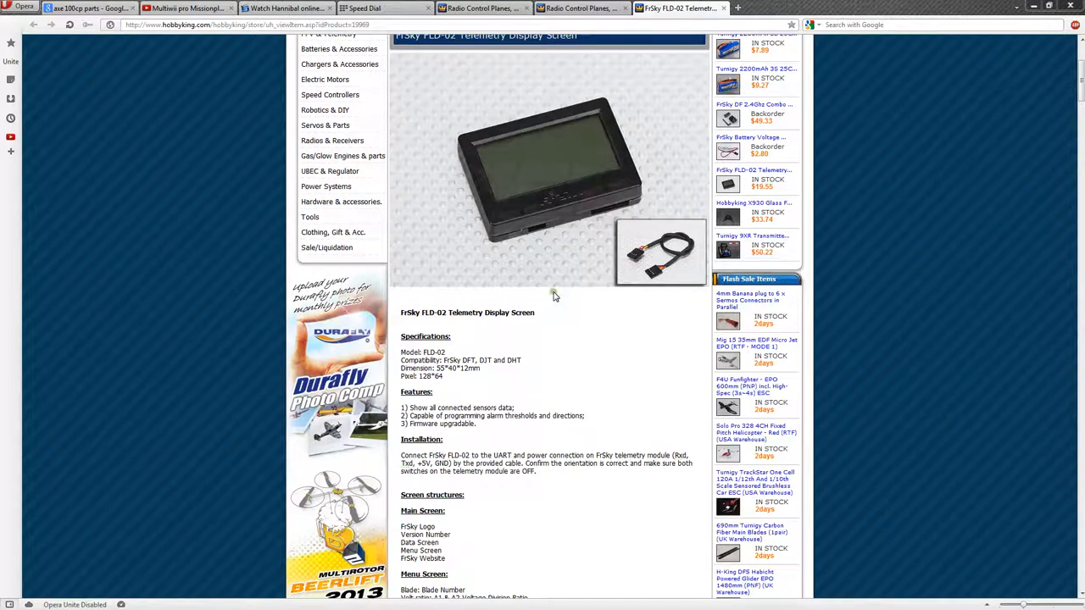
scroll(down, 3)
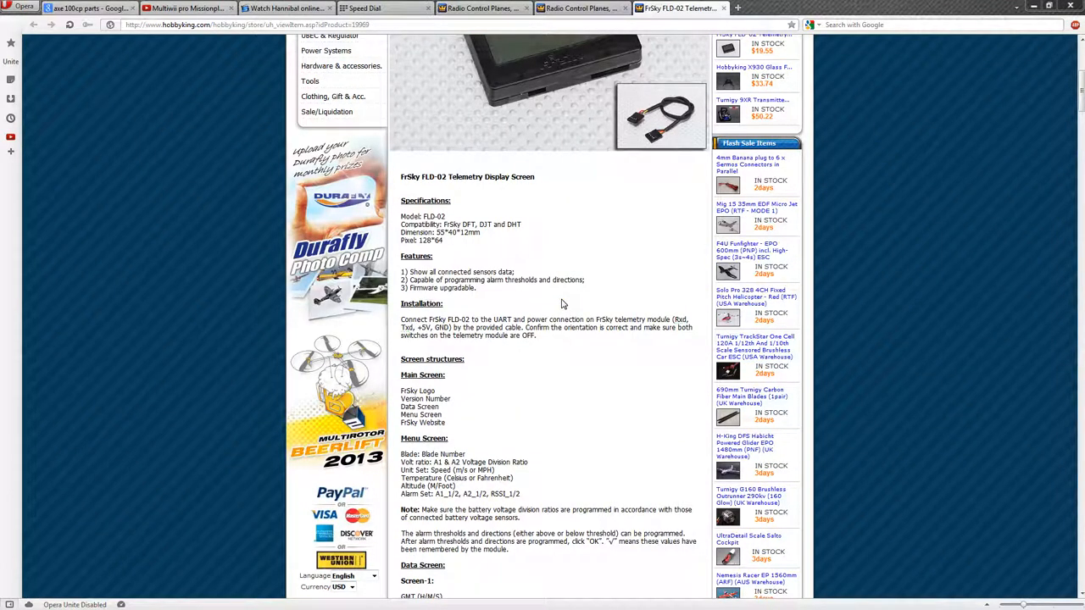
scroll(down, 3)
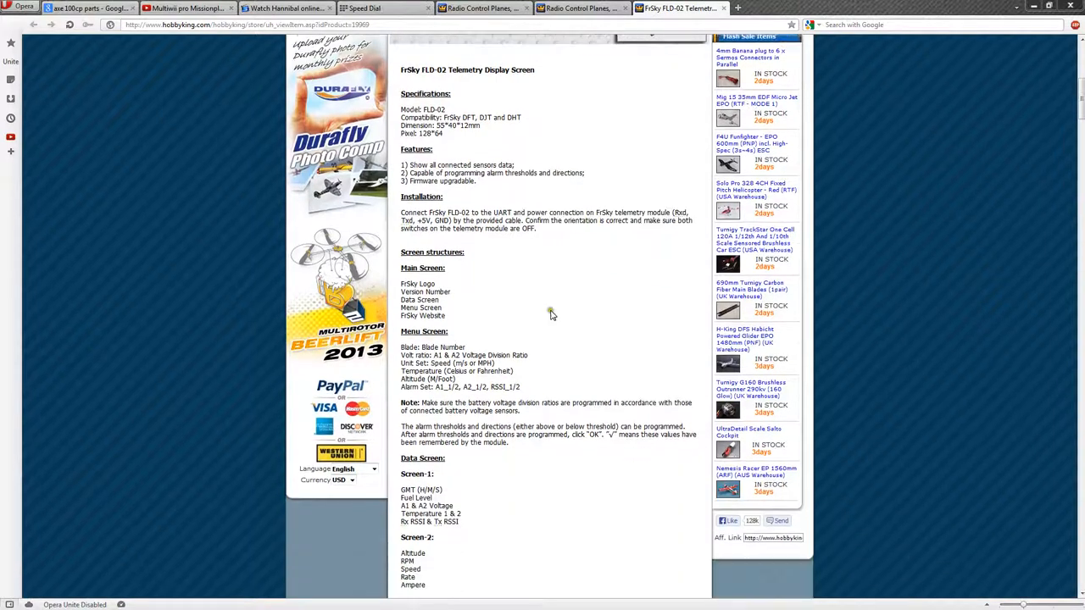
scroll(up, 3)
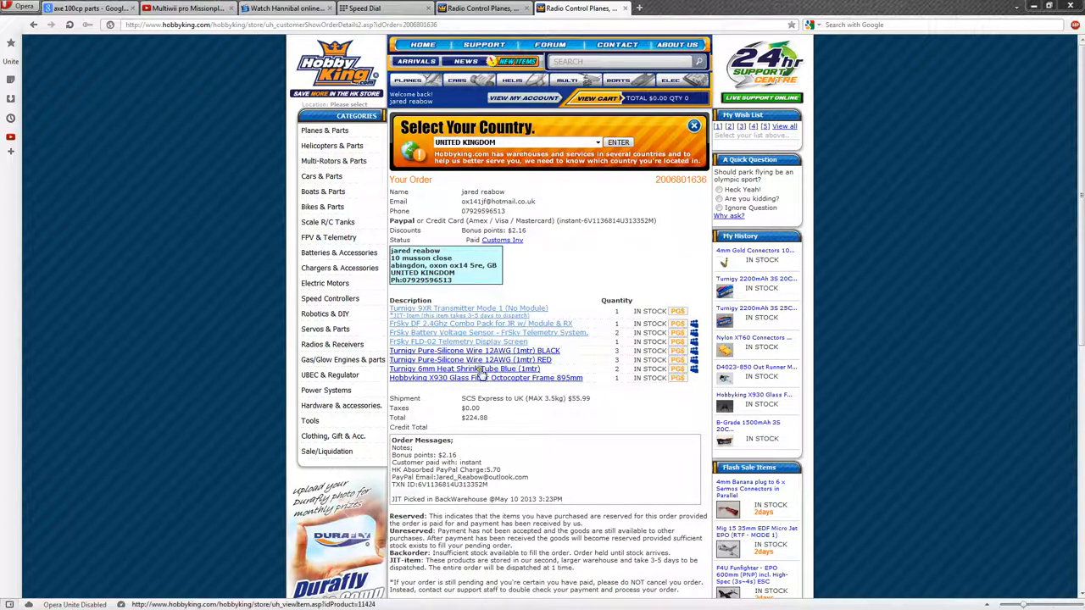
- Open the X930 Glass Fiber Octocopter Frame 895mm link in a new tab
right_click(474, 376)
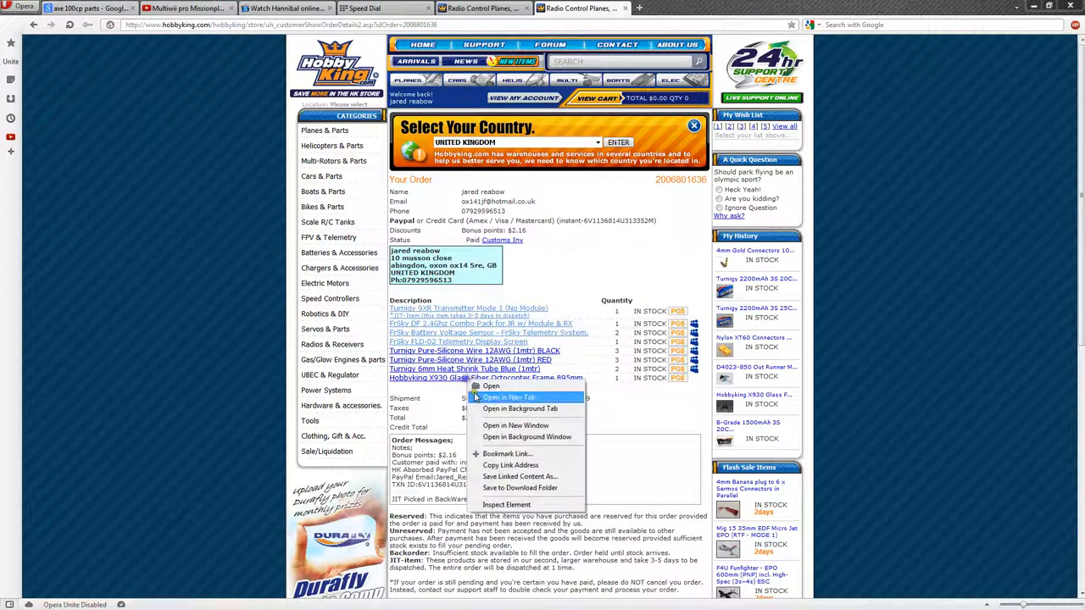
click(508, 397)
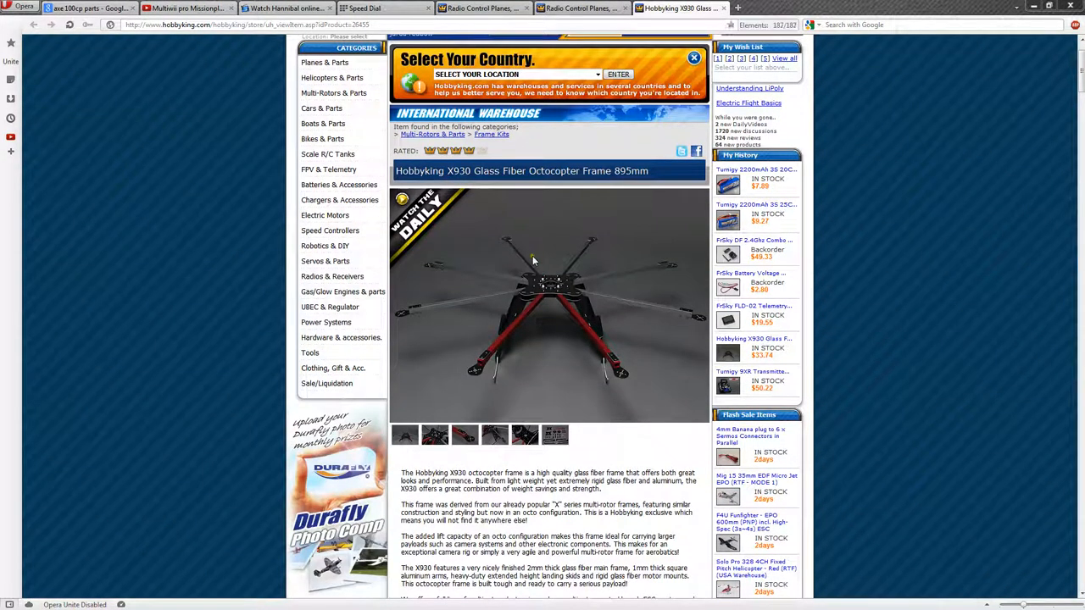
mouse_move(575, 343)
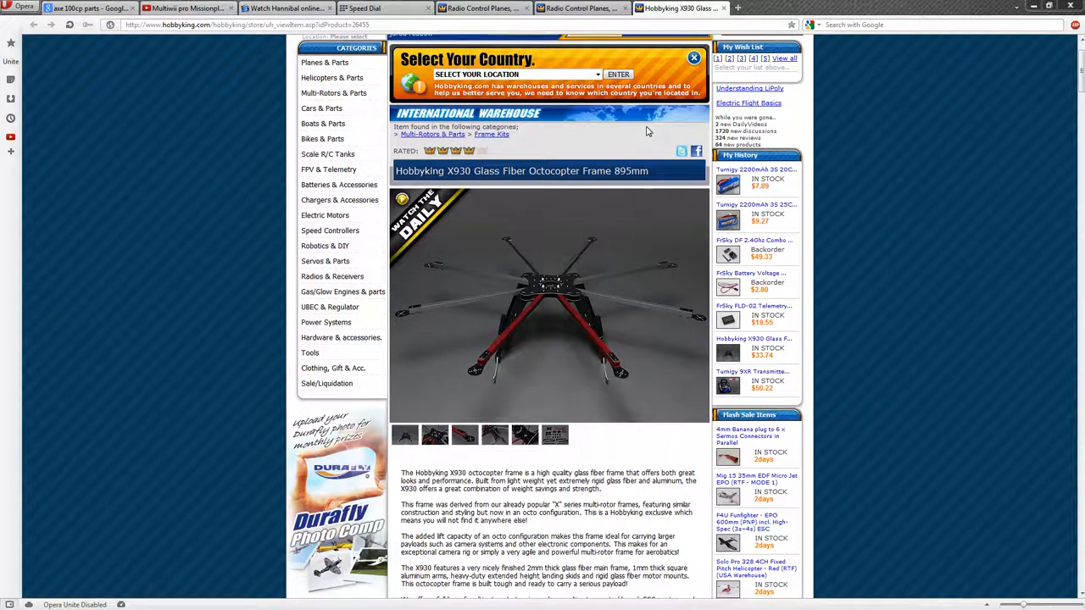
mouse_move(536, 219)
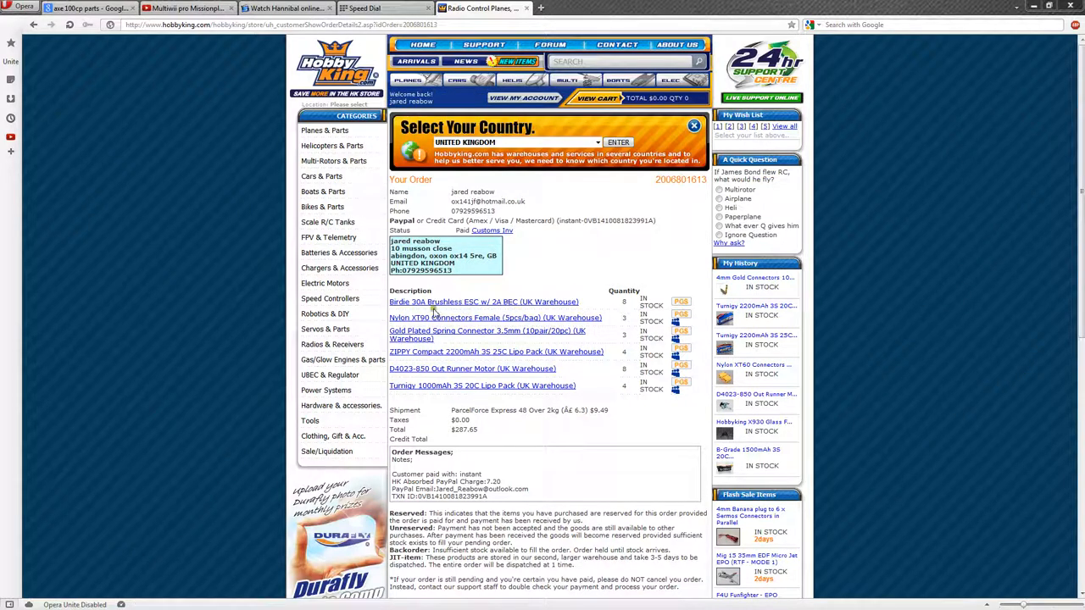
click(484, 301)
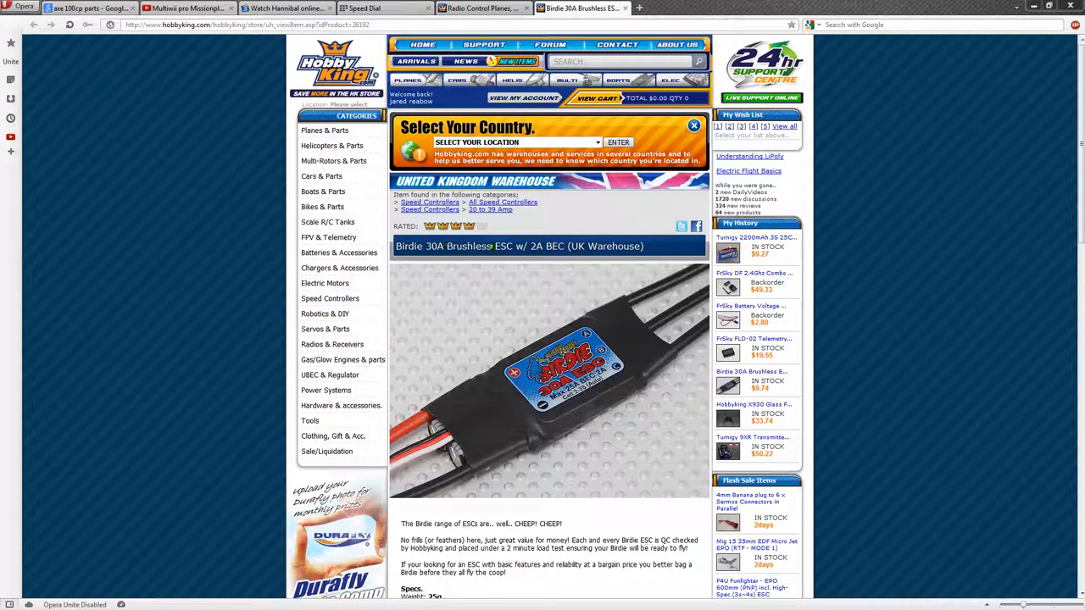
scroll(down, 3)
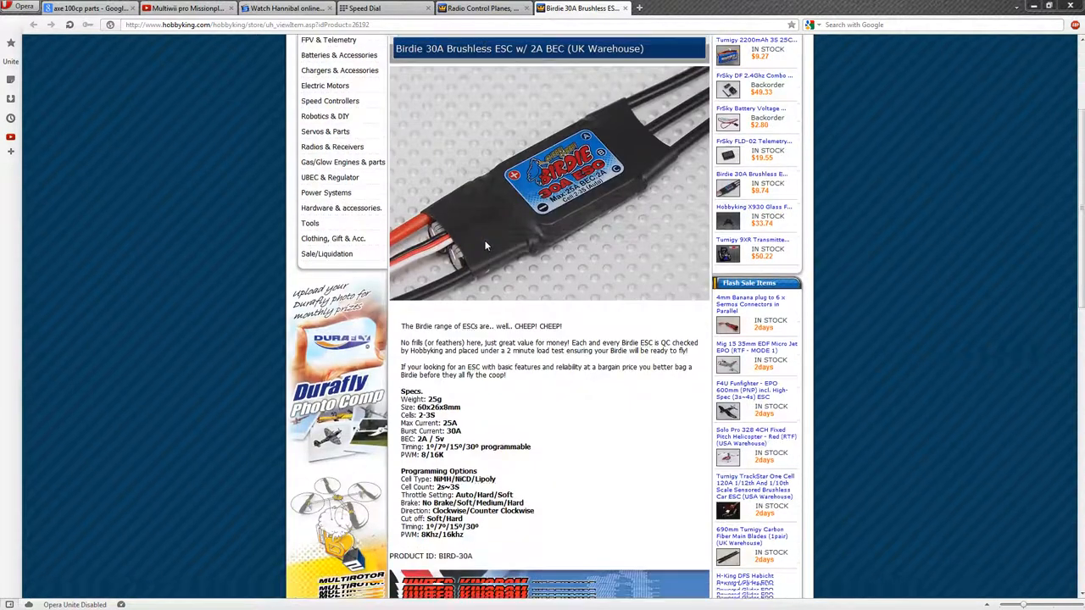
scroll(down, 3)
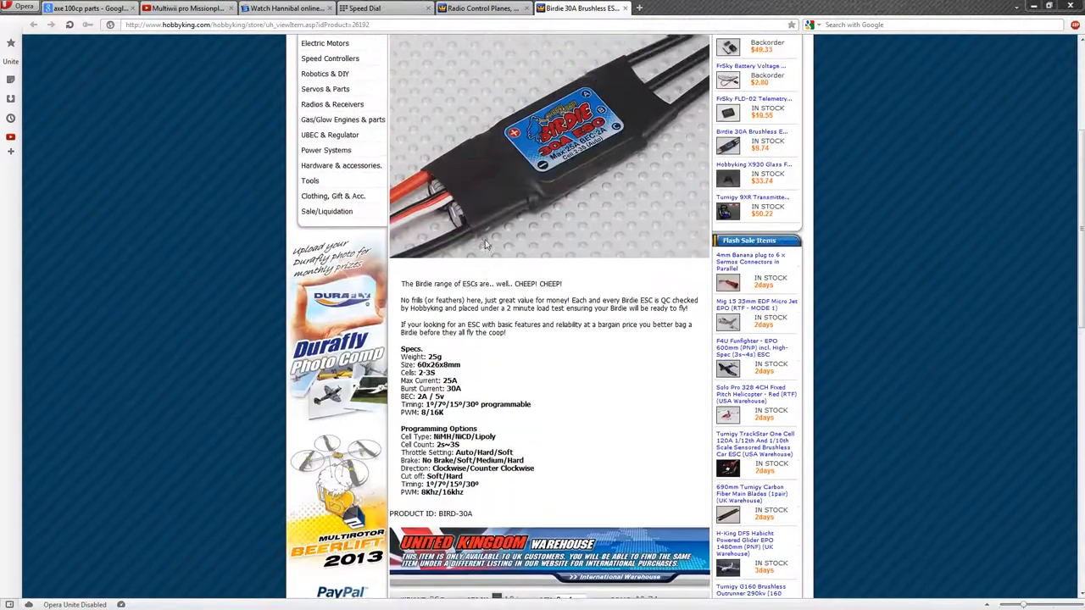
scroll(up, 3)
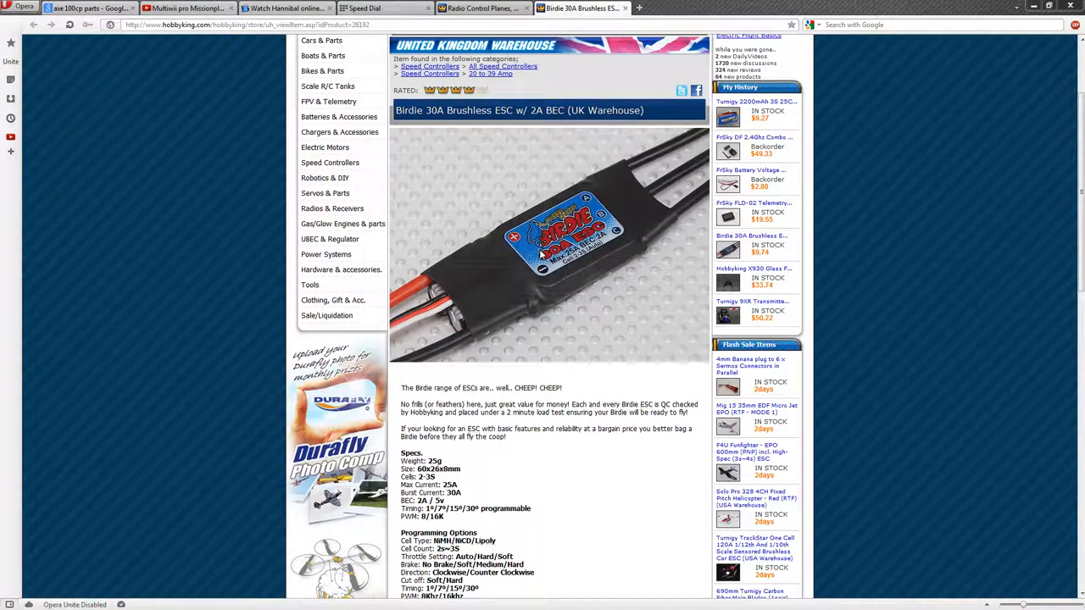
scroll(down, 3)
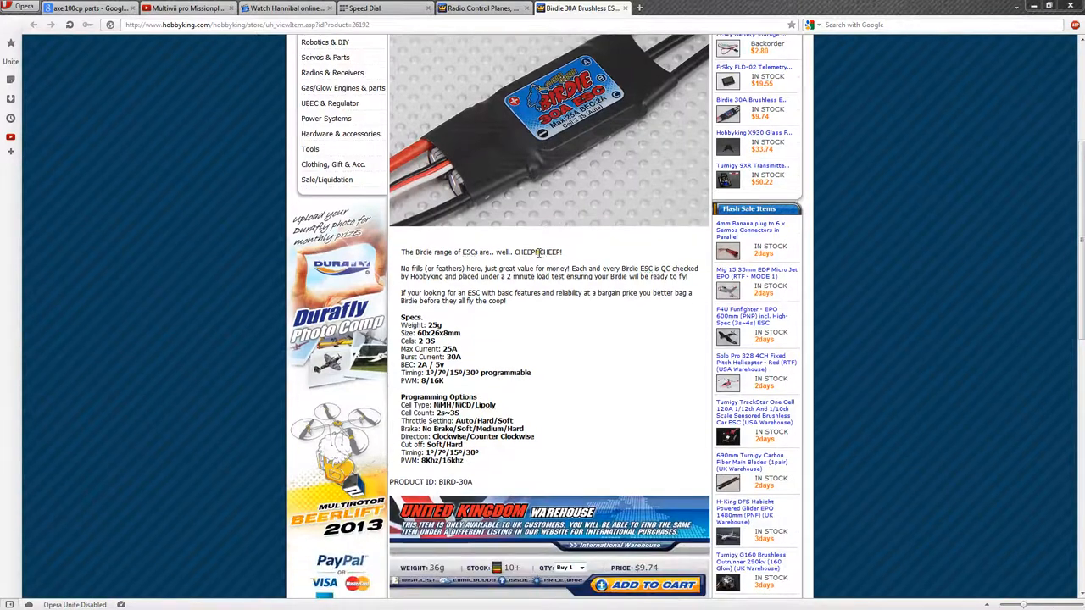
scroll(down, 3)
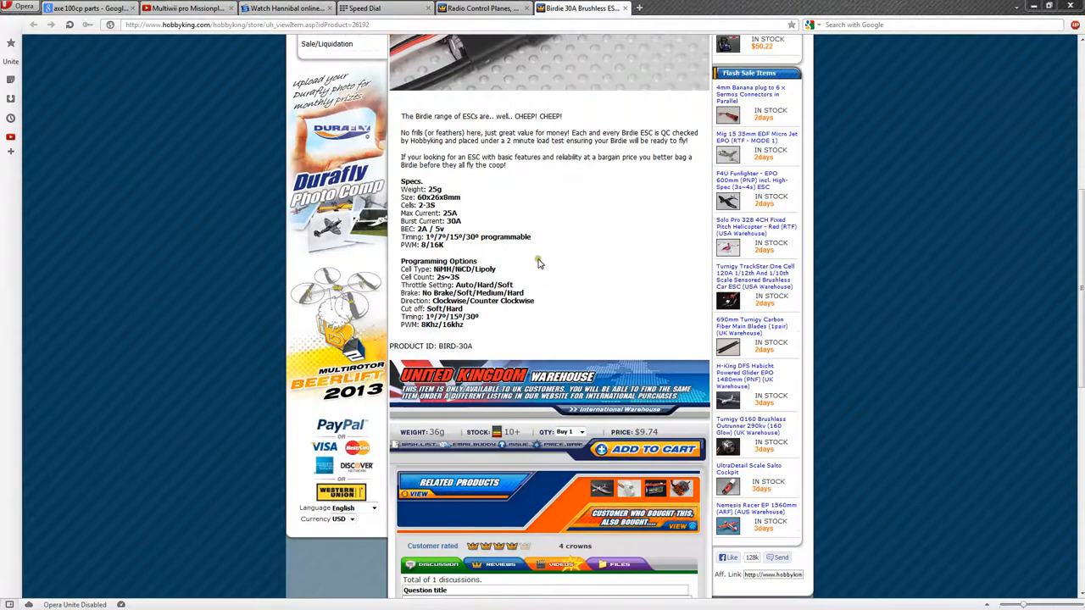
mouse_move(543, 278)
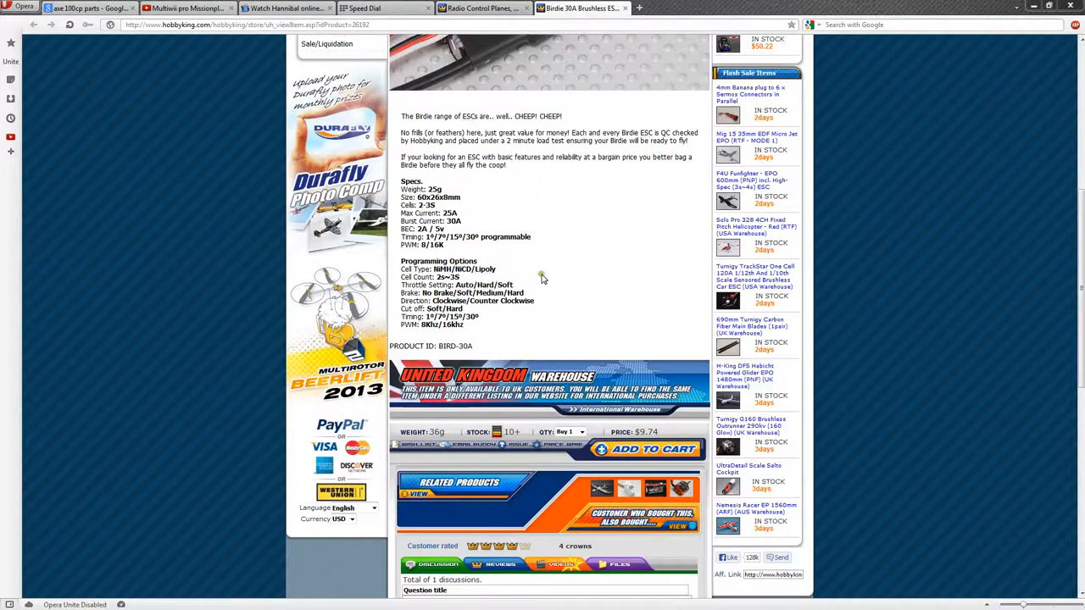
scroll(up, 3)
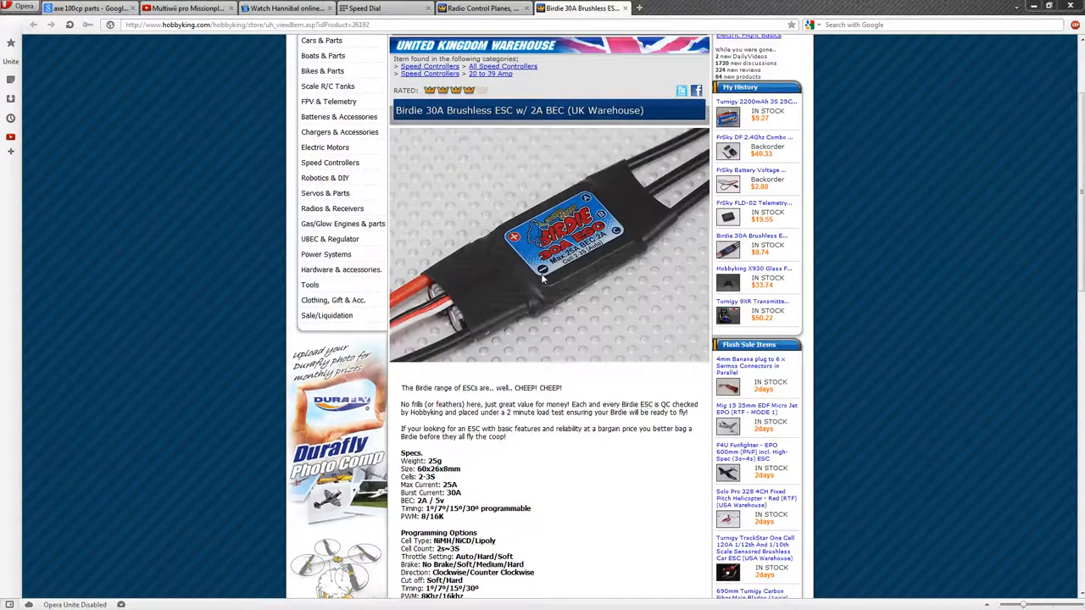
scroll(up, 3)
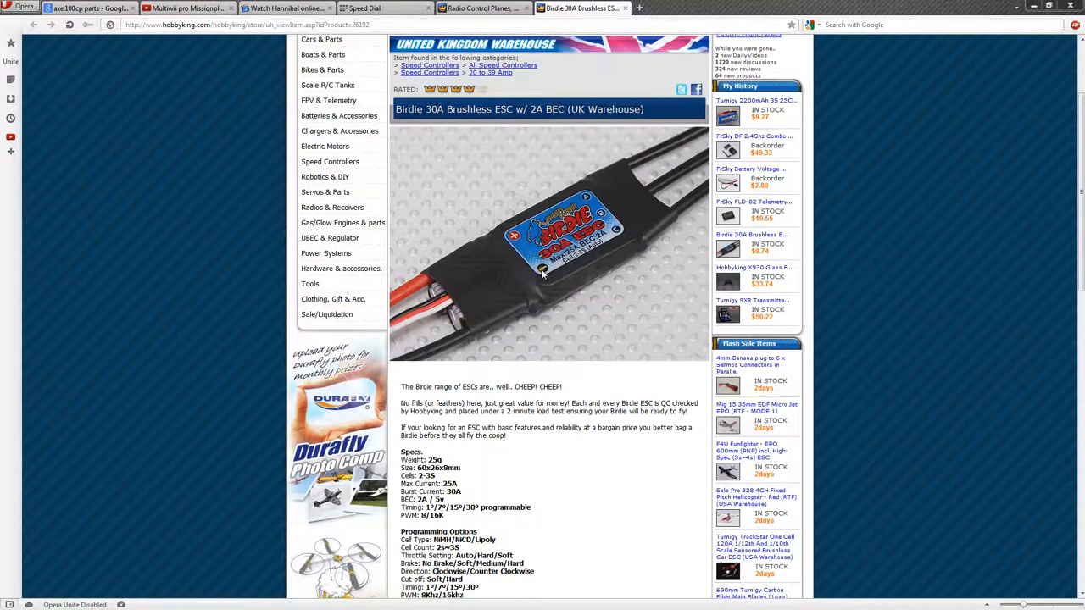
scroll(down, 3)
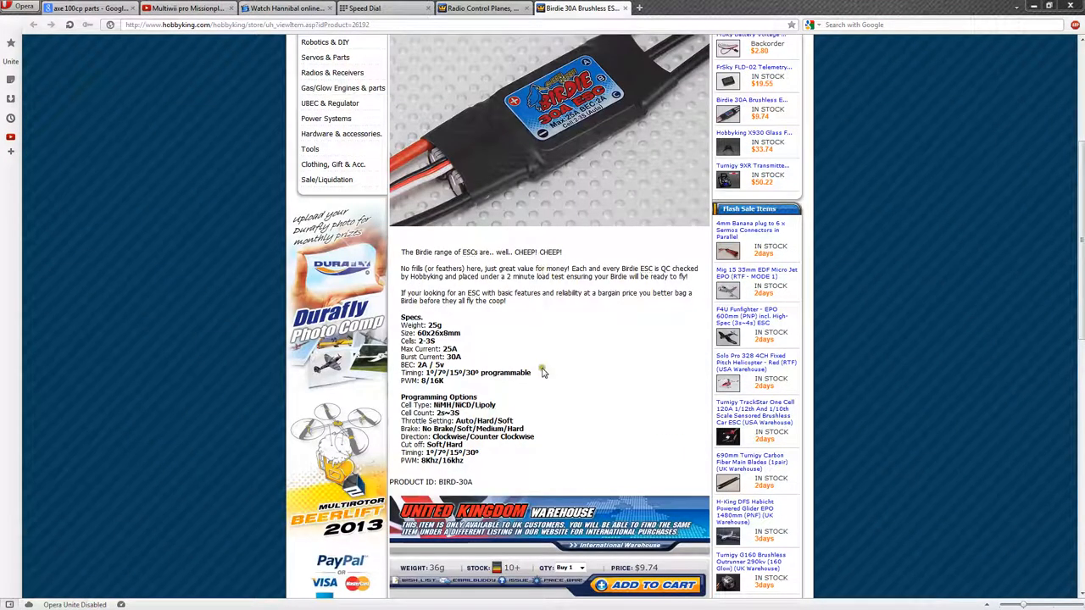
mouse_move(517, 424)
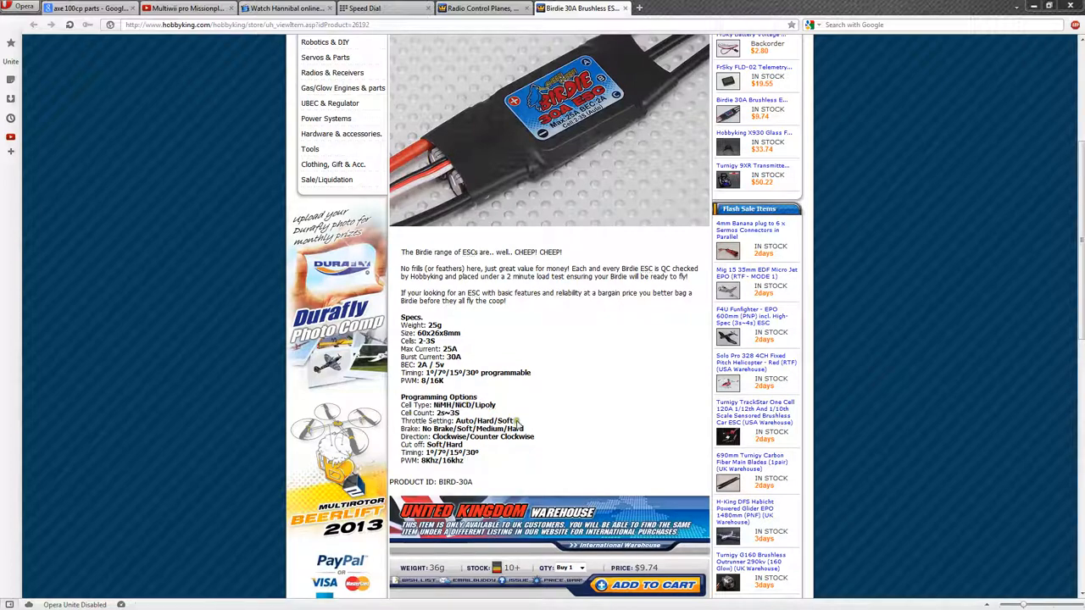
scroll(down, 3)
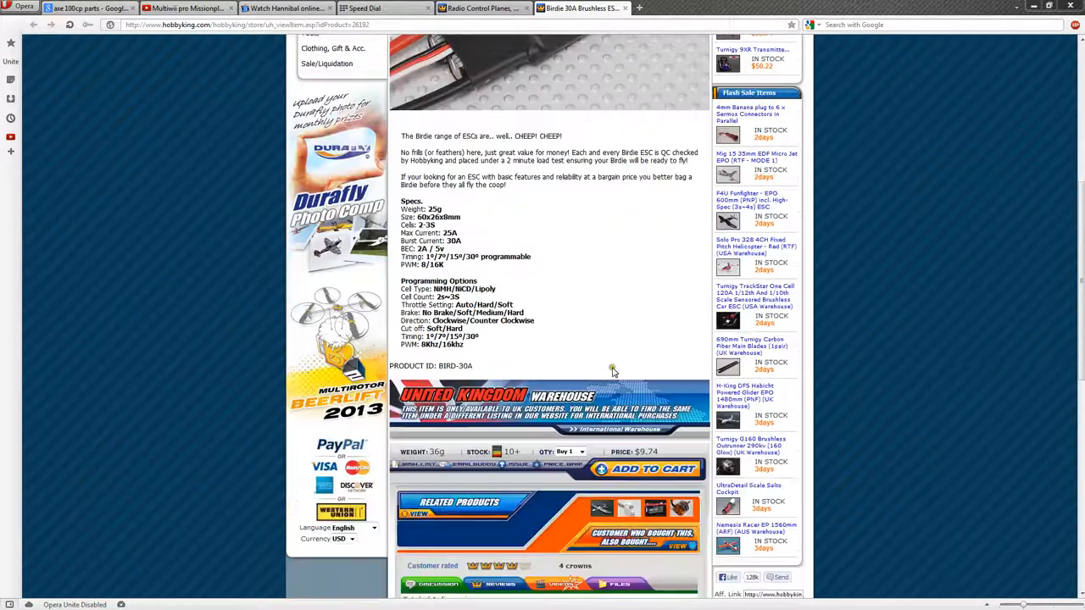
scroll(up, 3)
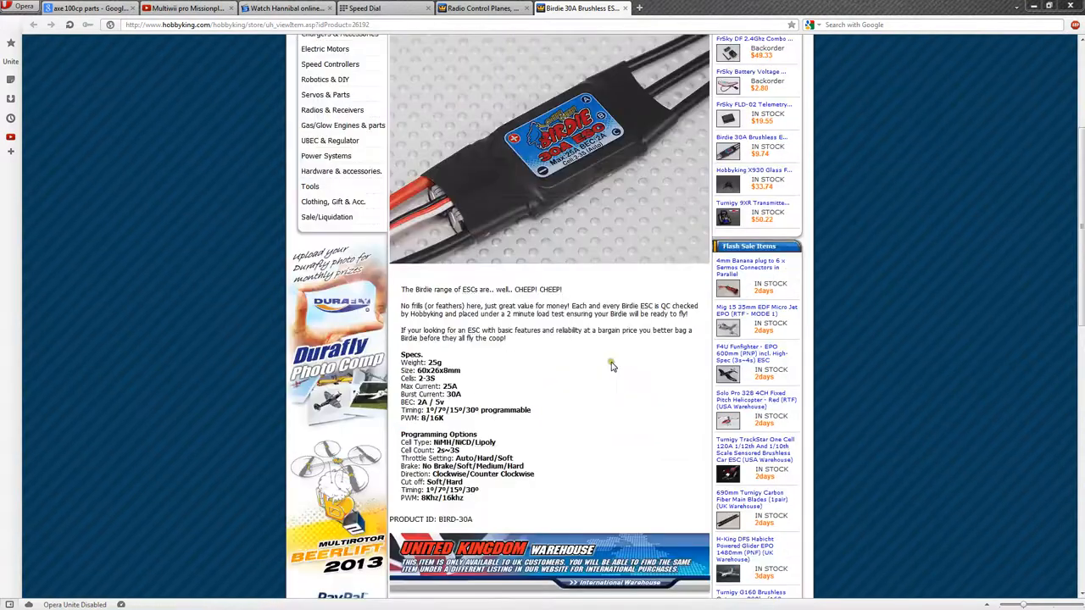
scroll(up, 3)
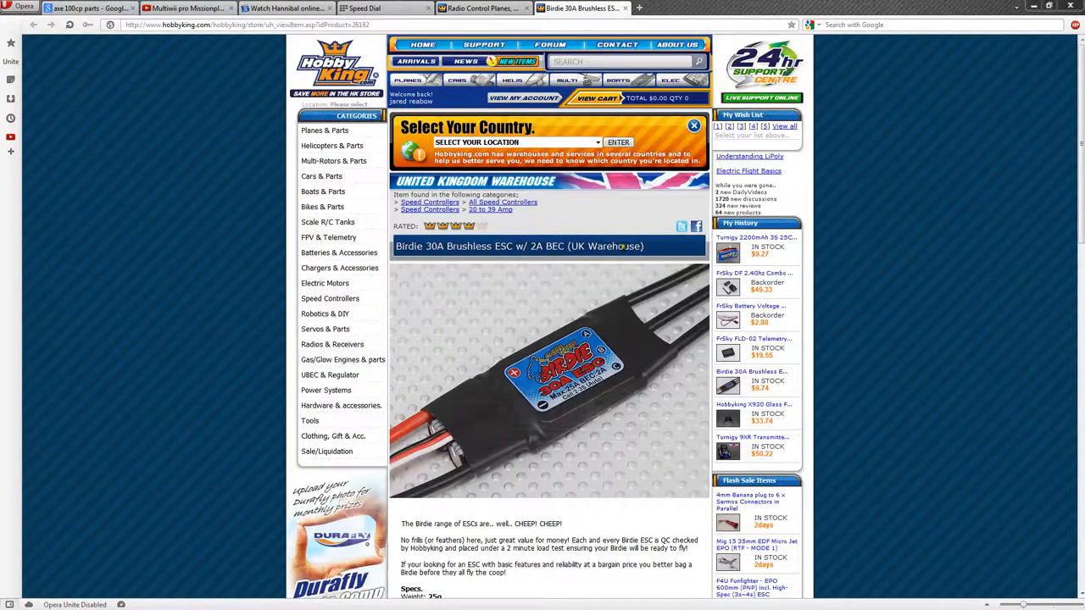
scroll(down, 3)
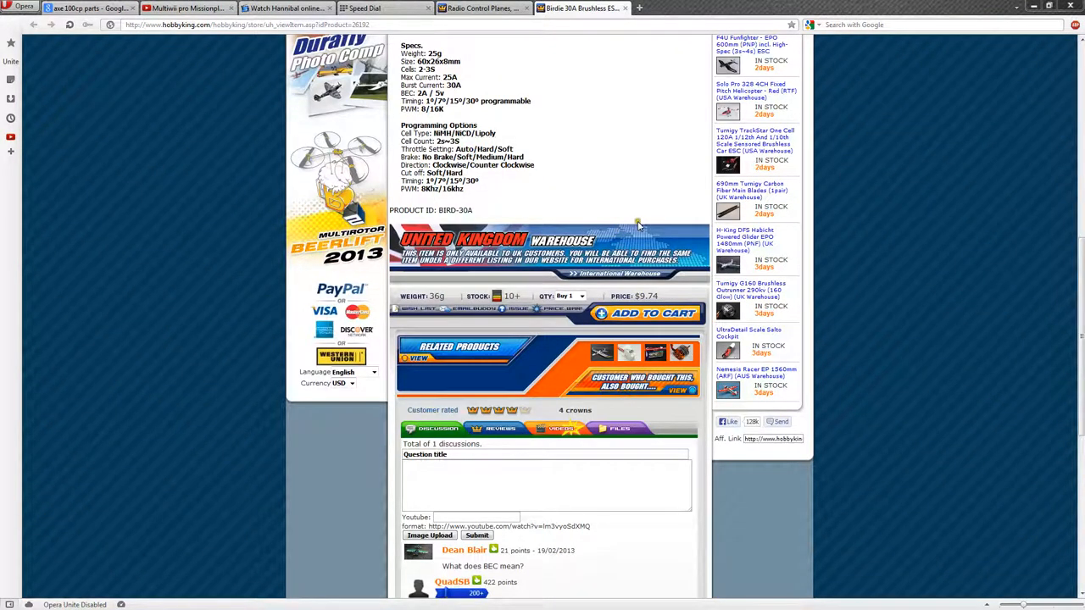
scroll(up, 3)
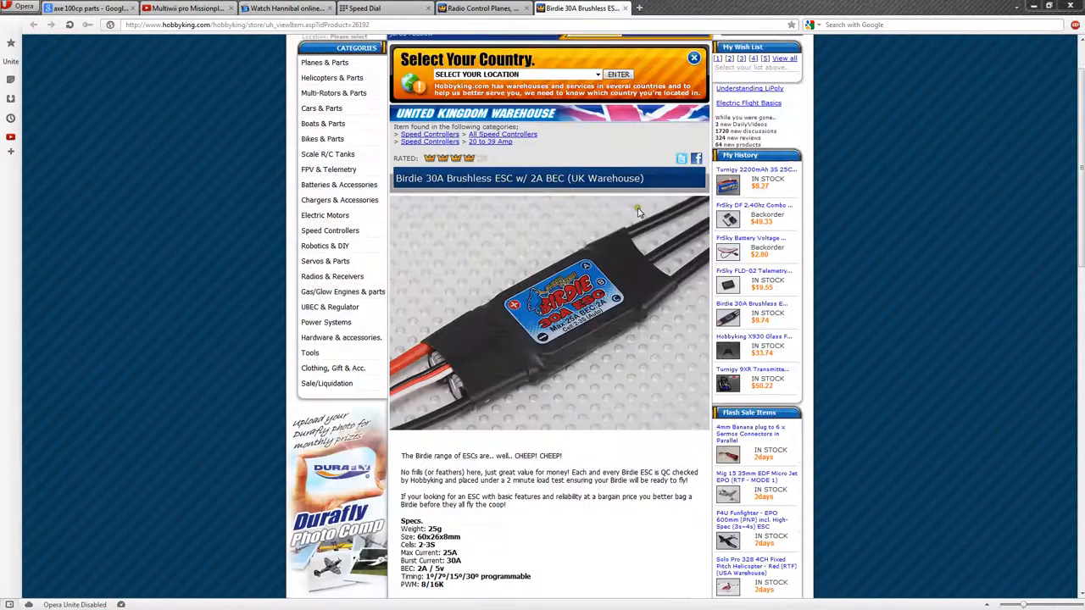
mouse_move(629, 214)
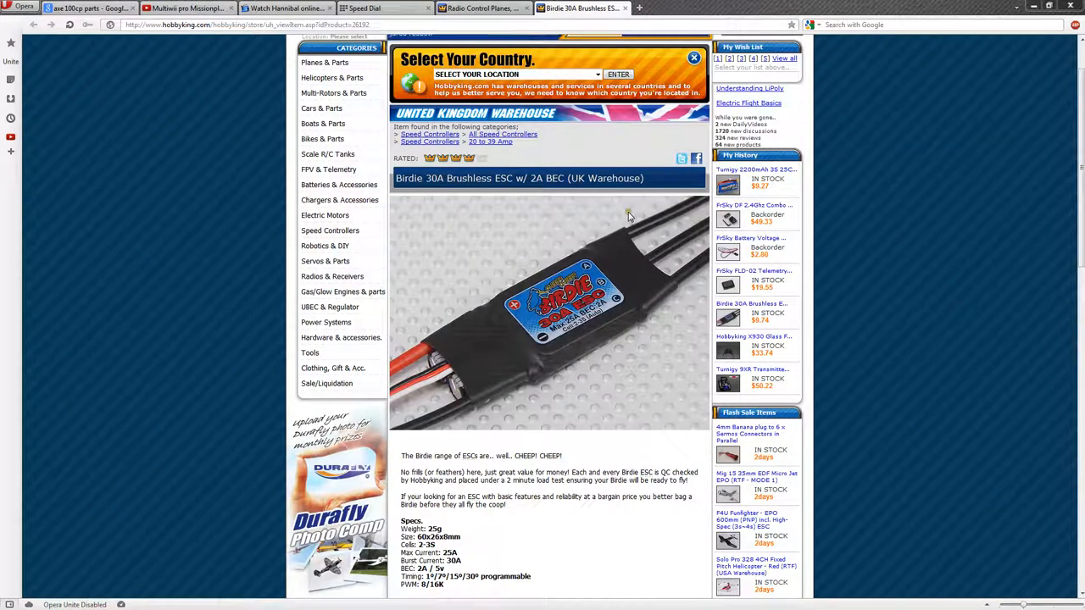
scroll(down, 3)
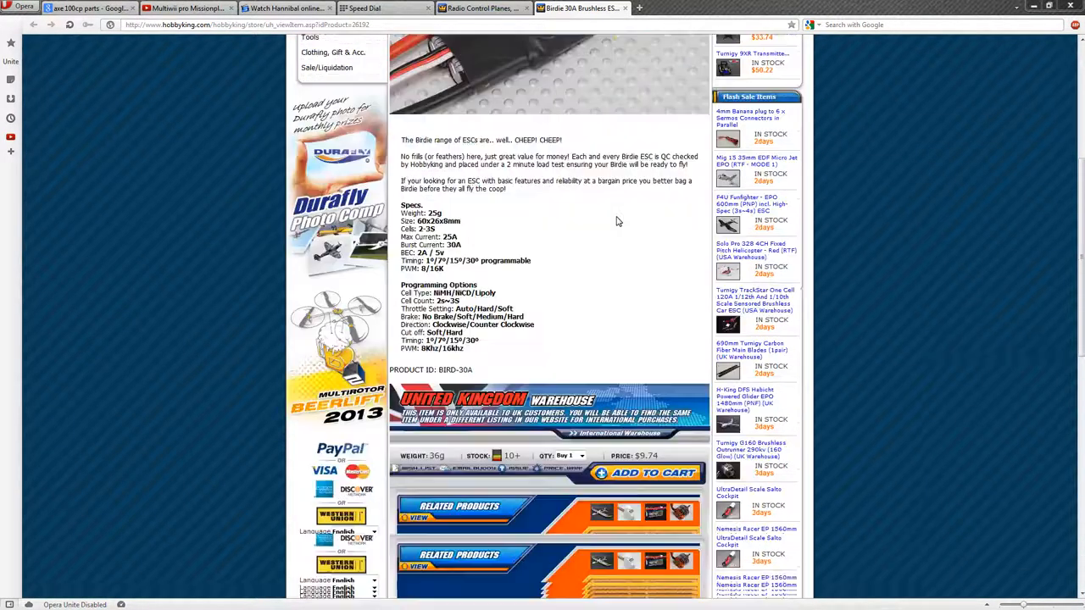
scroll(up, 3)
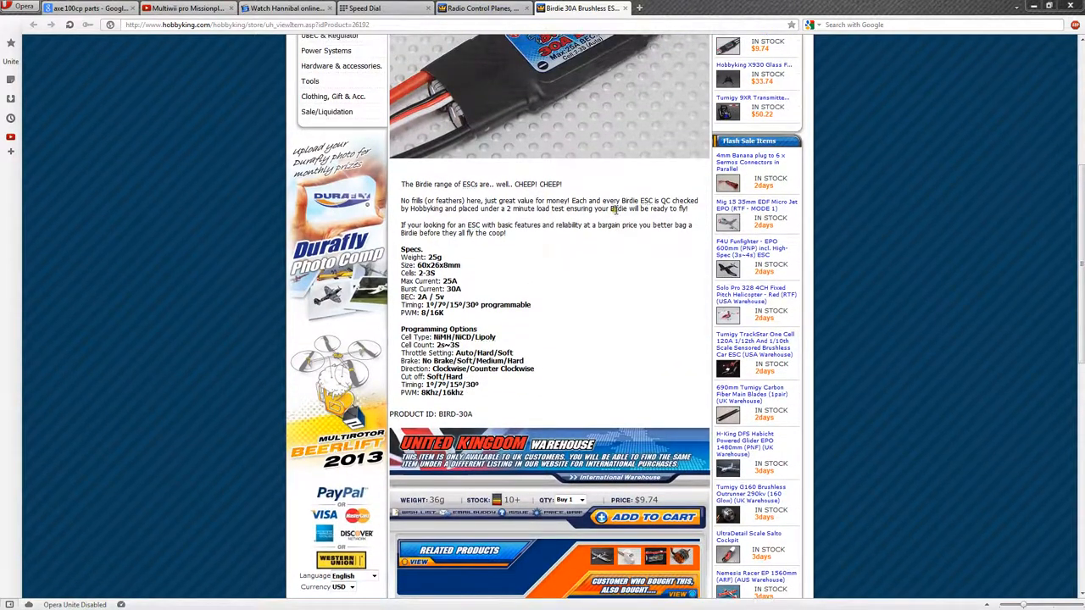
scroll(down, 3)
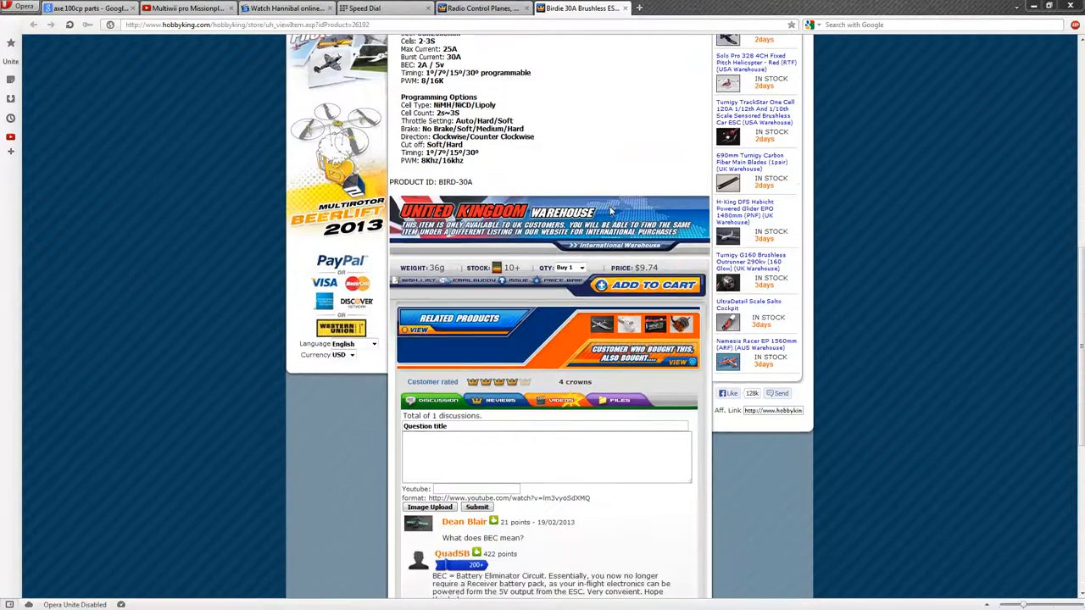
scroll(up, 3)
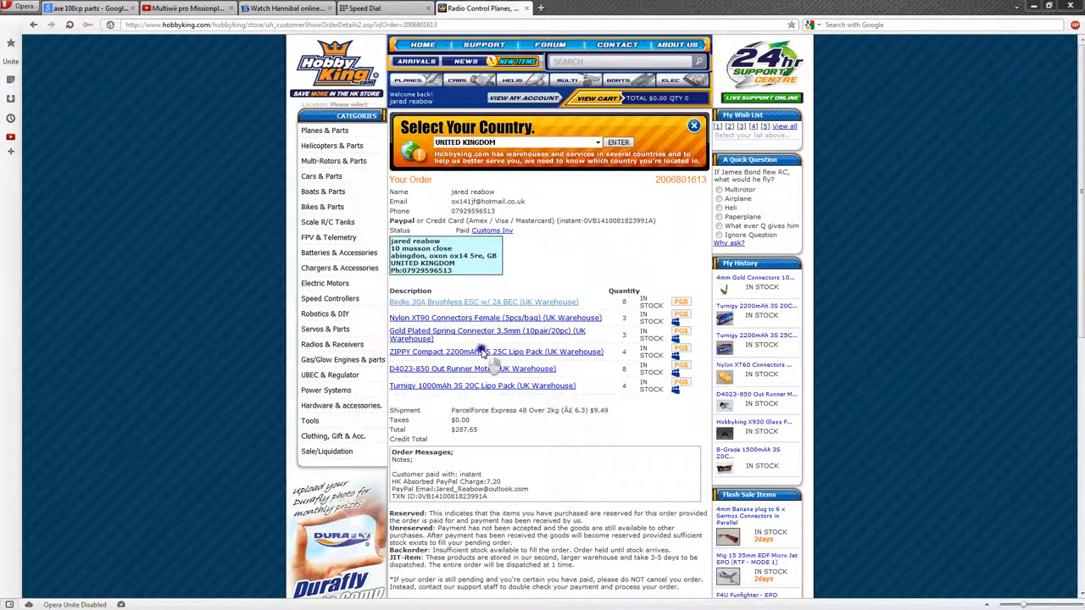
- Open the ZIPPY Compact 2200mAh 3S 25C Lipo Pack page and read through its description and specs
click(495, 351)
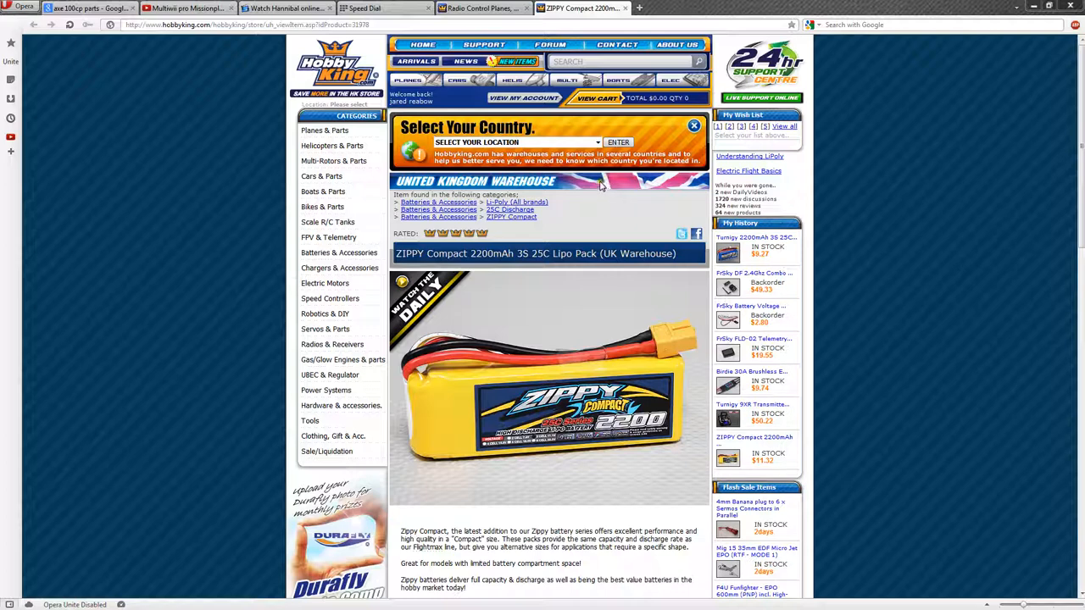
mouse_move(629, 212)
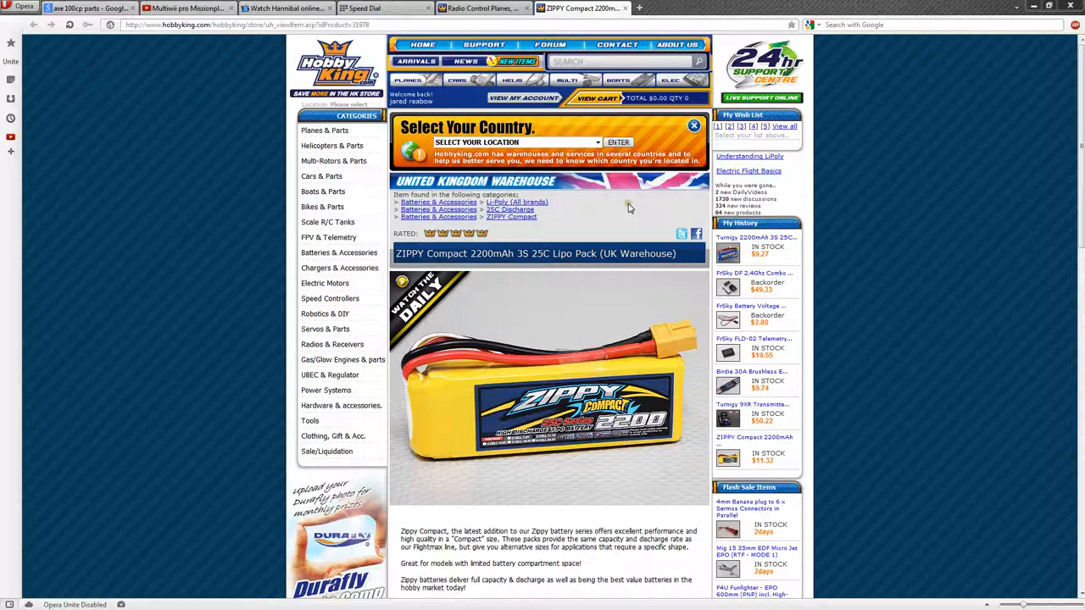
scroll(down, 3)
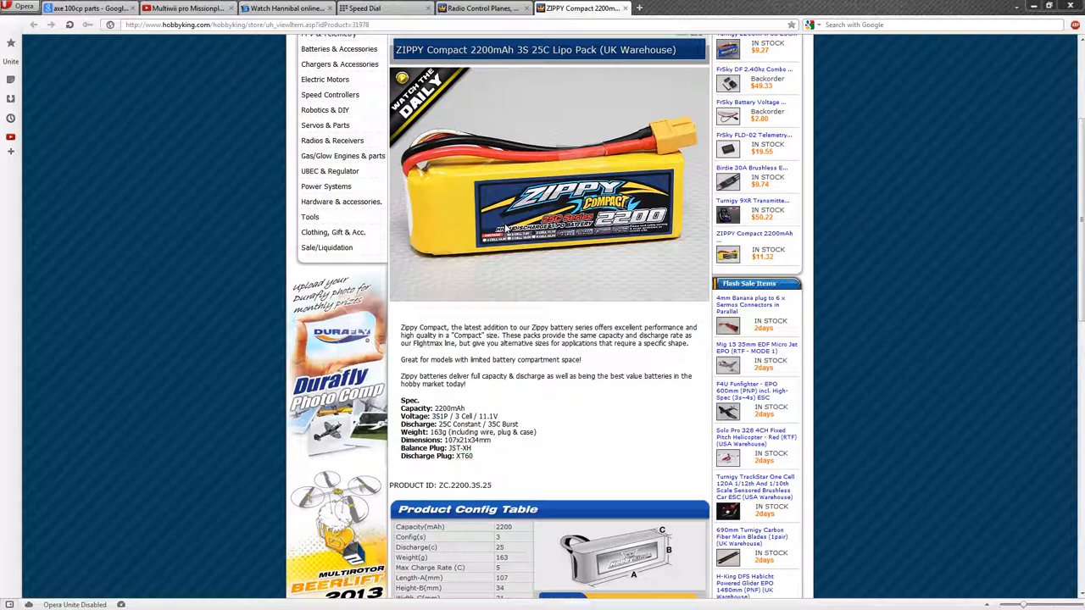
scroll(down, 3)
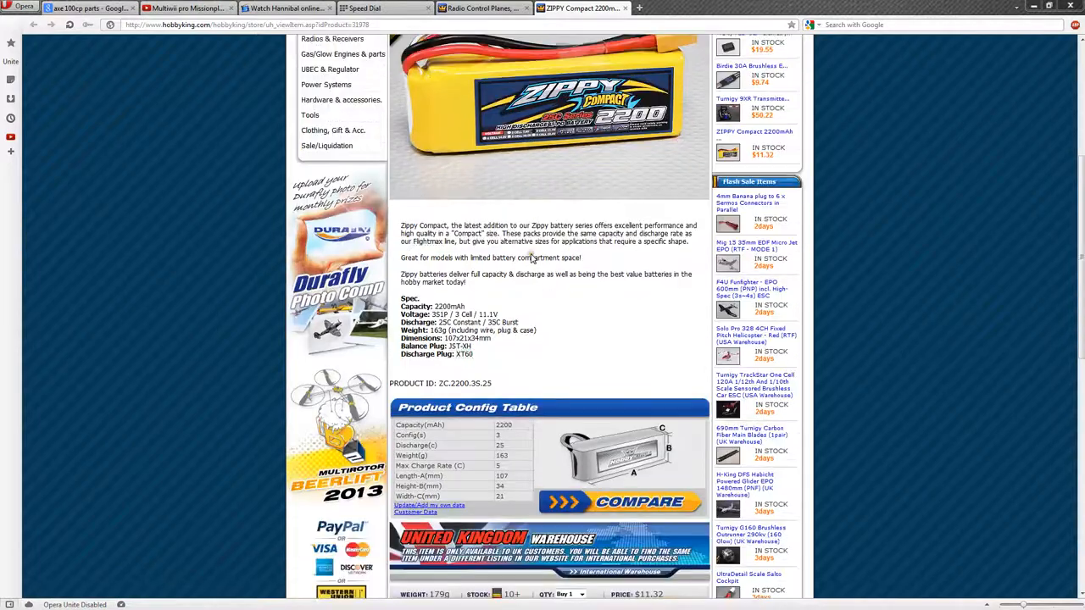
scroll(down, 3)
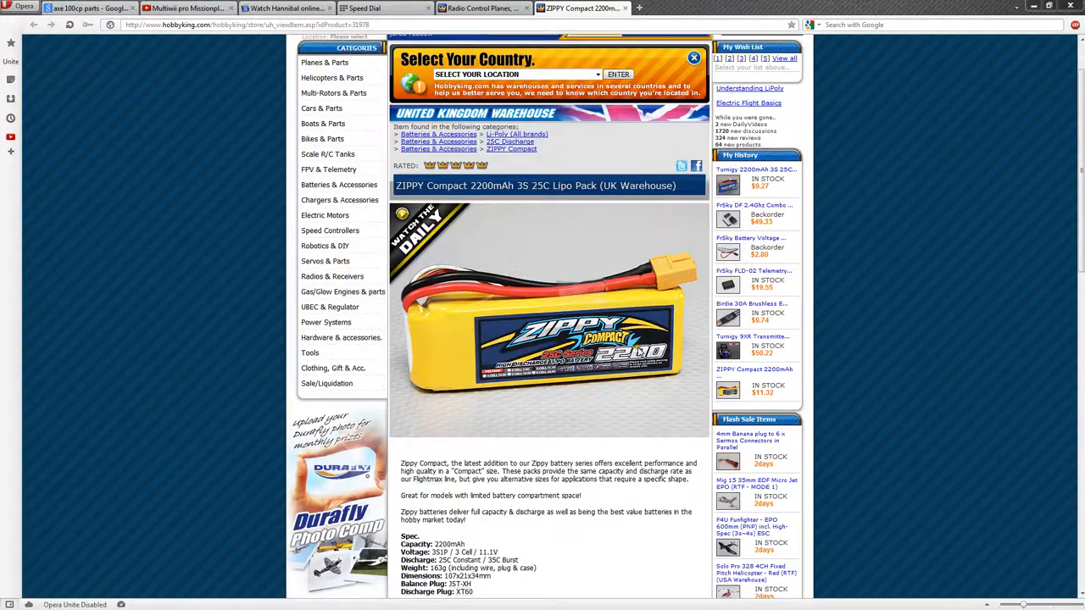
mouse_move(658, 369)
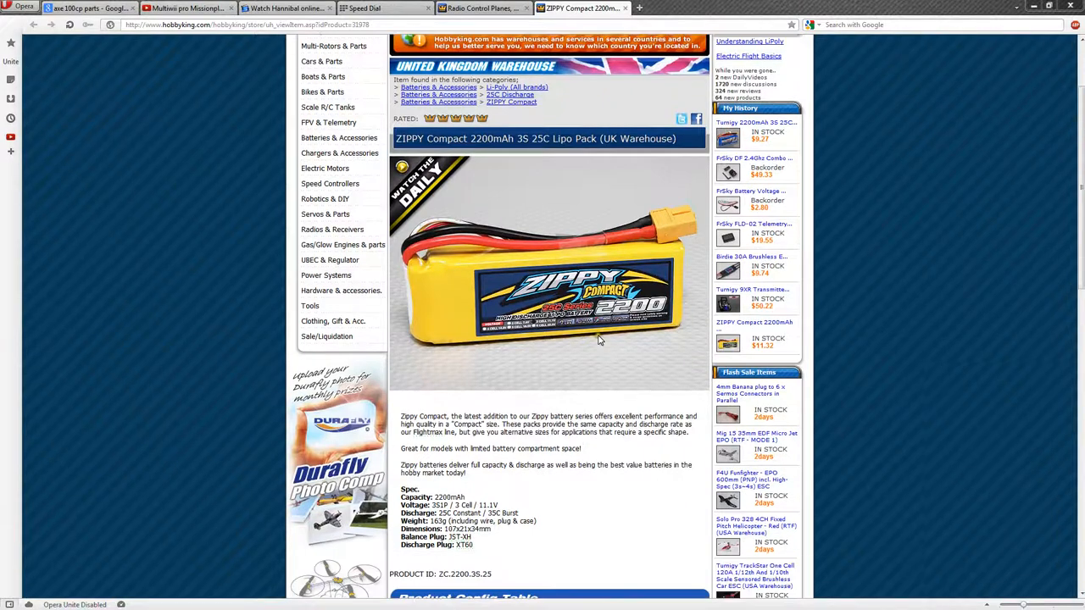
scroll(down, 3)
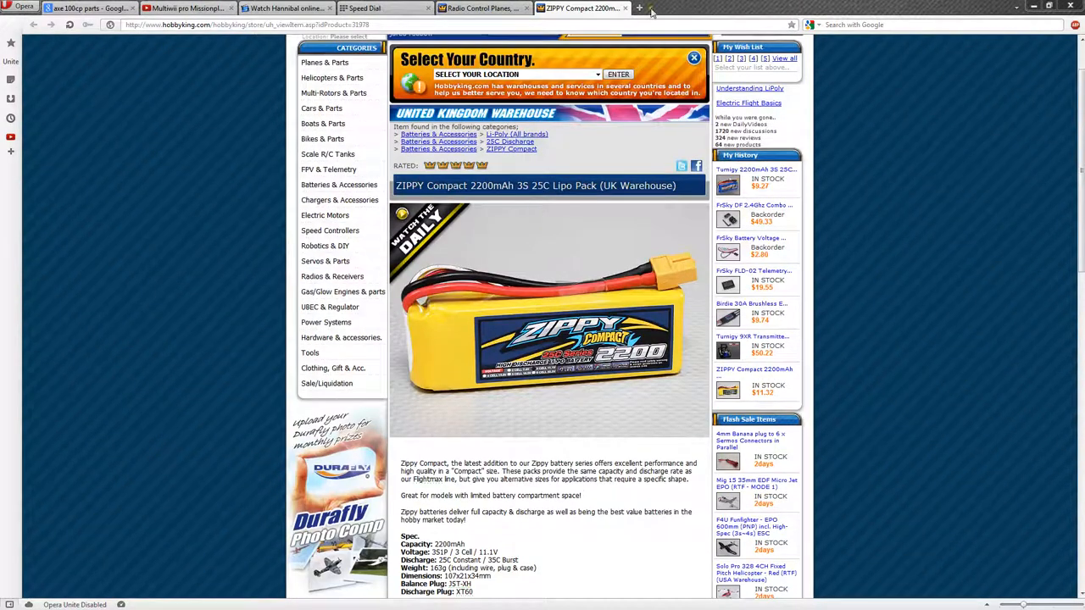
mouse_move(626, 10)
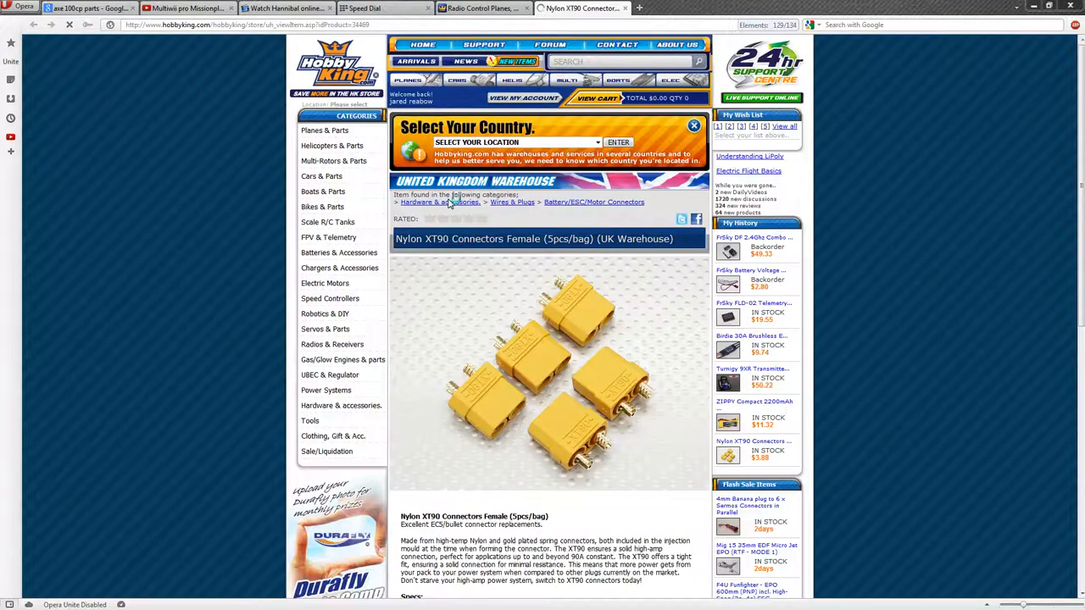
- Scroll down the Nylon XT90 Connectors Female (5pcs/bag) page to see its description
scroll(down, 3)
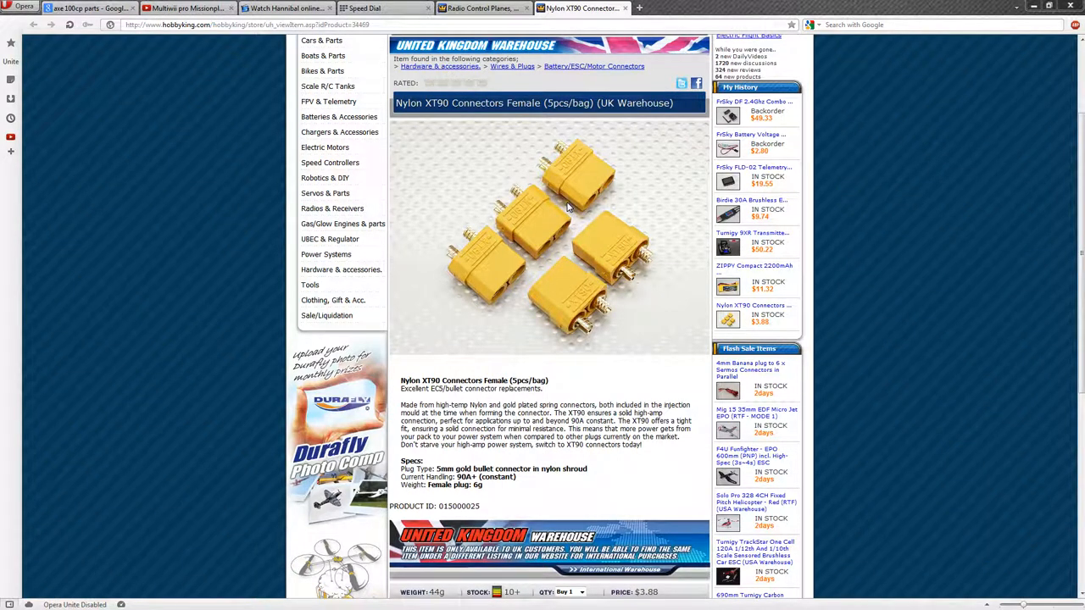
mouse_move(509, 219)
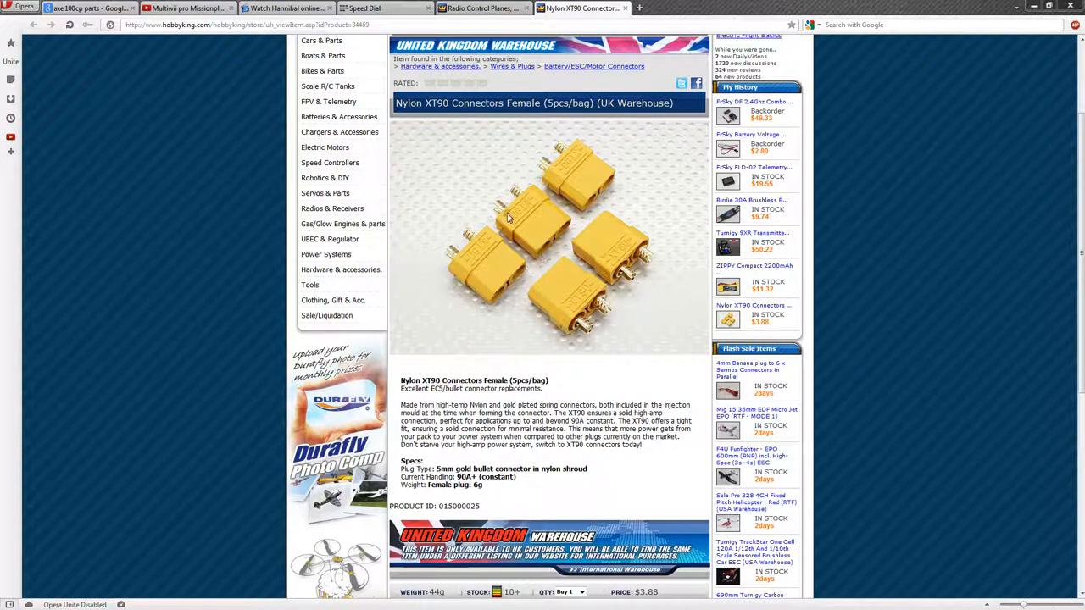
mouse_move(533, 231)
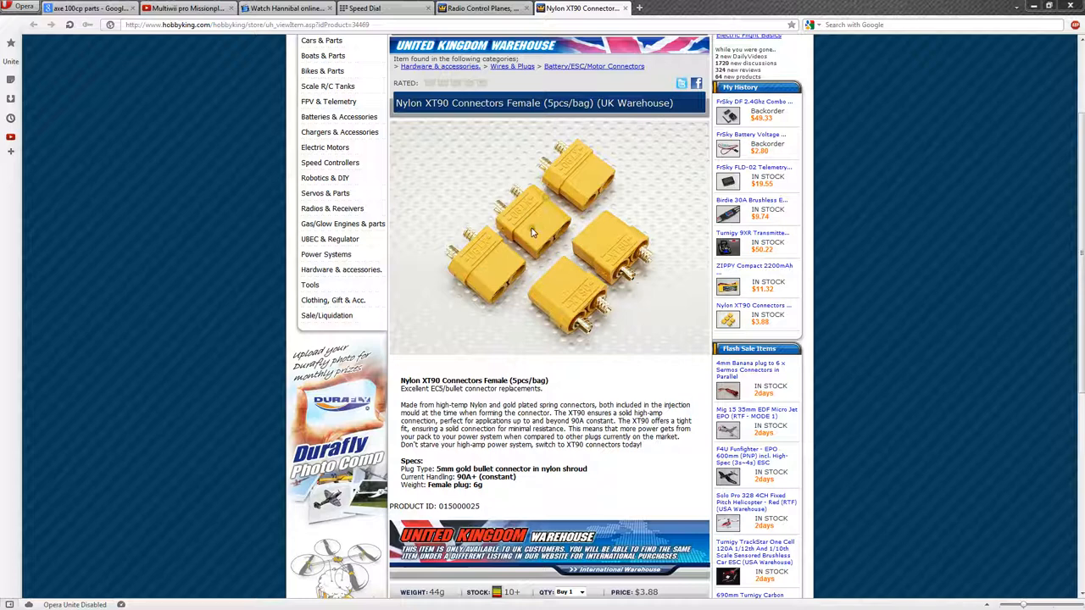
mouse_move(526, 219)
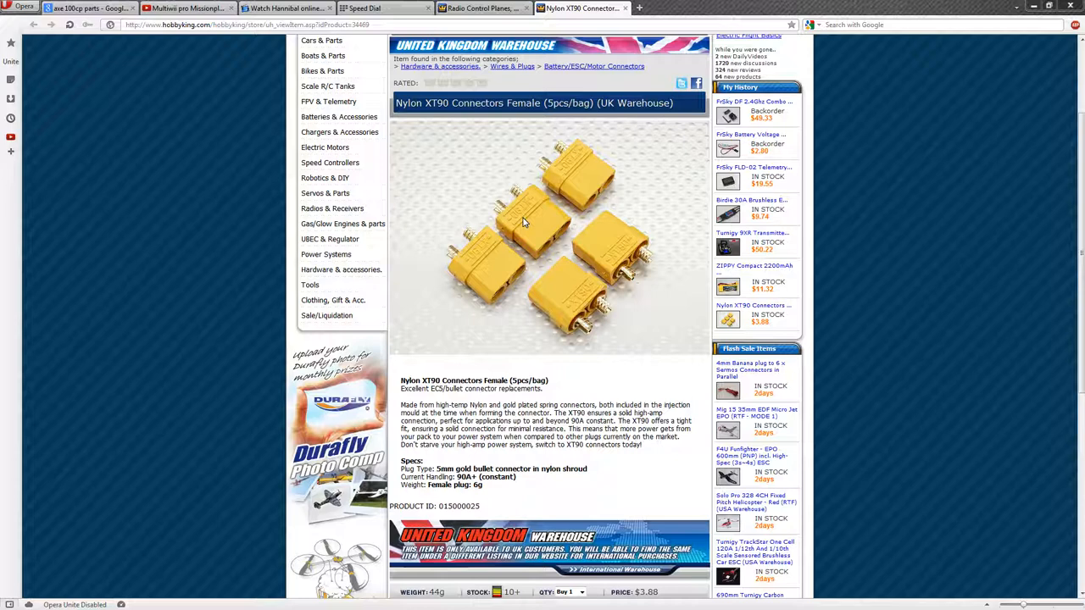
mouse_move(522, 222)
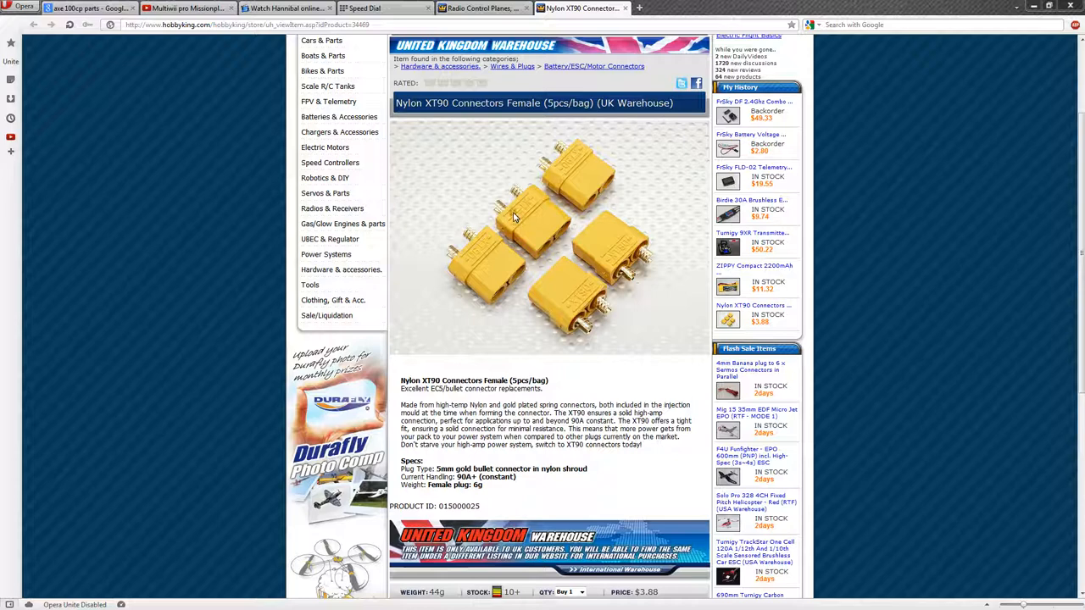
mouse_move(495, 234)
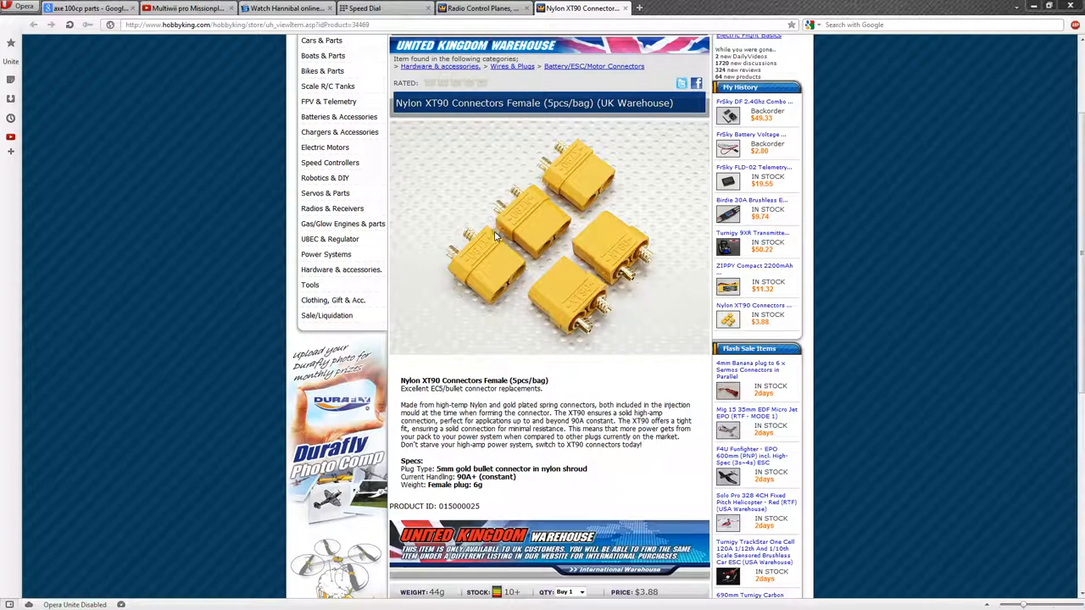
mouse_move(489, 244)
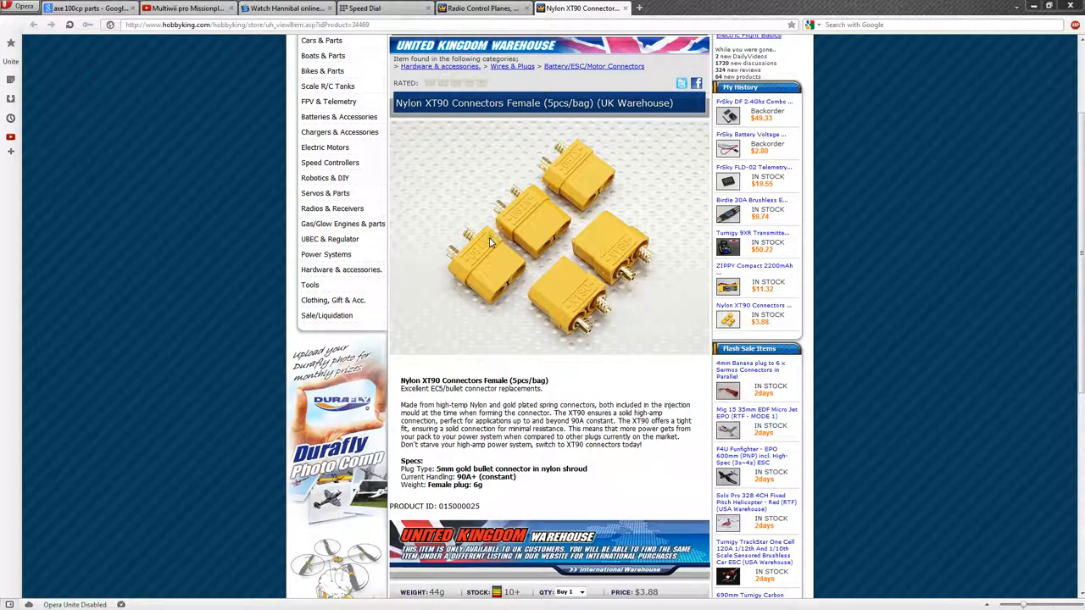
mouse_move(488, 248)
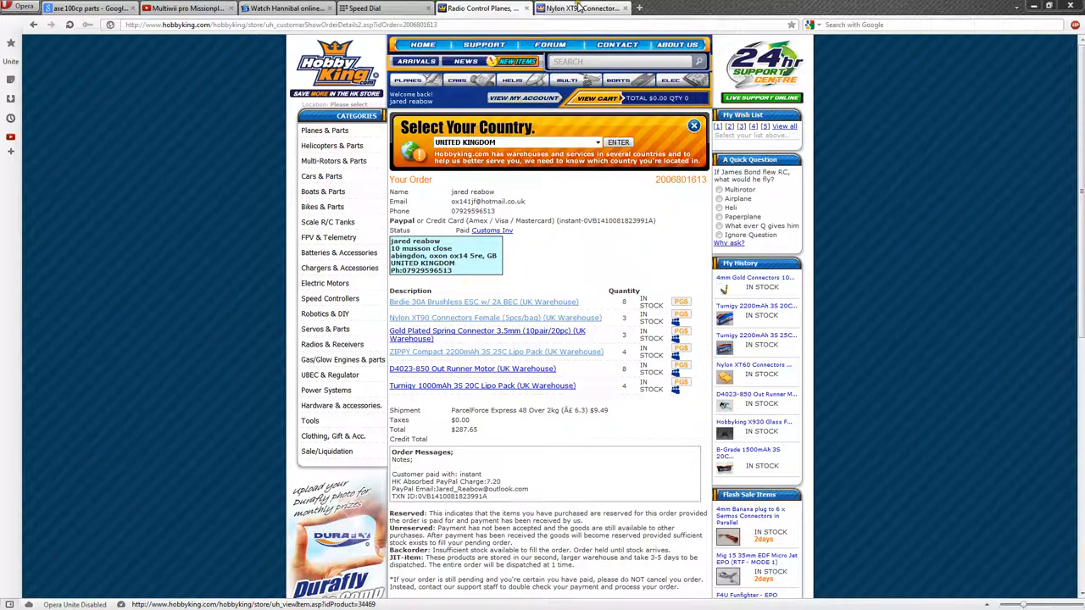
- Review the D4023-850 Out Runner Motor page's specs, then return to the order details page
click(628, 6)
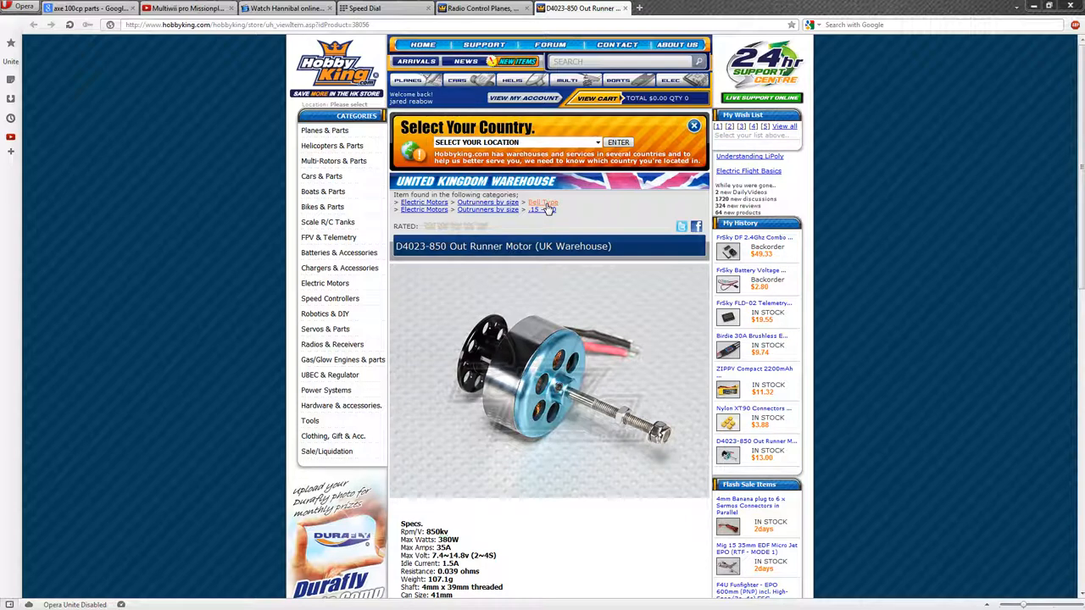
scroll(down, 3)
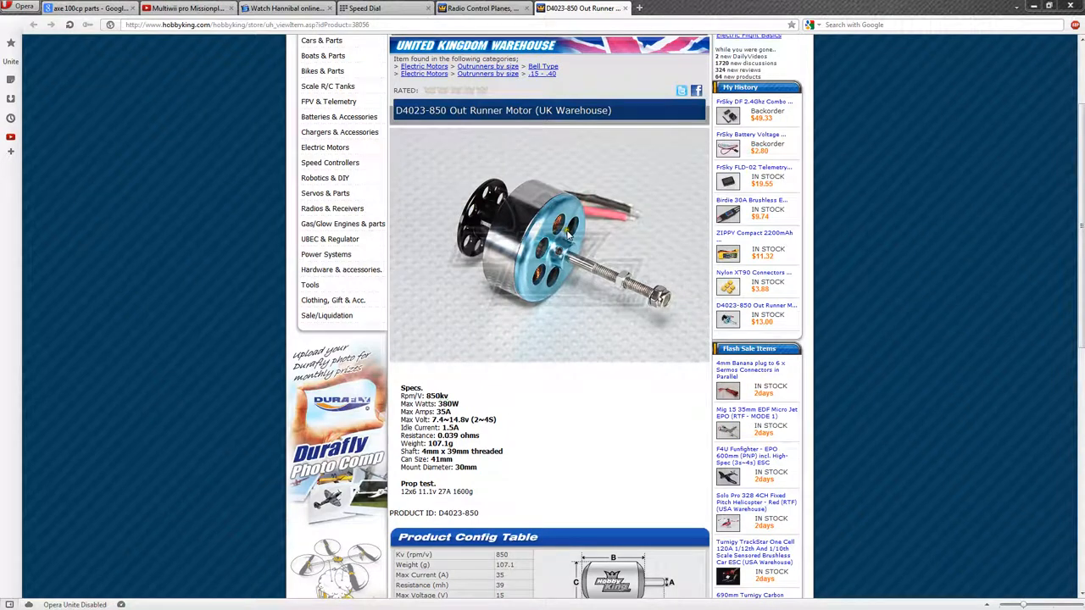
scroll(down, 3)
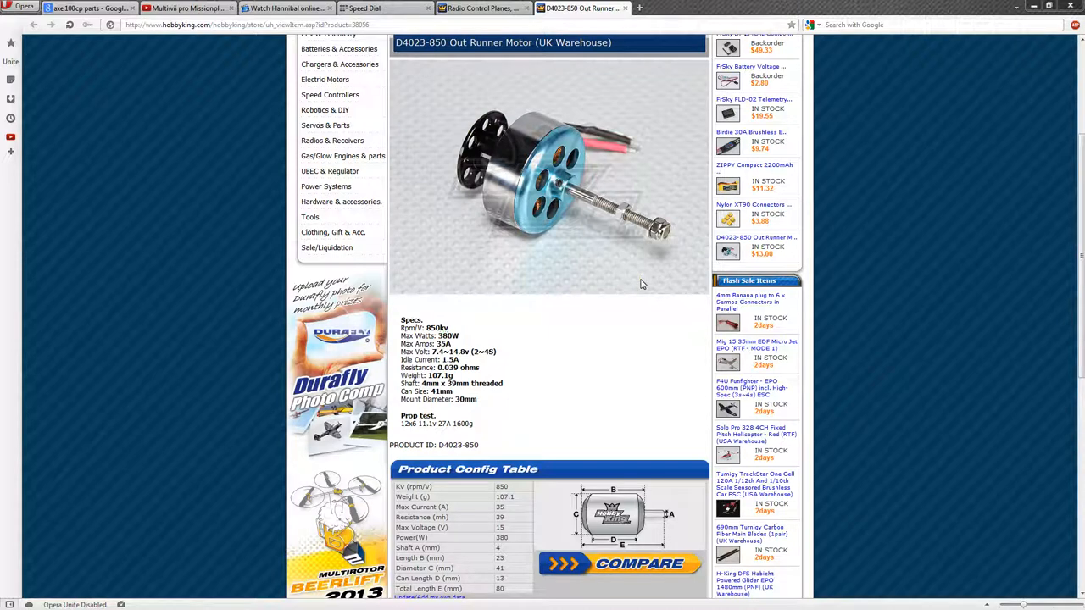
mouse_move(468, 330)
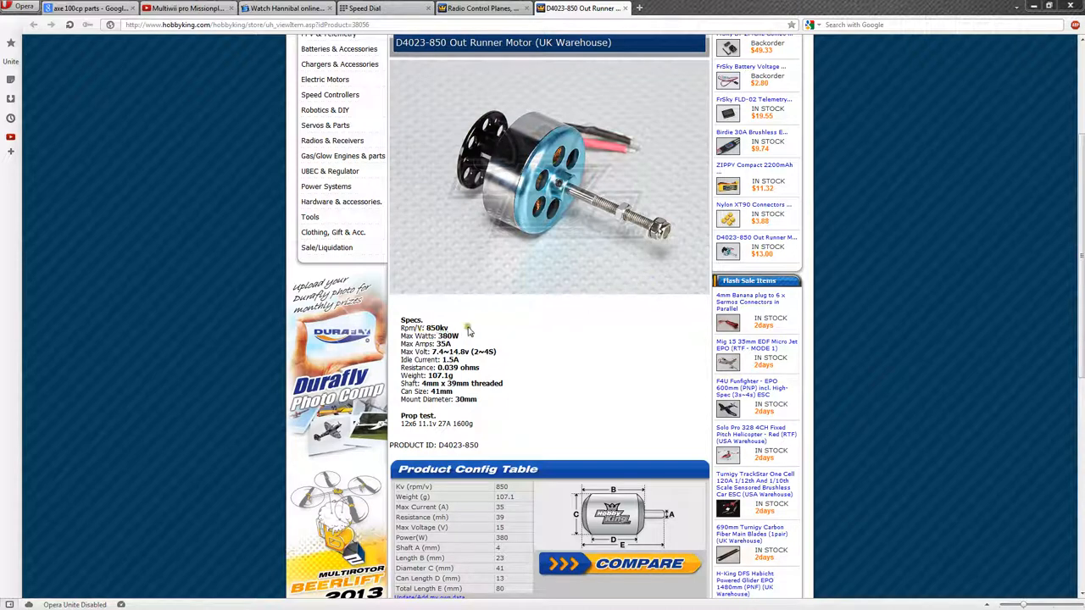
mouse_move(527, 320)
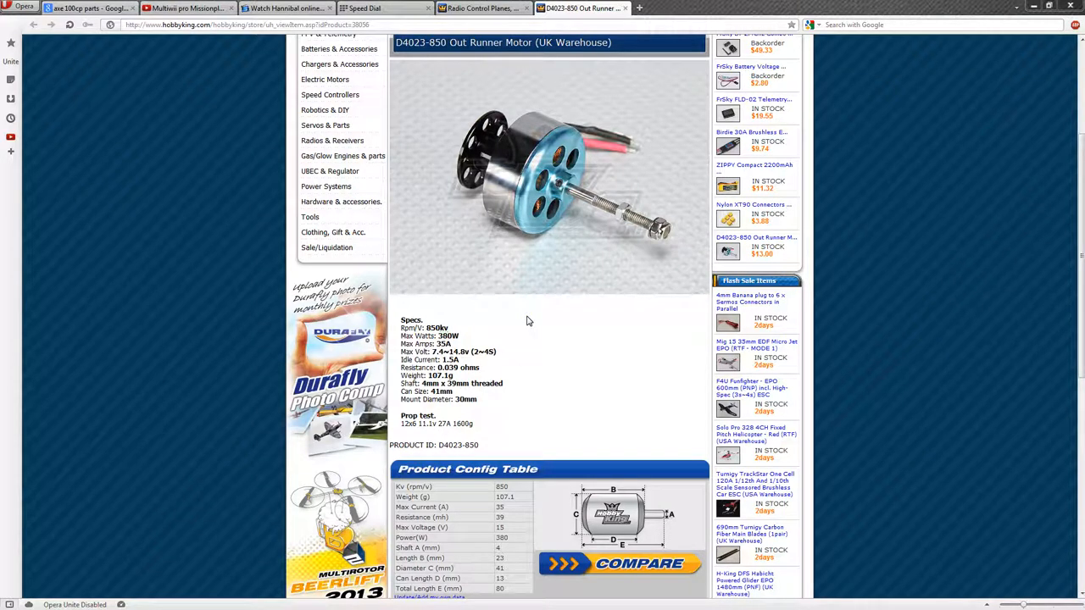
scroll(down, 3)
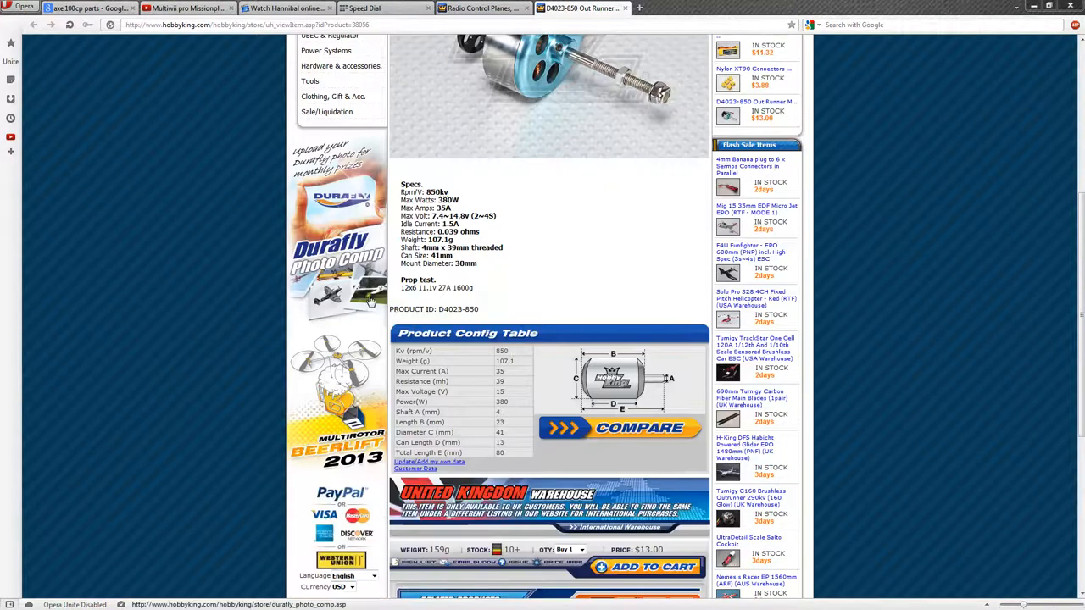
mouse_move(573, 255)
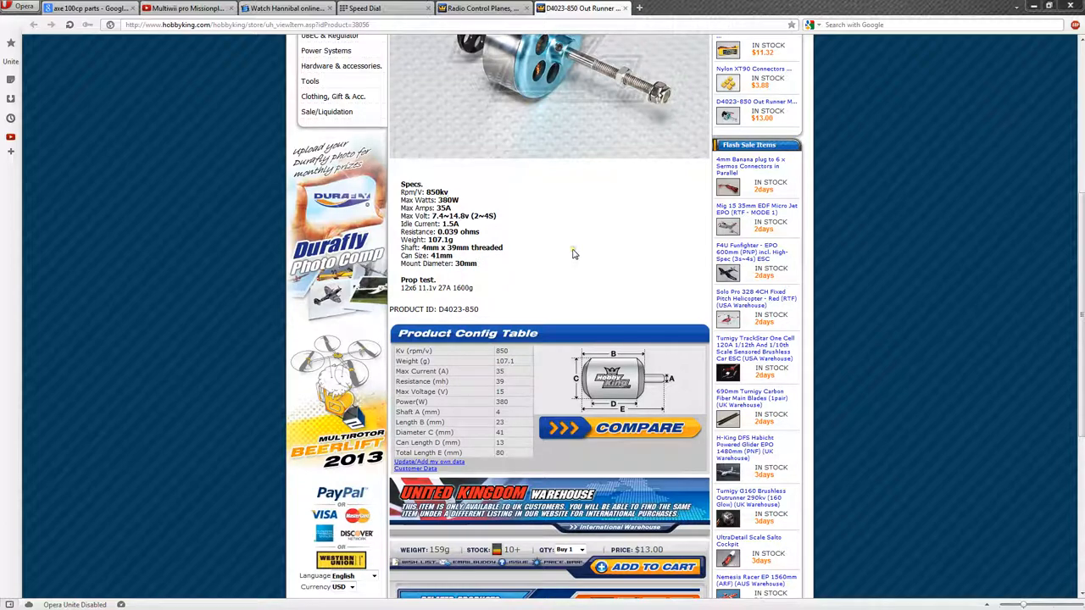
scroll(up, 3)
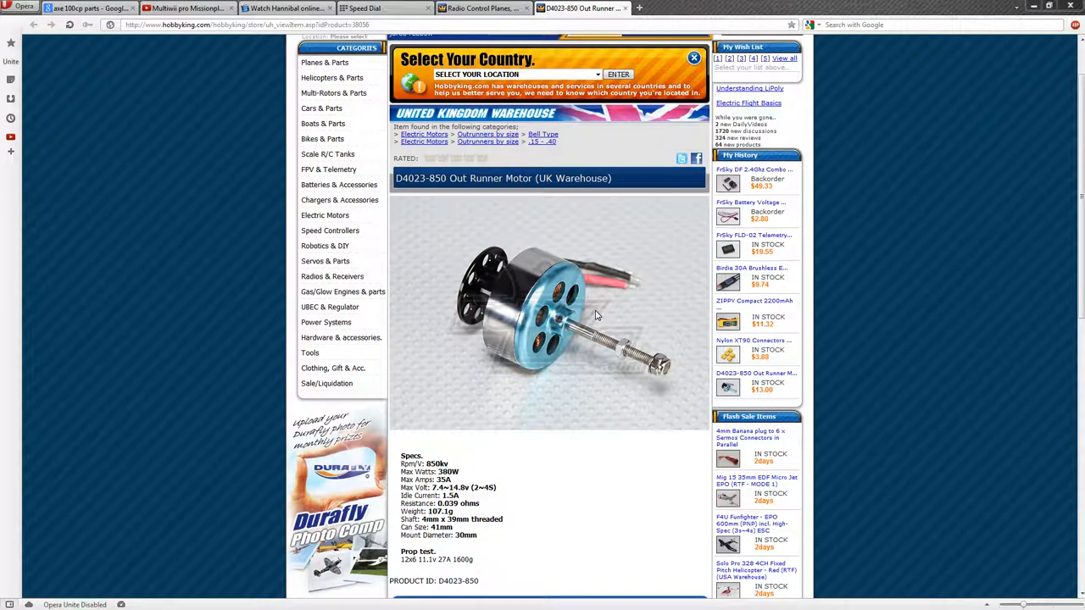
mouse_move(546, 366)
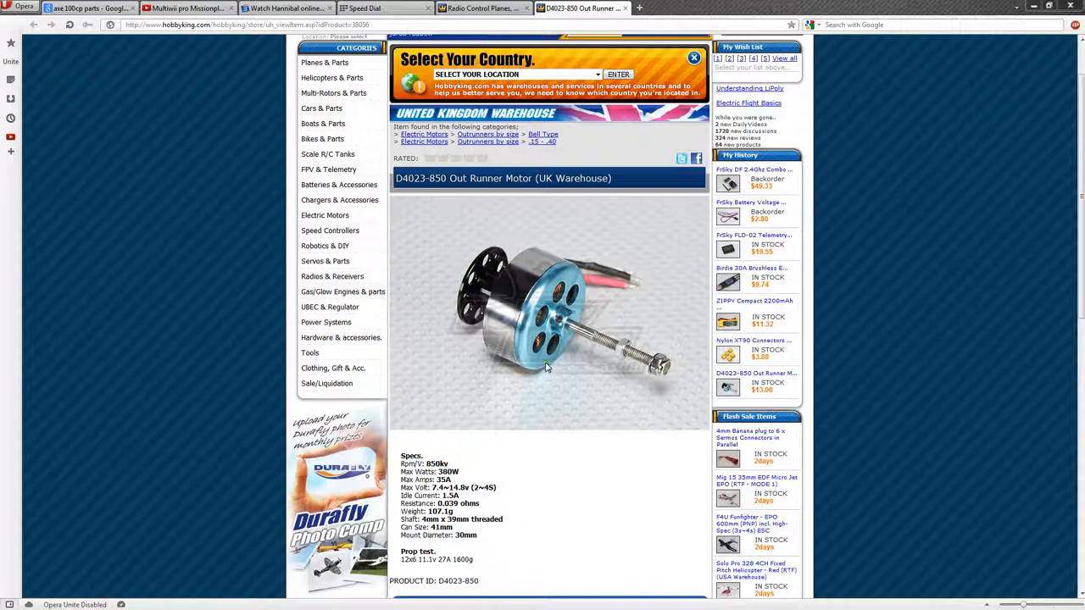
scroll(down, 3)
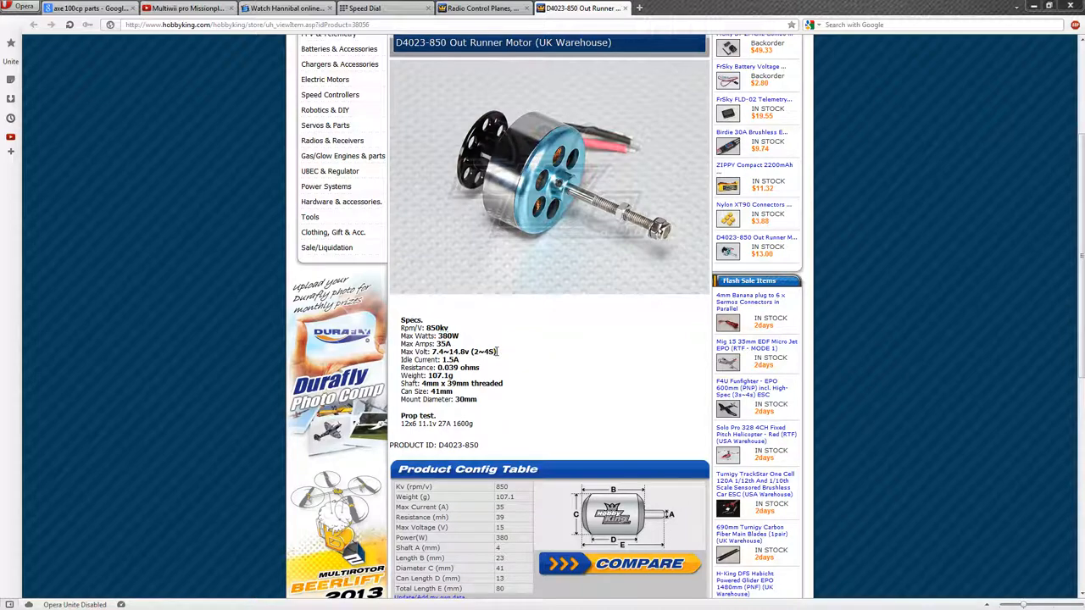
scroll(down, 3)
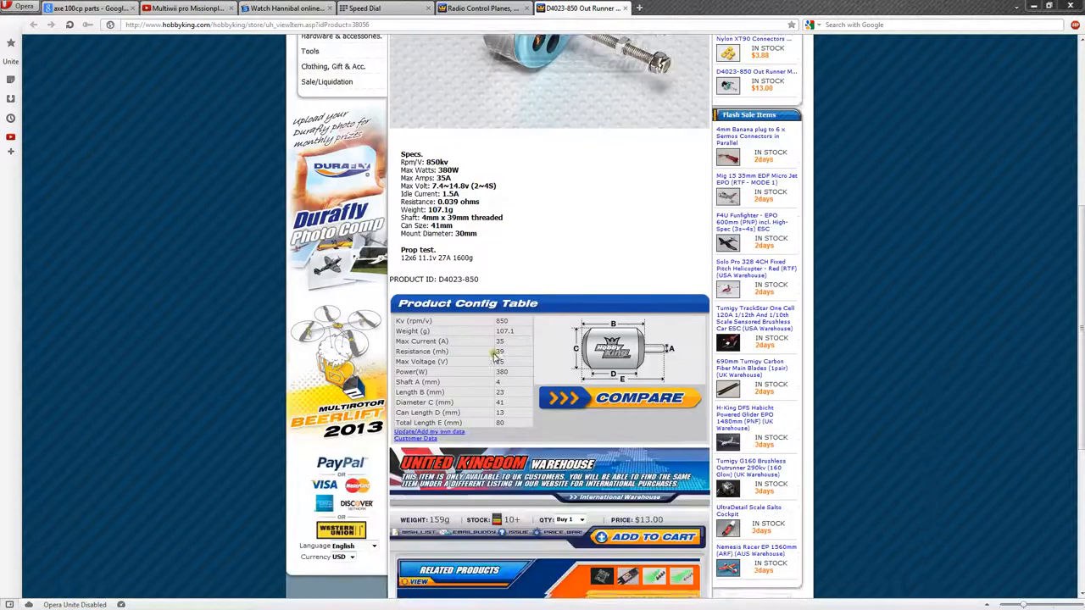
scroll(down, 3)
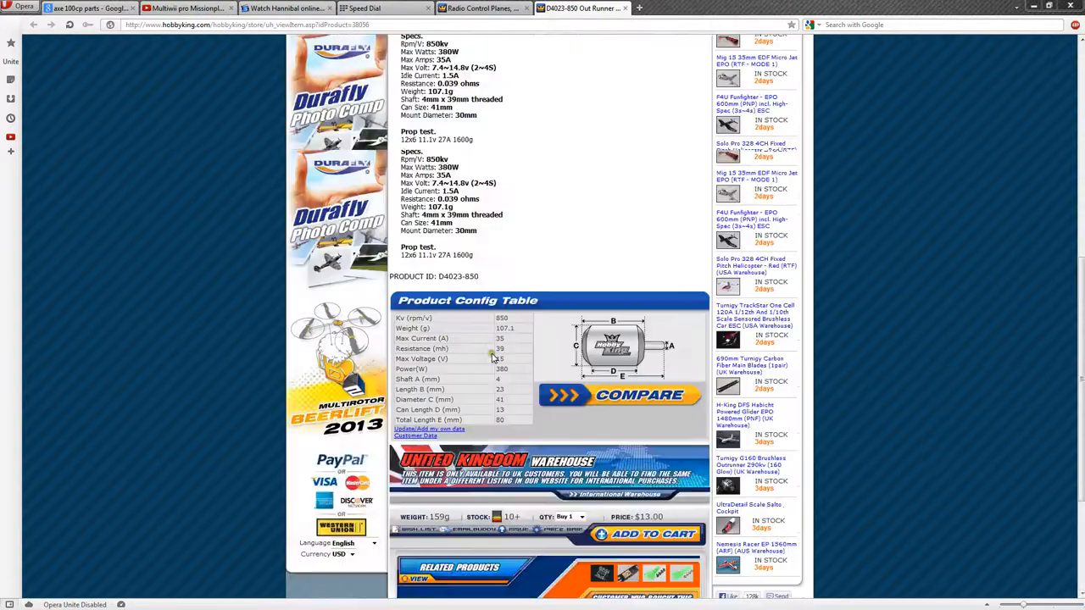
scroll(up, 3)
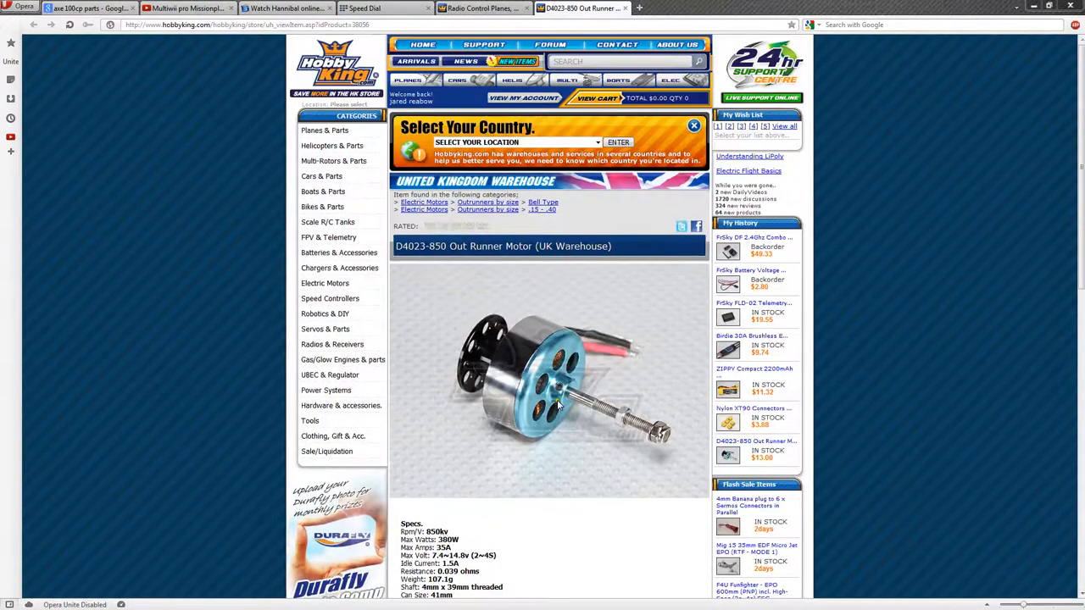
mouse_move(522, 342)
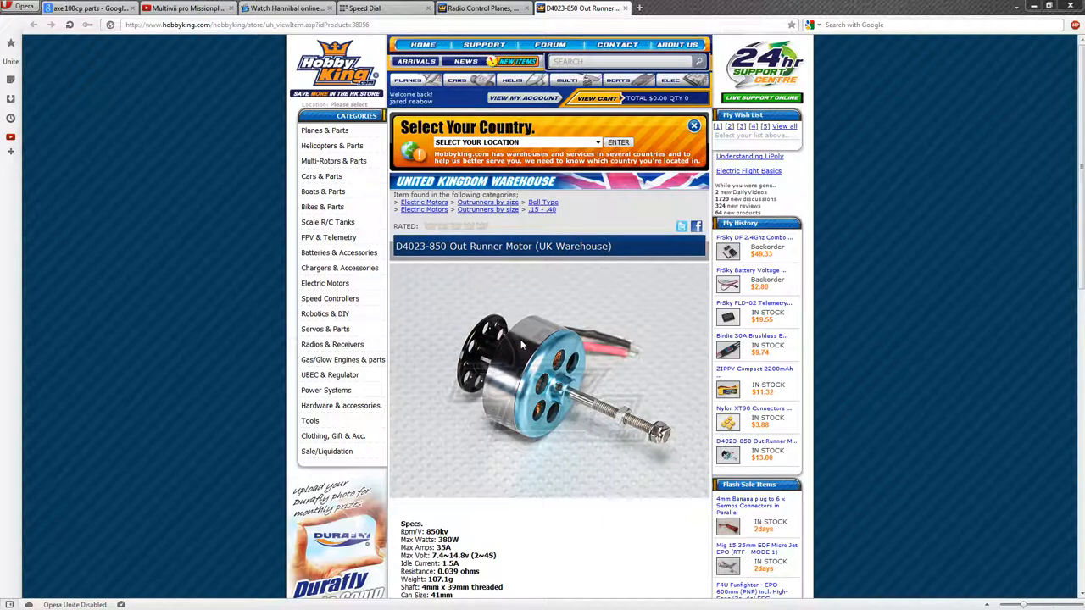
mouse_move(625, 430)
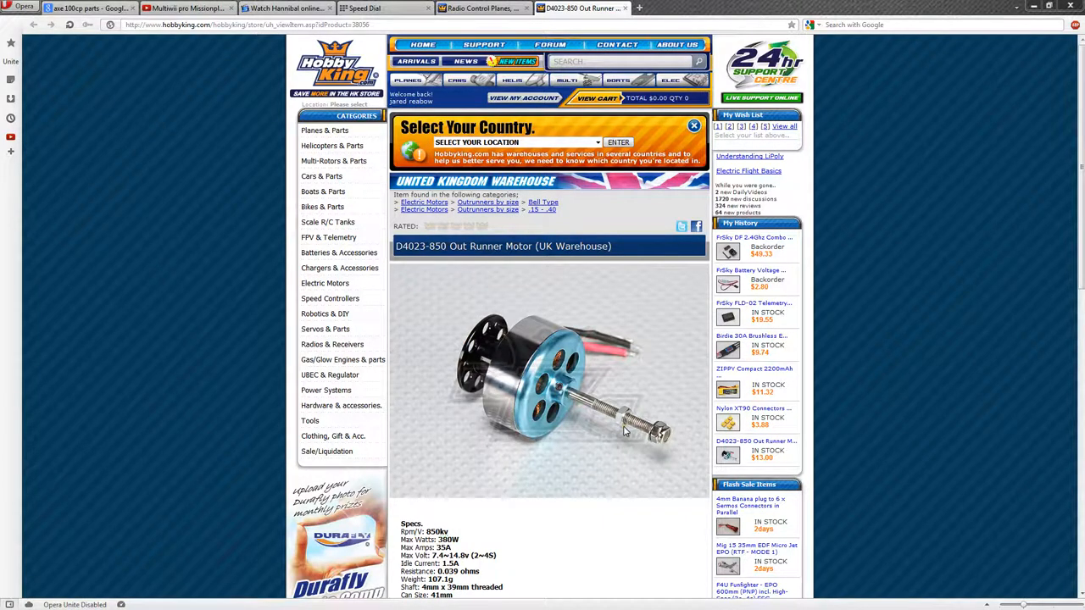
scroll(down, 3)
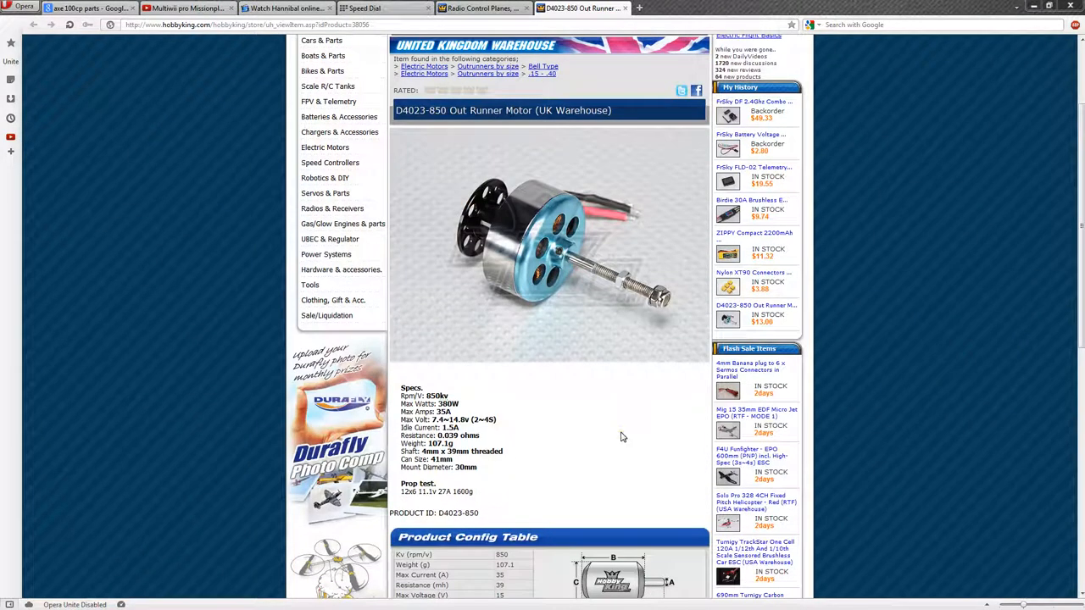
mouse_move(619, 428)
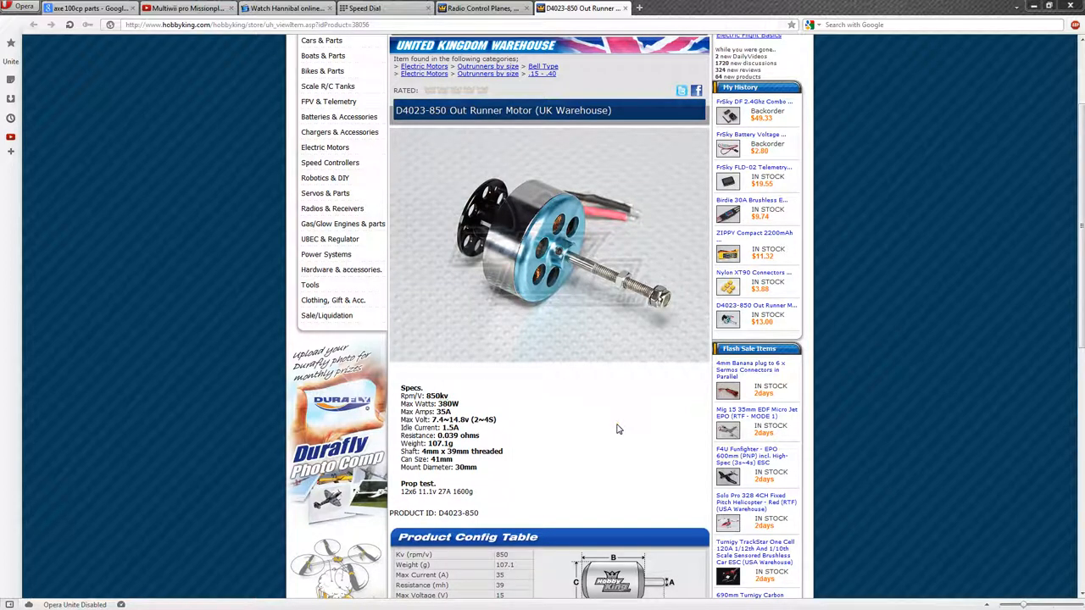
scroll(down, 3)
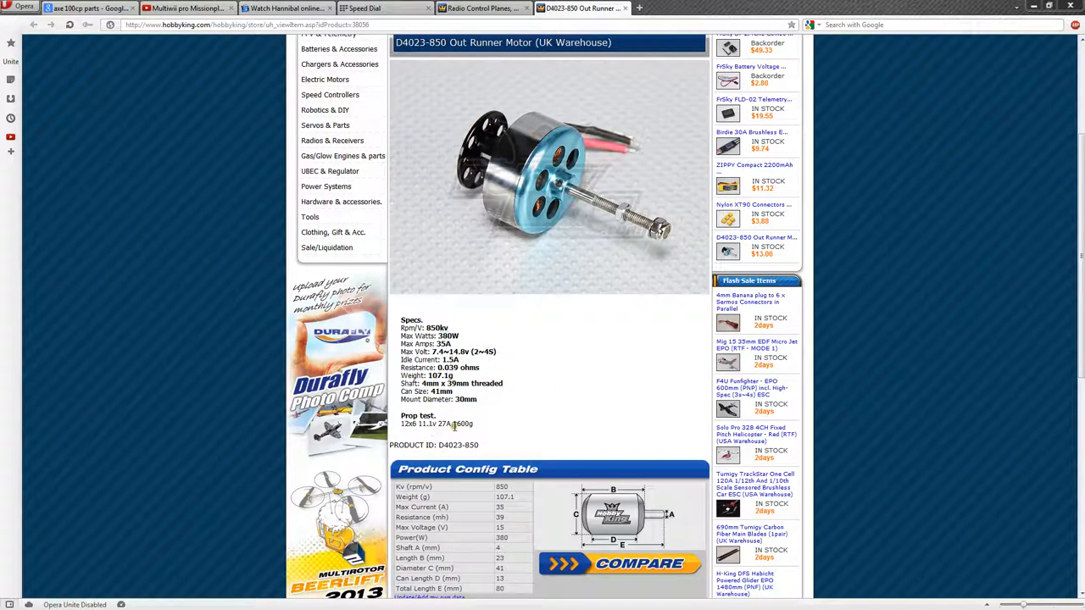
double_click(461, 424)
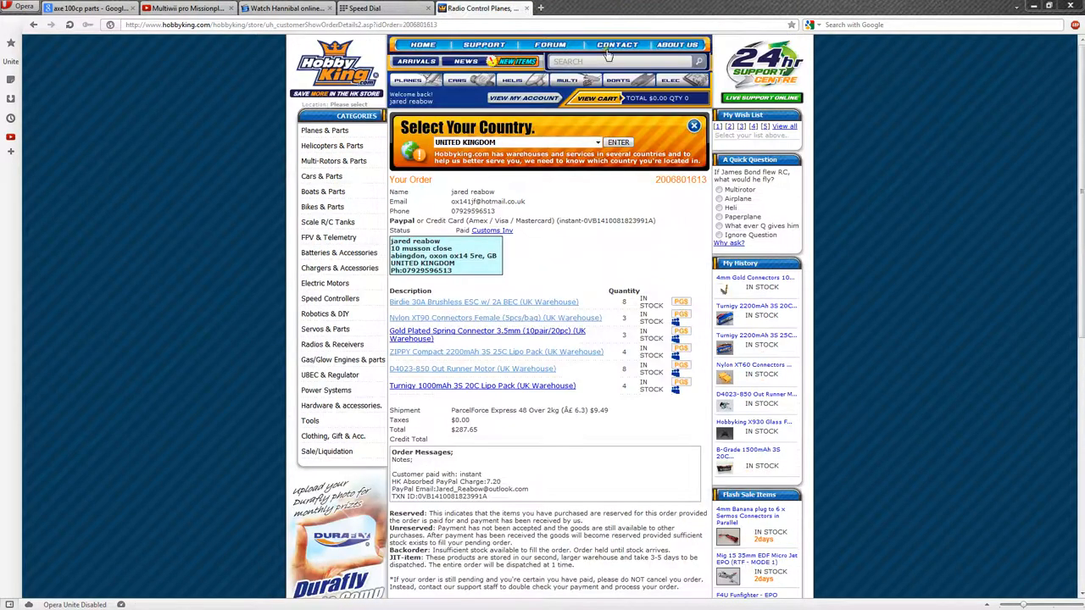
- Open the Turnigy 1000mAh 3S 20C Lipo Pack (UK Warehouse) link from the order in a new tab
scroll(down, 3)
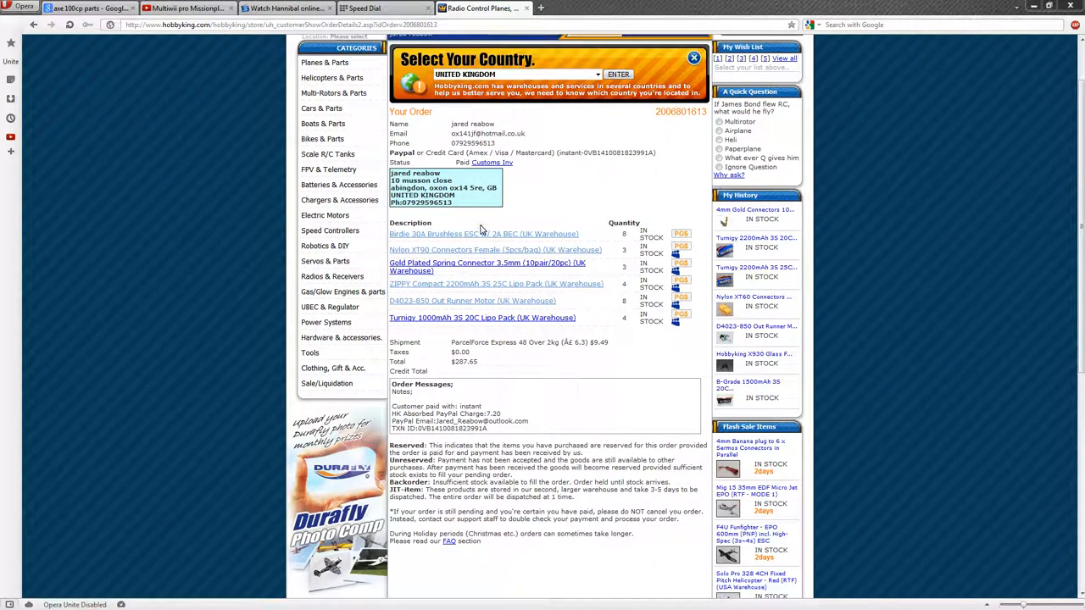
mouse_move(517, 322)
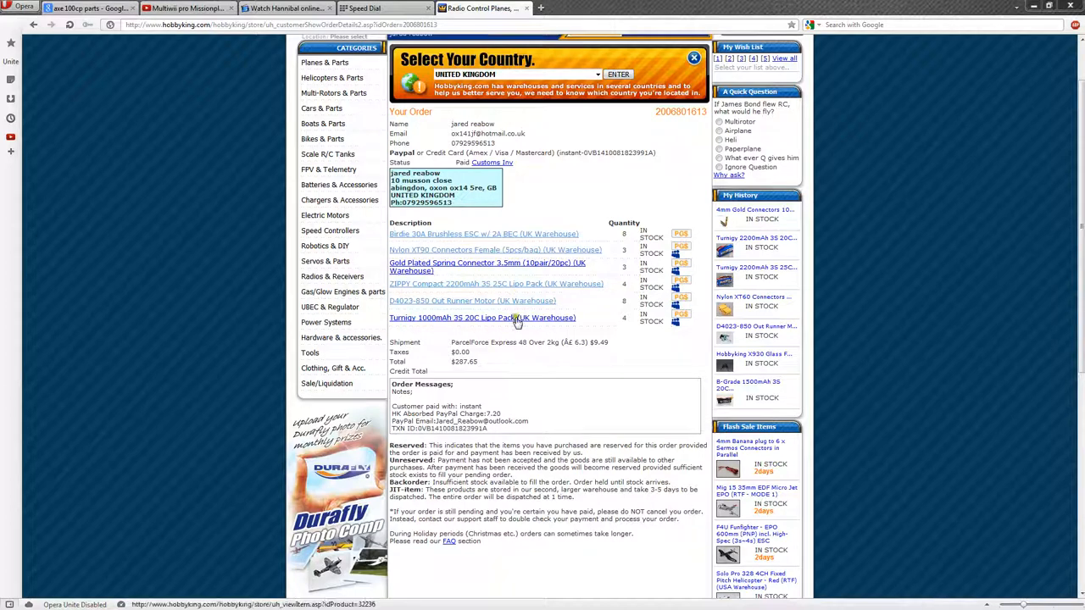
mouse_move(488, 308)
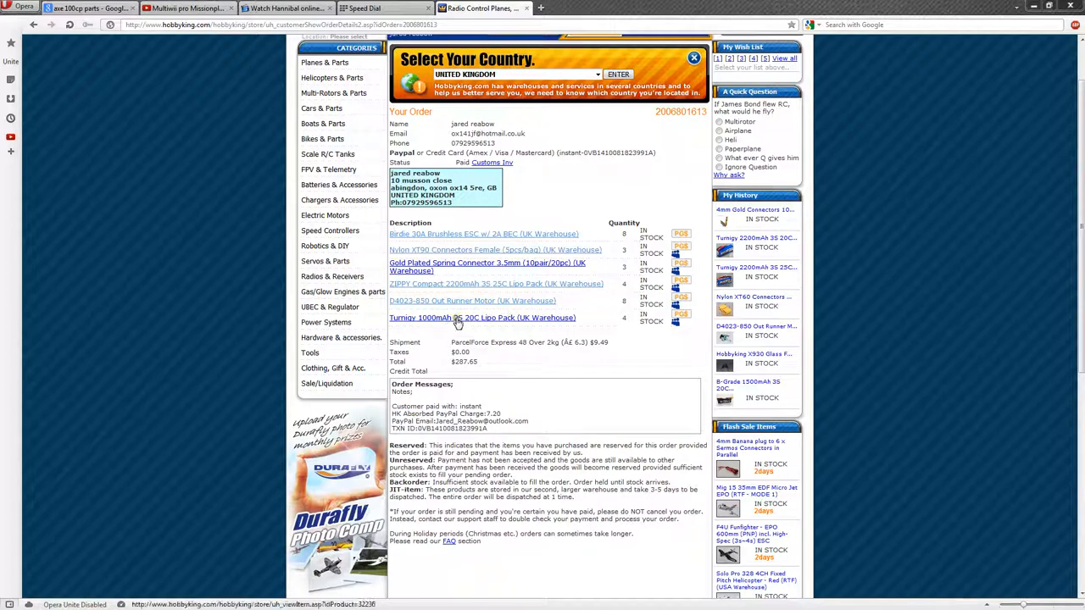
right_click(457, 317)
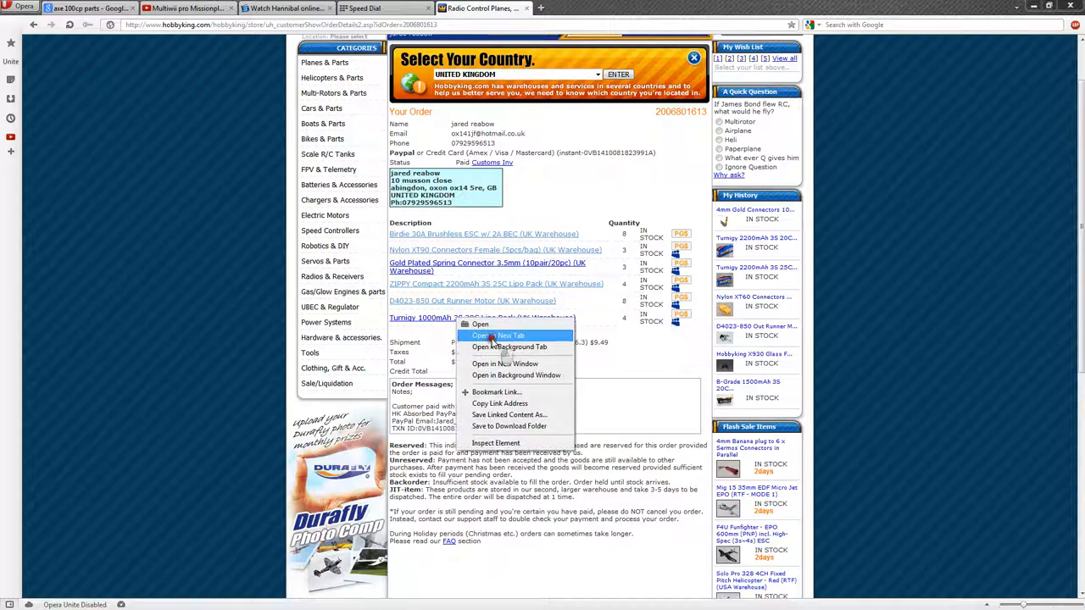
click(494, 336)
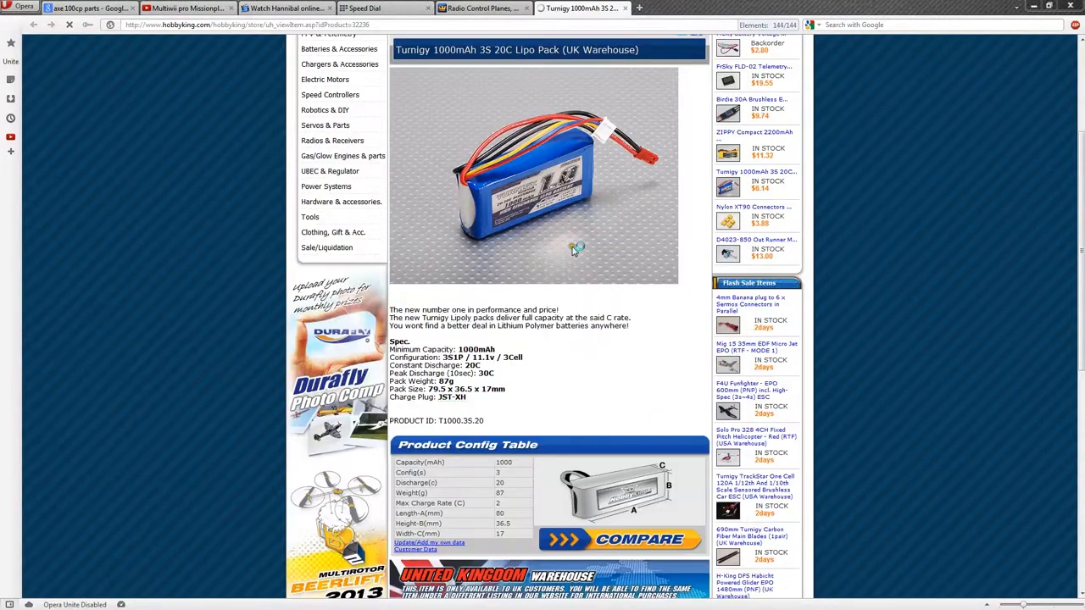
scroll(up, 3)
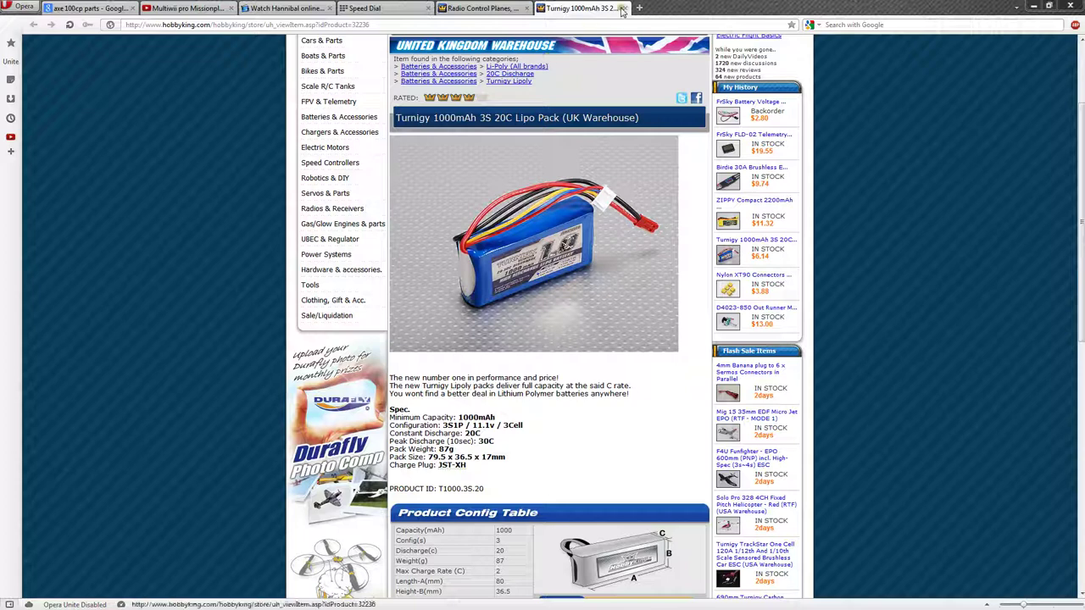
- Return to the order details page listing the six purchased items
click(620, 6)
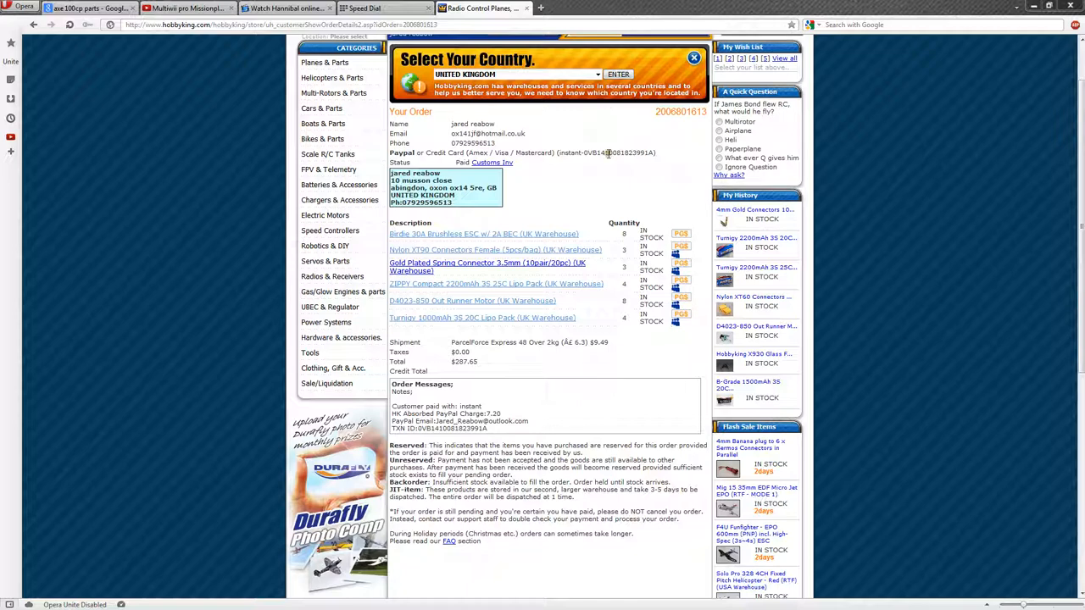
mouse_move(410, 84)
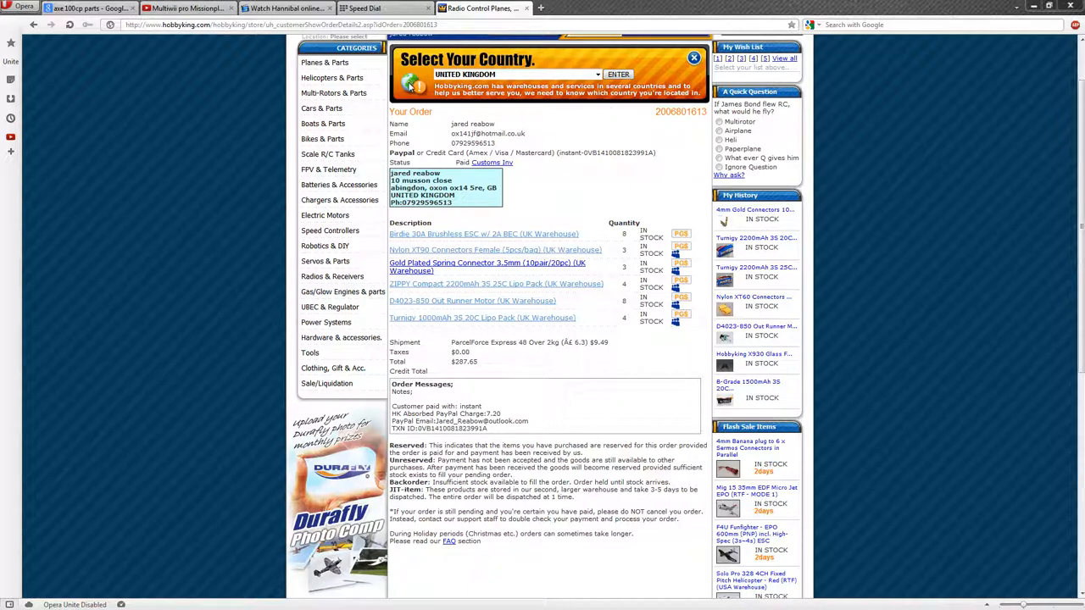
mouse_move(570, 160)
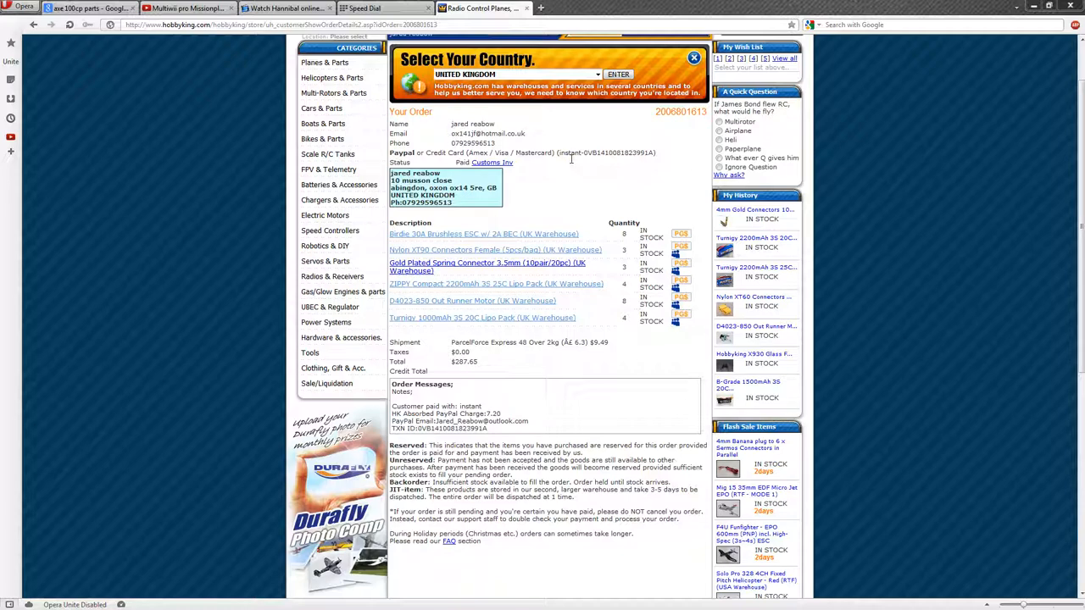
mouse_move(620, 213)
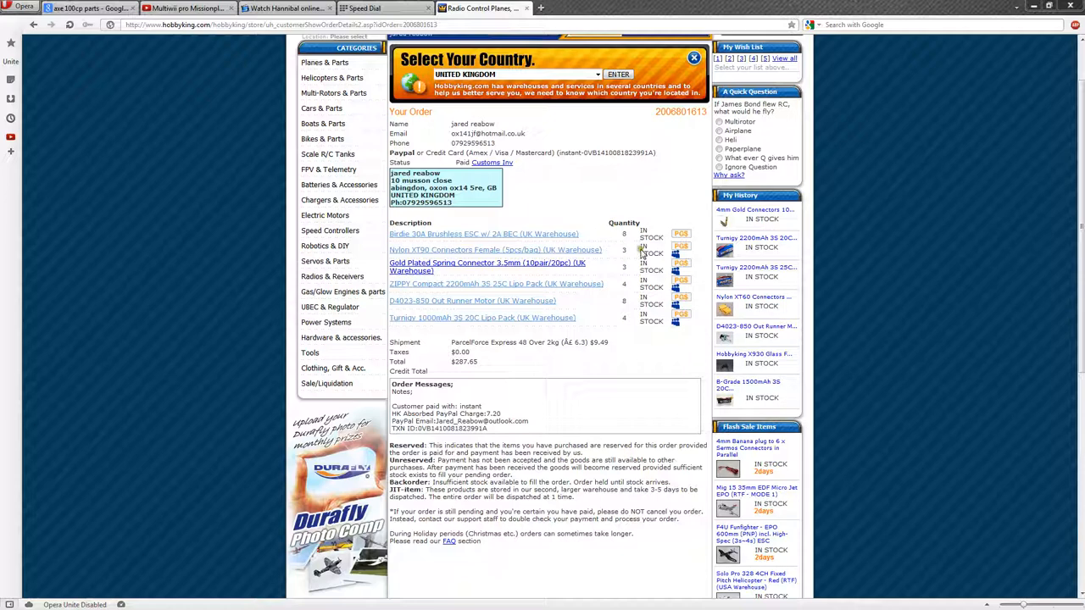
mouse_move(569, 224)
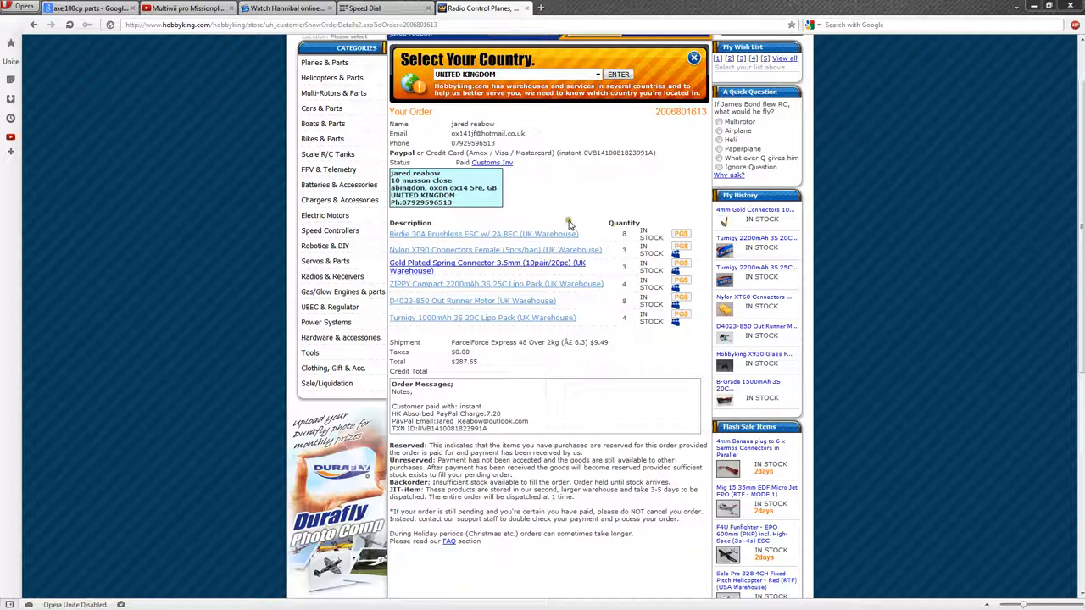
mouse_move(583, 222)
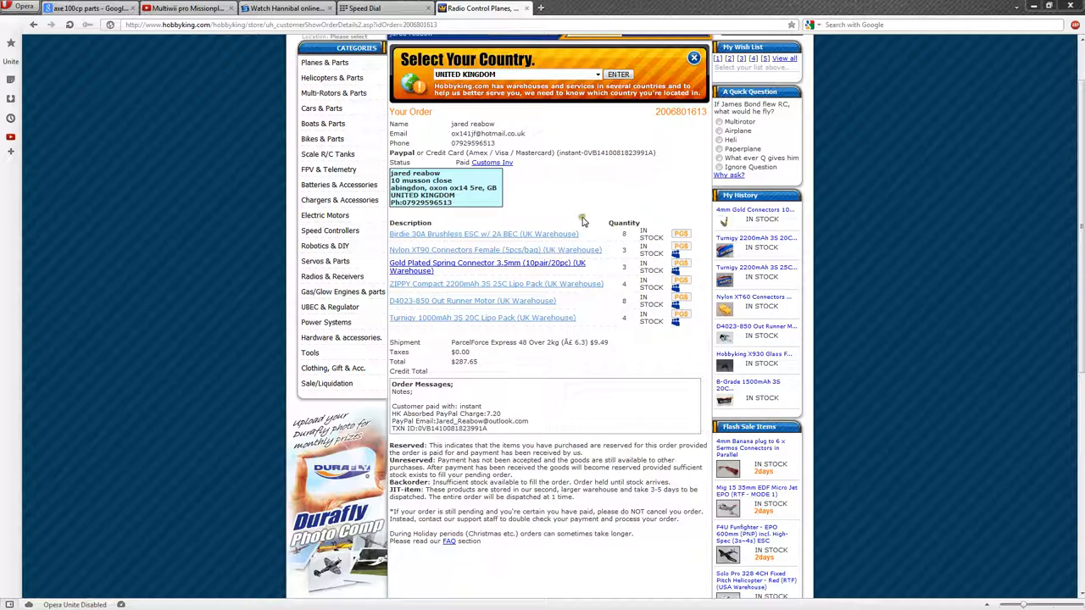
mouse_move(653, 279)
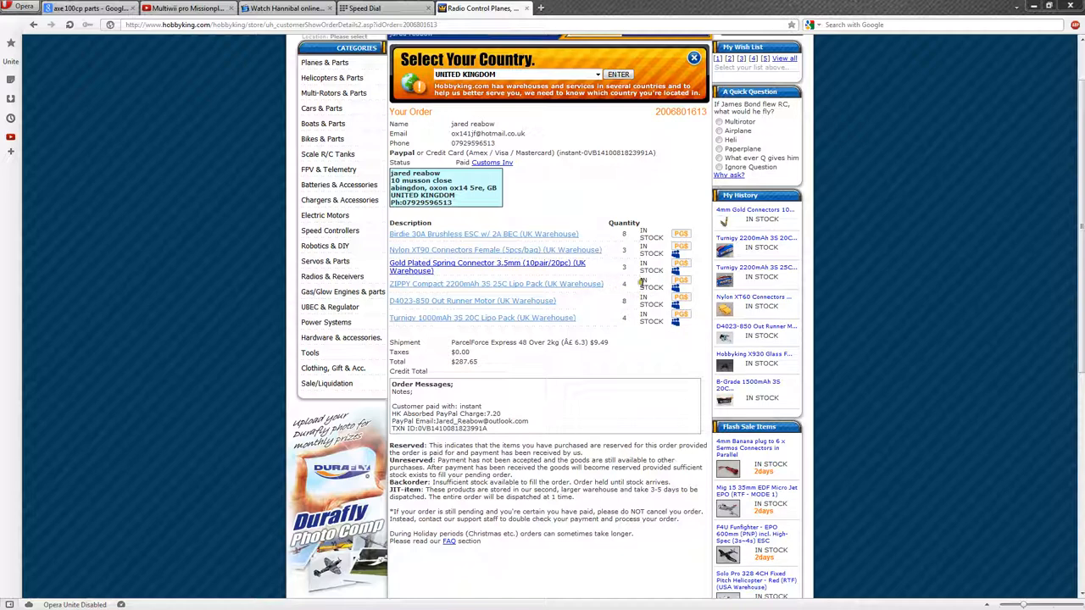
mouse_move(637, 309)
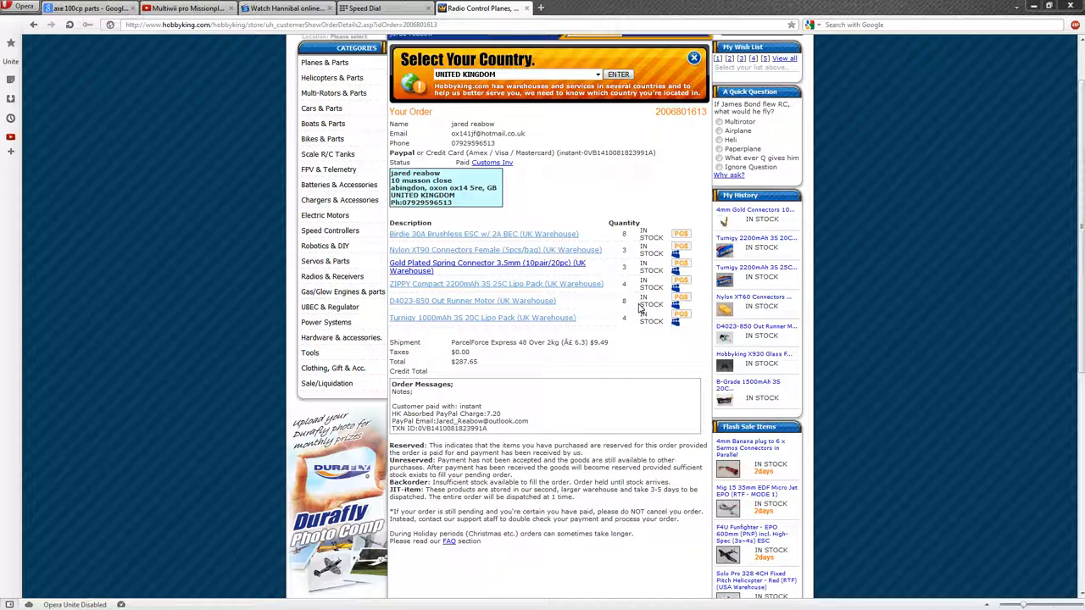
mouse_move(473, 66)
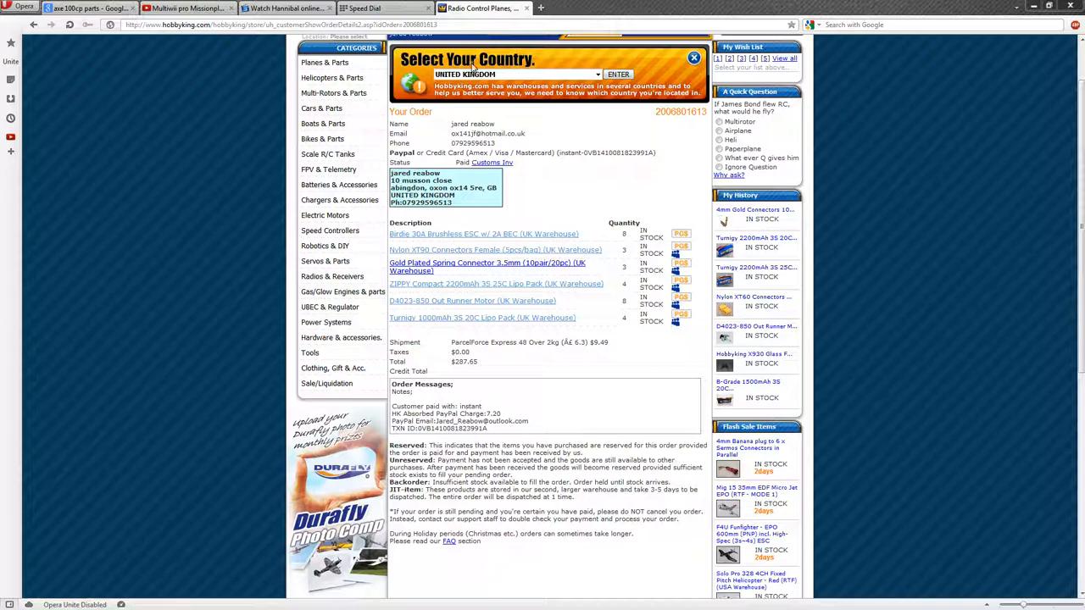
mouse_move(558, 117)
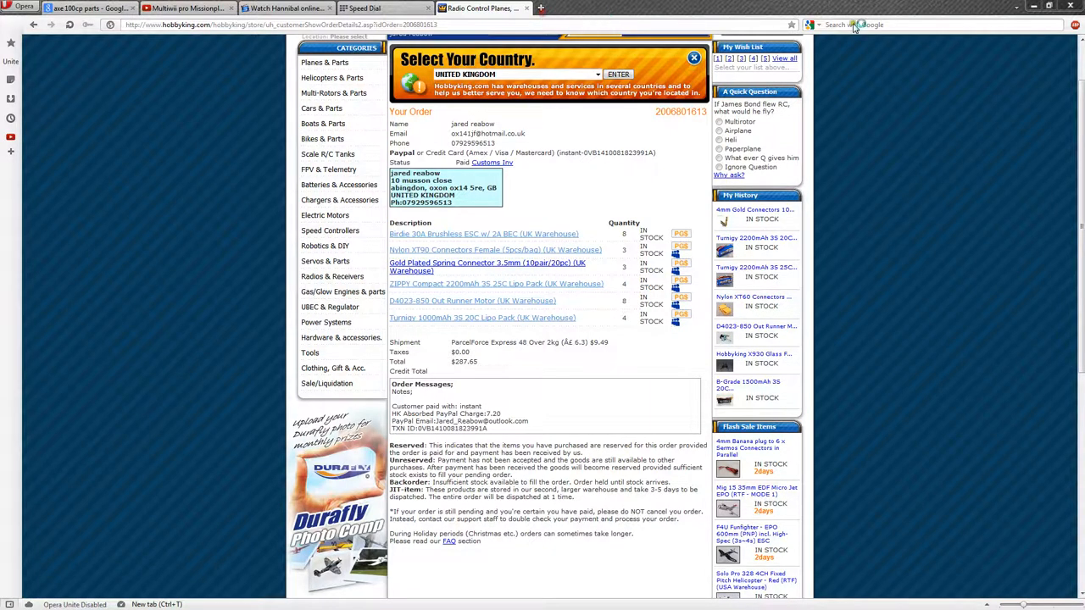
- In a new tab, run a web search for the RCTimer ArduFlyer flight controller
click(539, 6)
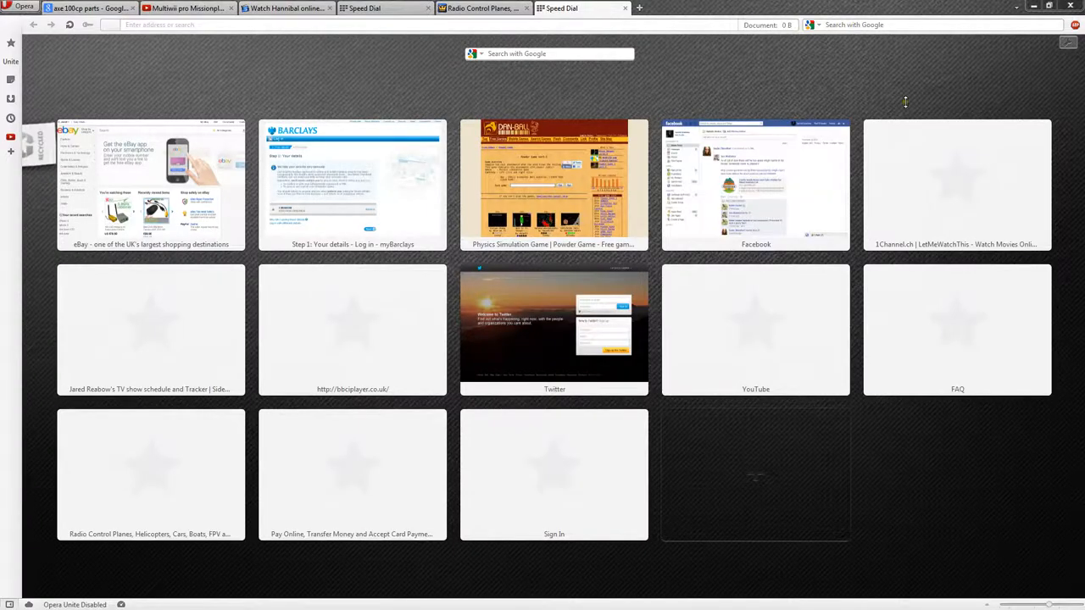
text(rectimer)
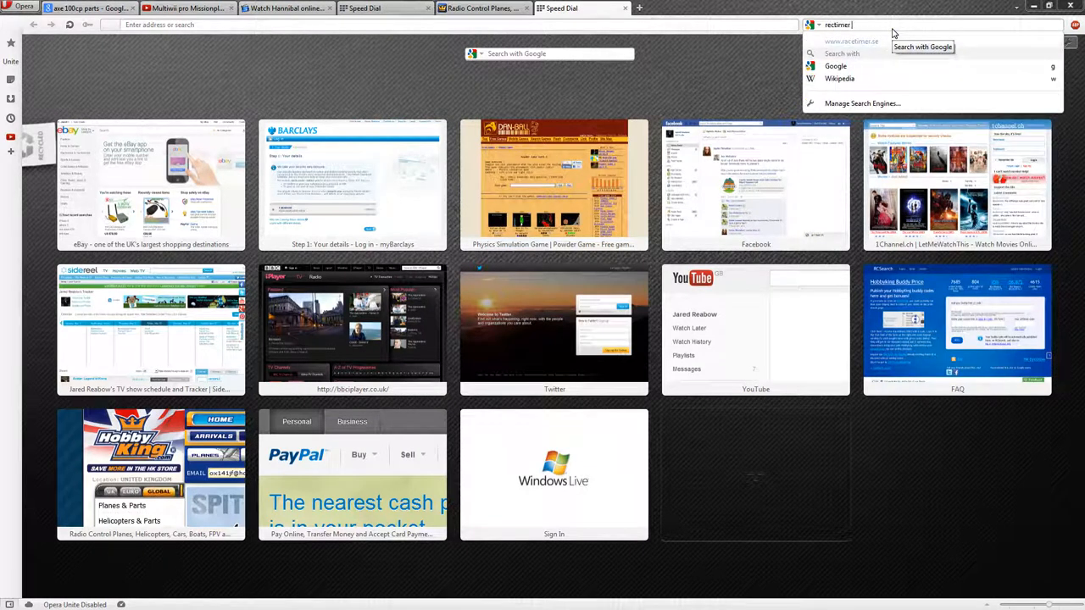
text(ardui)
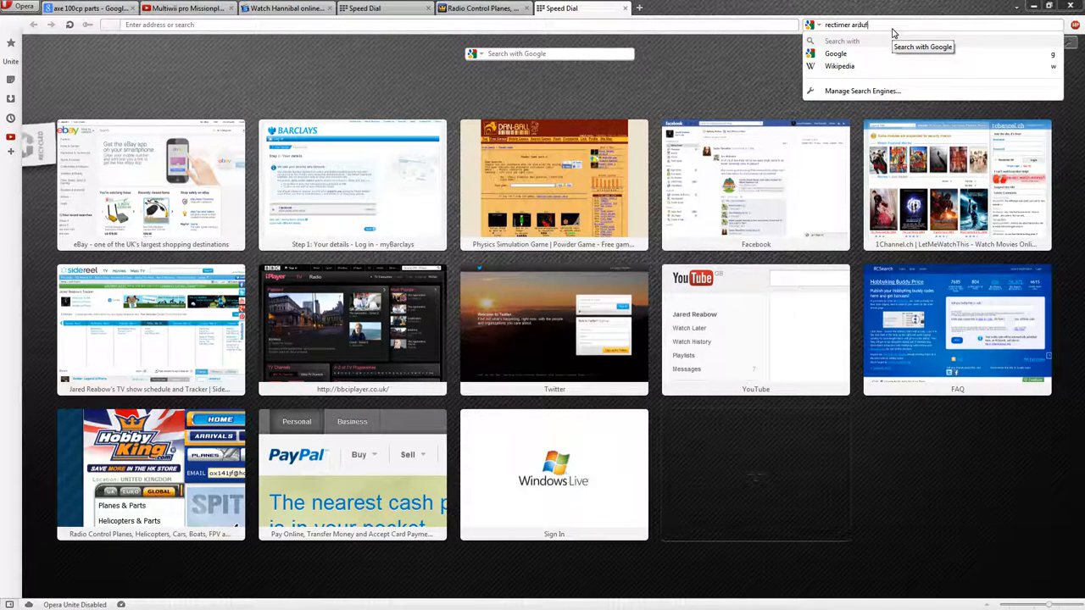
key(Return)
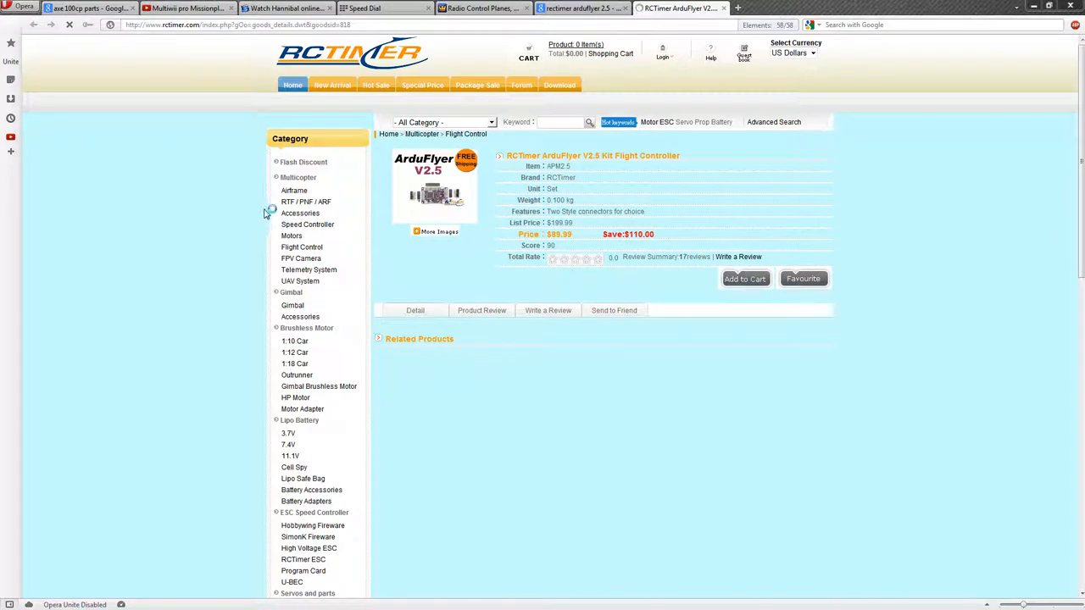
- View the ArduFlyer kit's description, then open RCTimer's UAV System category in a new tab
click(415, 310)
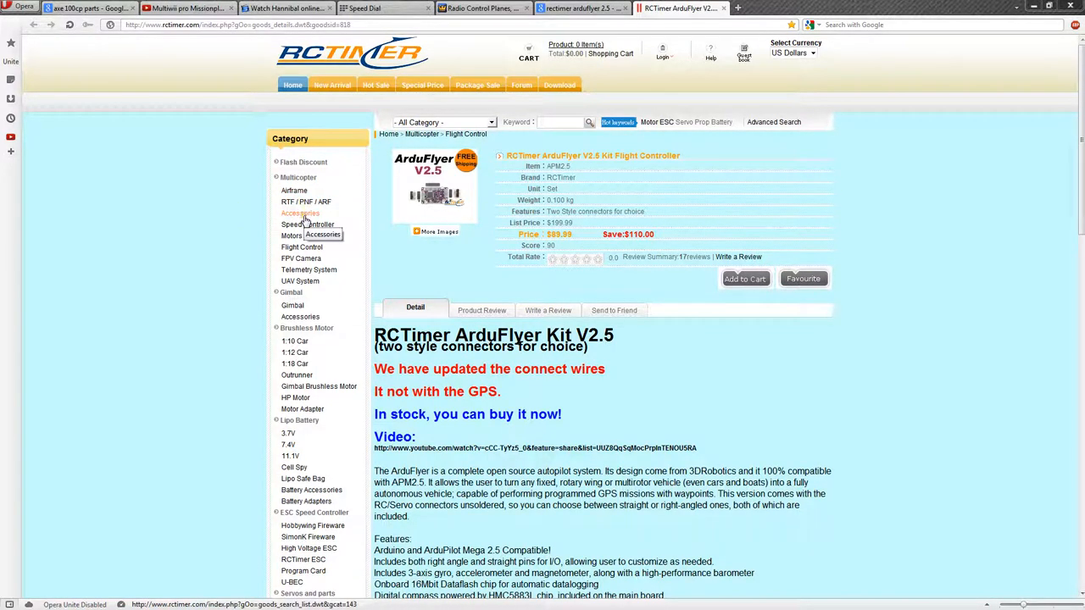
mouse_move(308, 270)
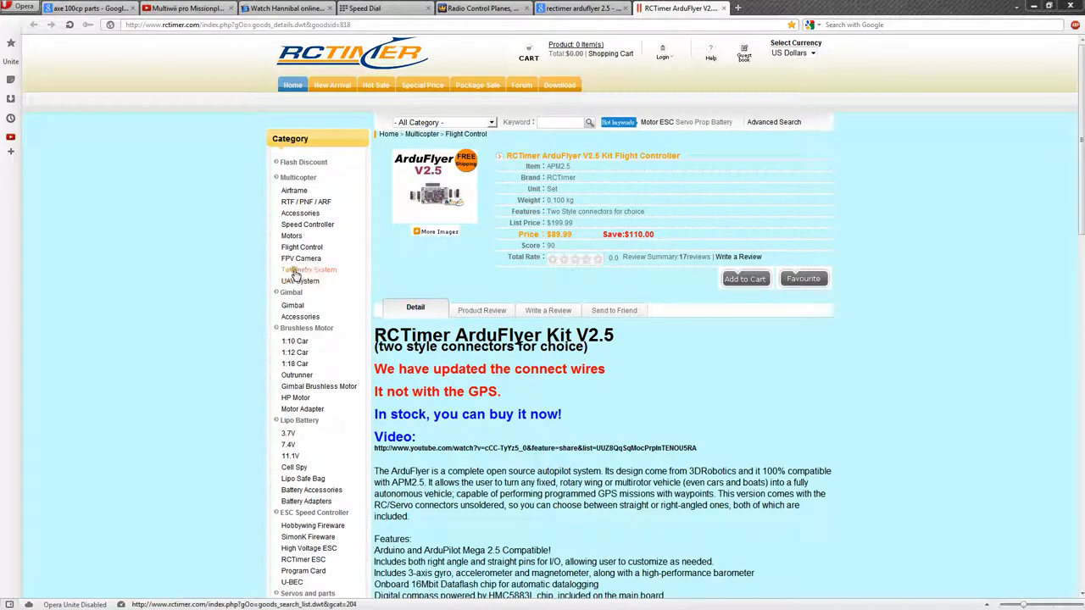
mouse_move(512, 188)
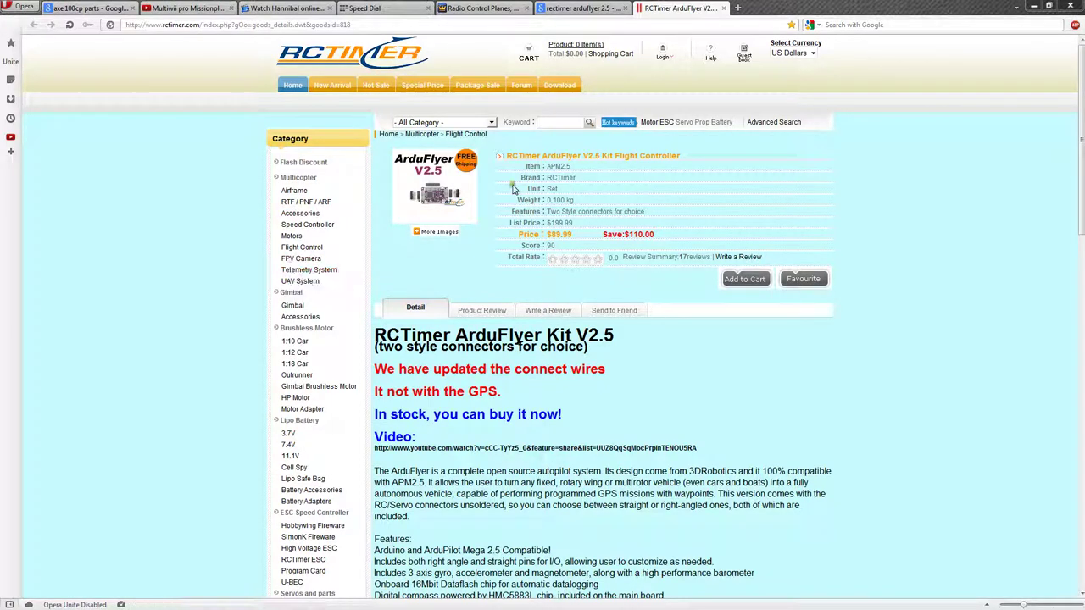
mouse_move(464, 219)
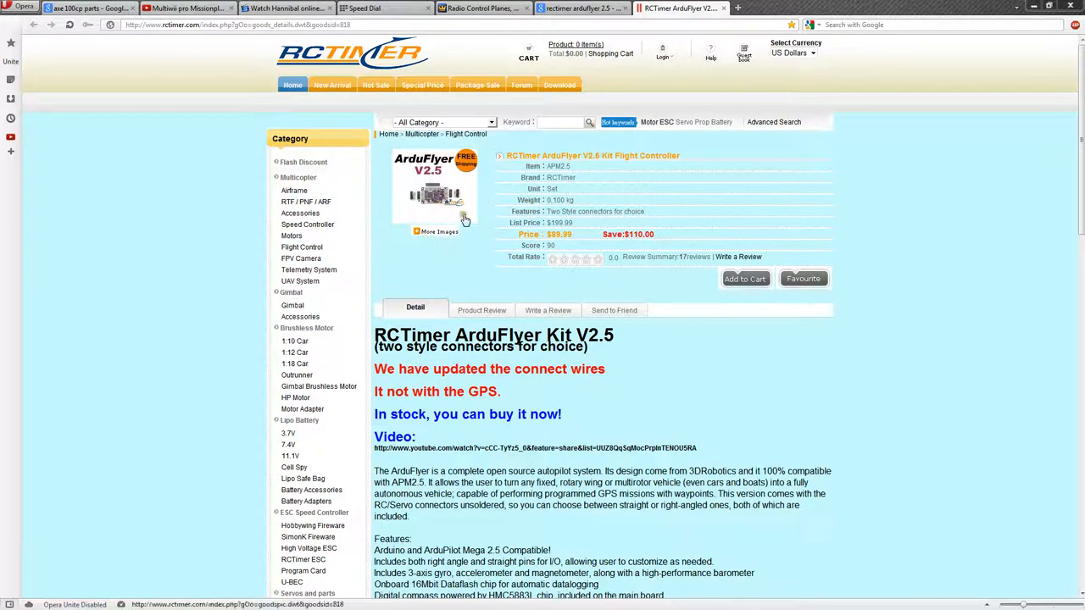
right_click(302, 281)
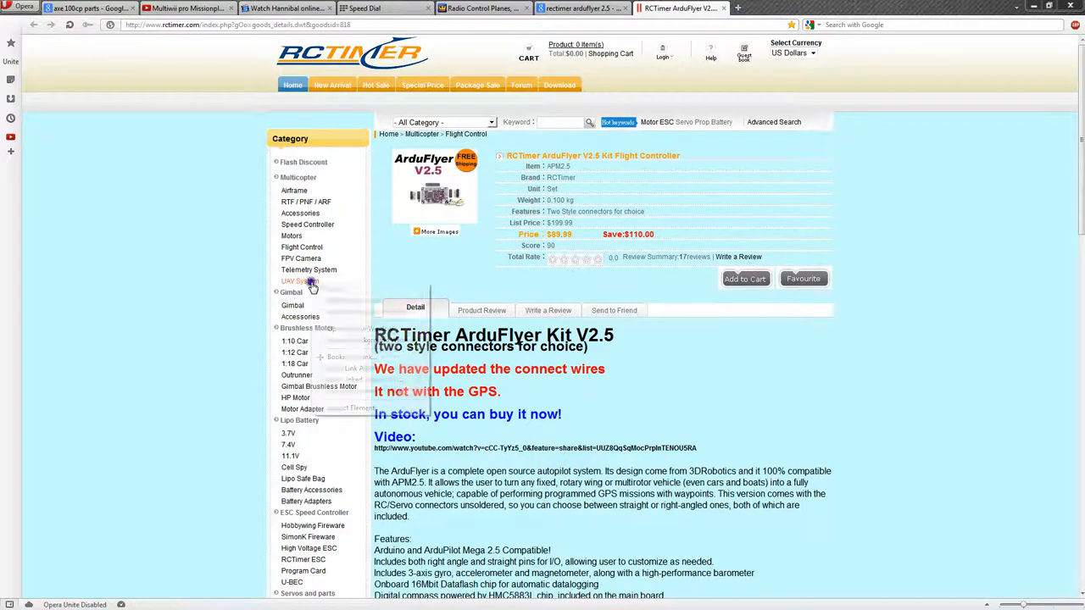
click(300, 282)
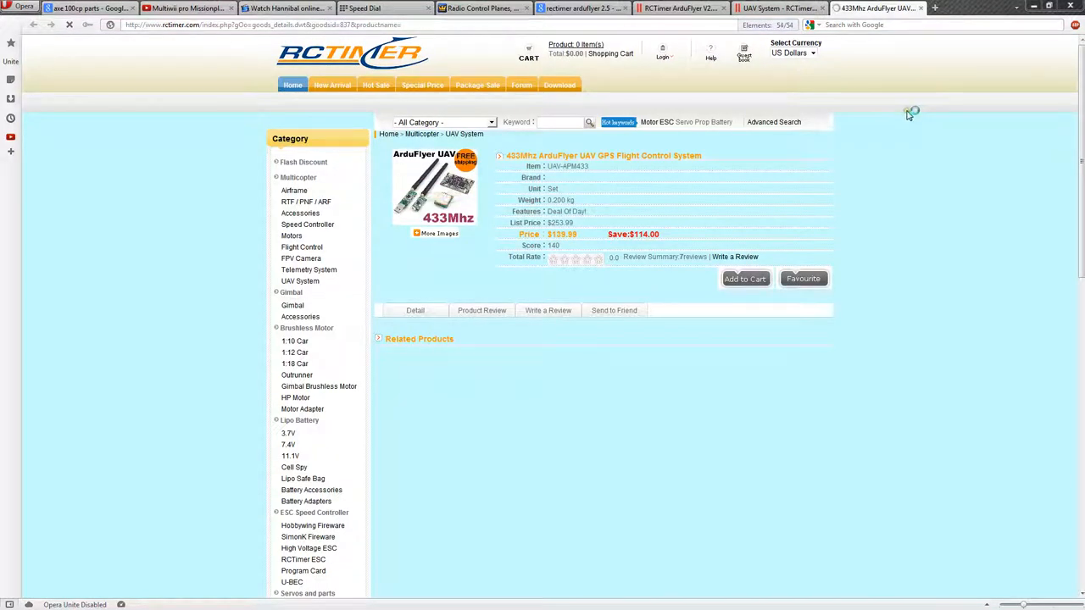
click(415, 310)
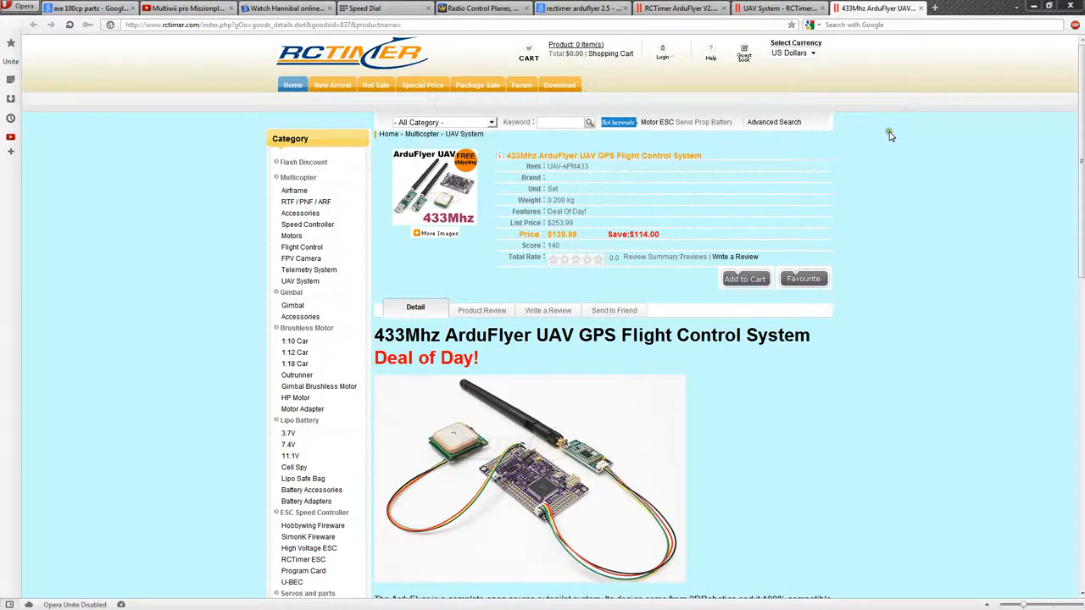
scroll(down, 3)
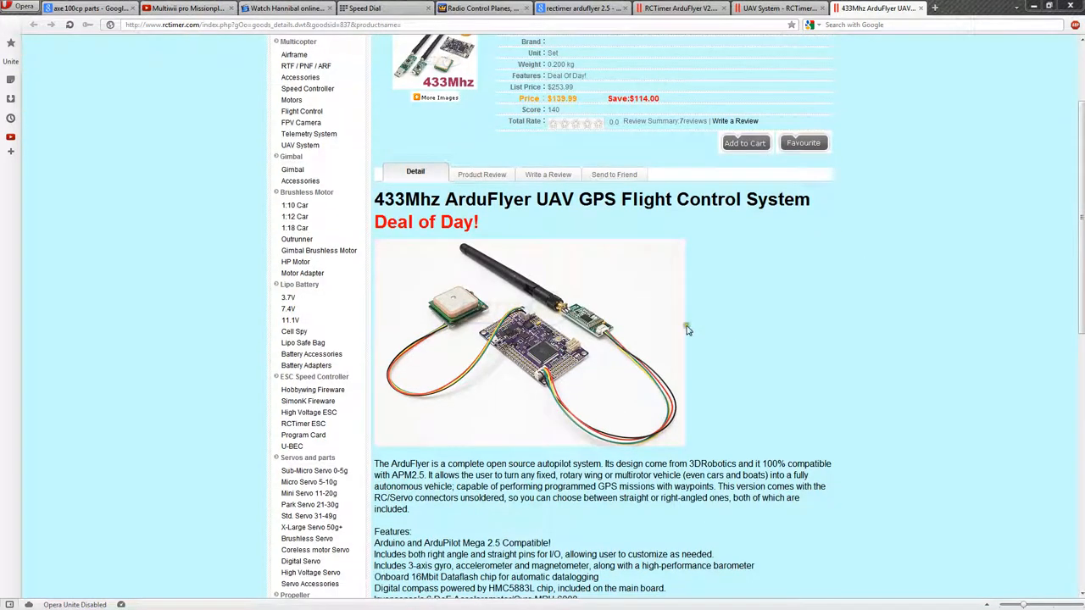
mouse_move(500, 379)
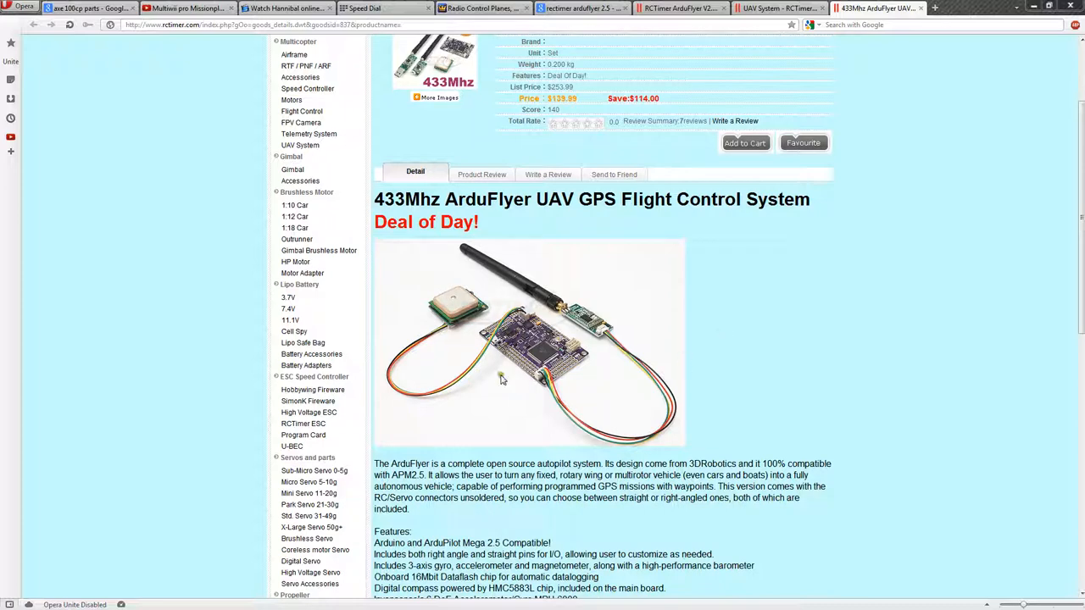
scroll(up, 3)
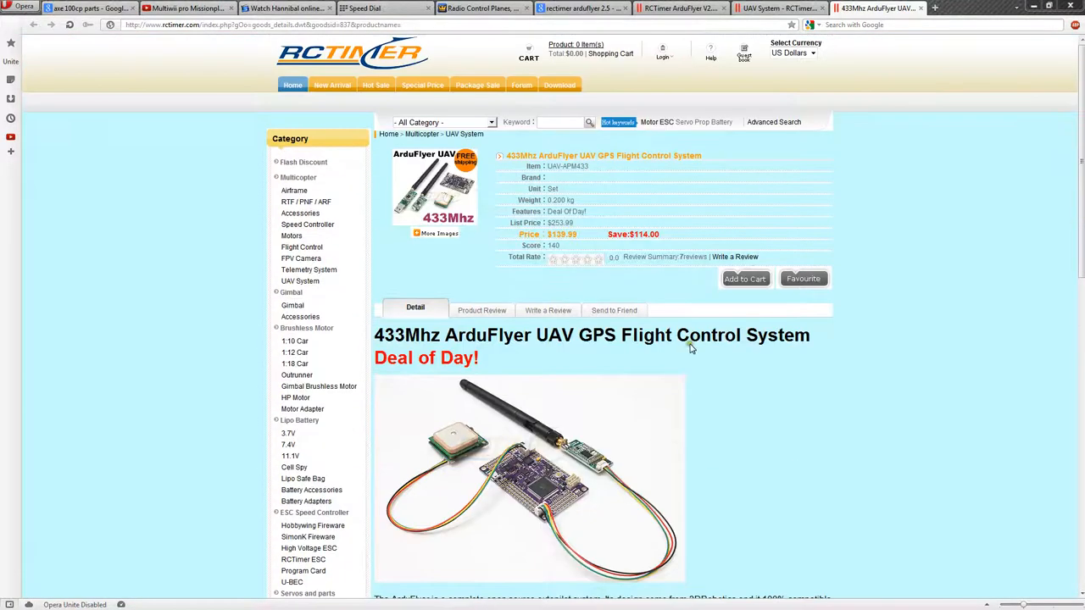
mouse_move(851, 358)
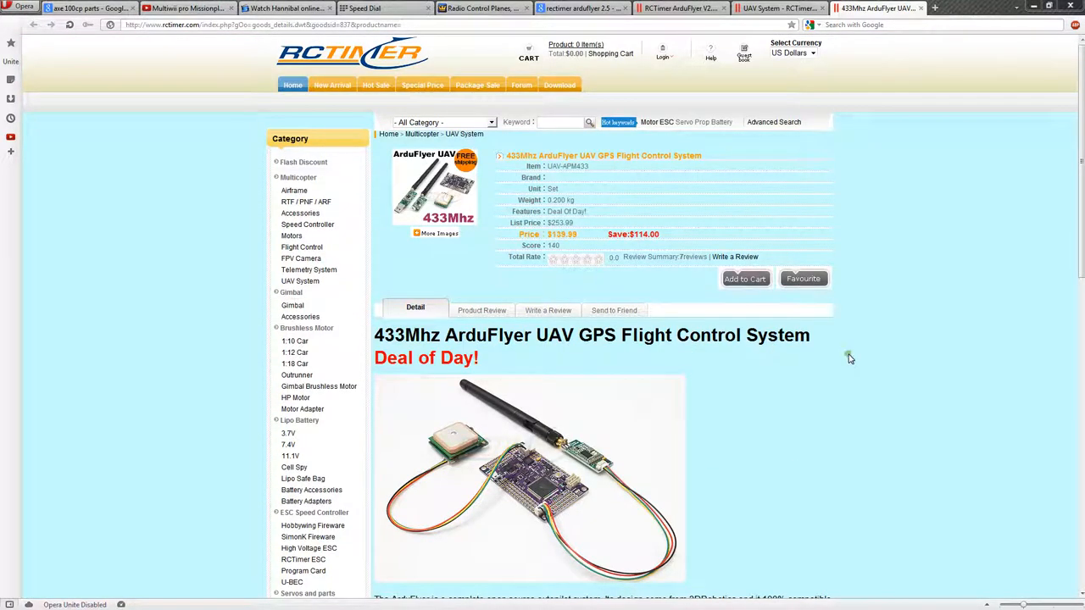
mouse_move(820, 346)
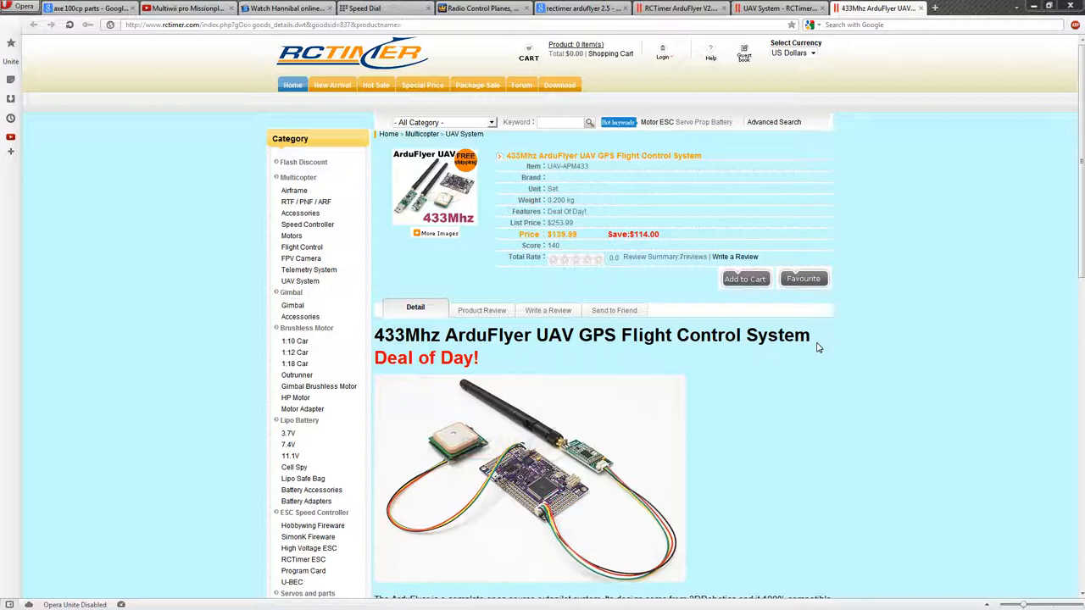
mouse_move(653, 465)
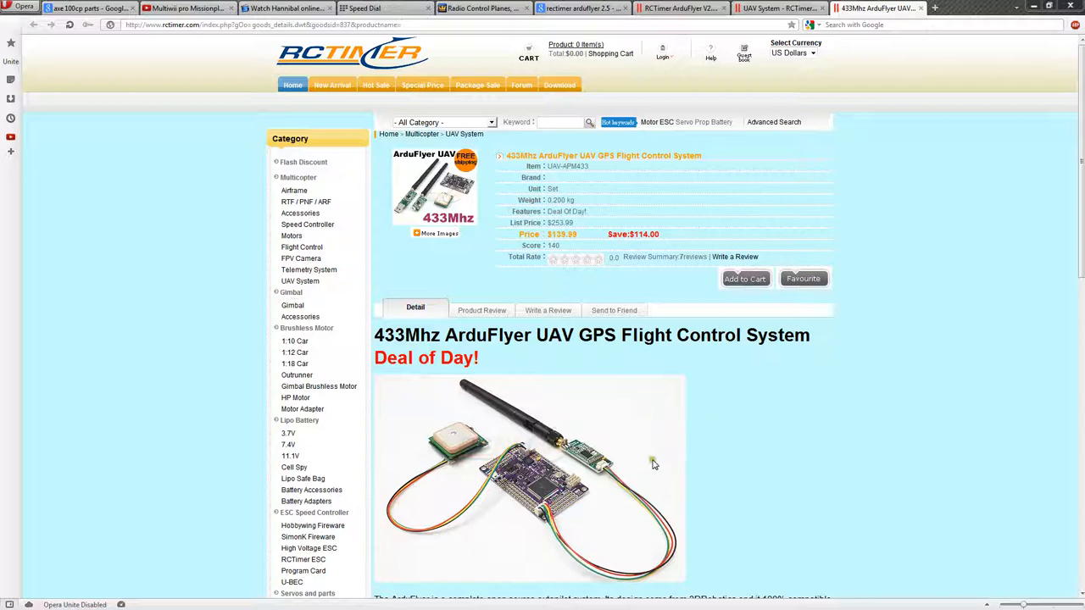
mouse_move(778, 450)
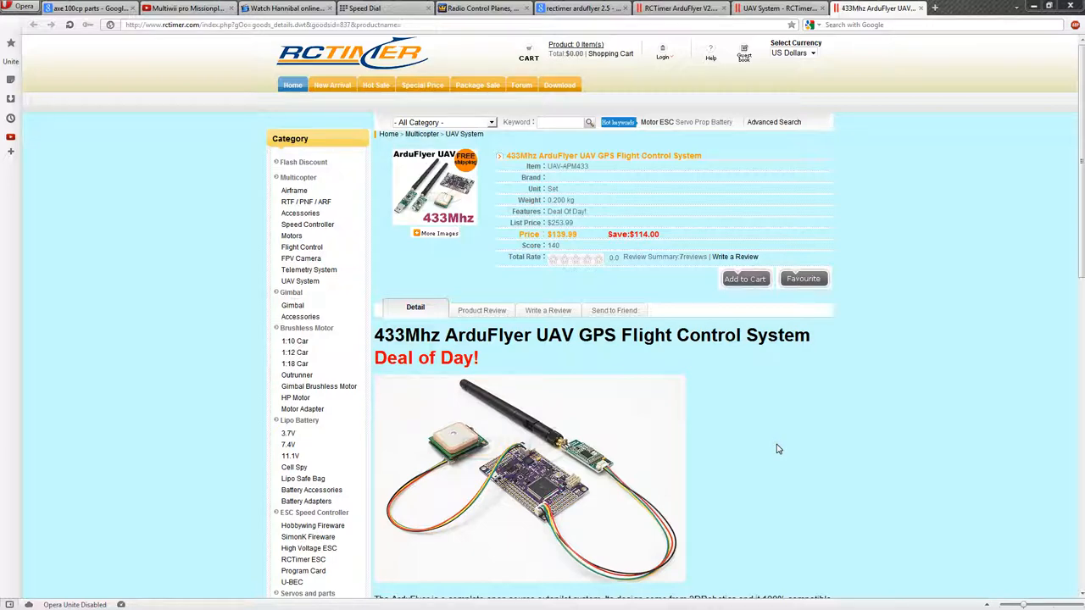
mouse_move(696, 451)
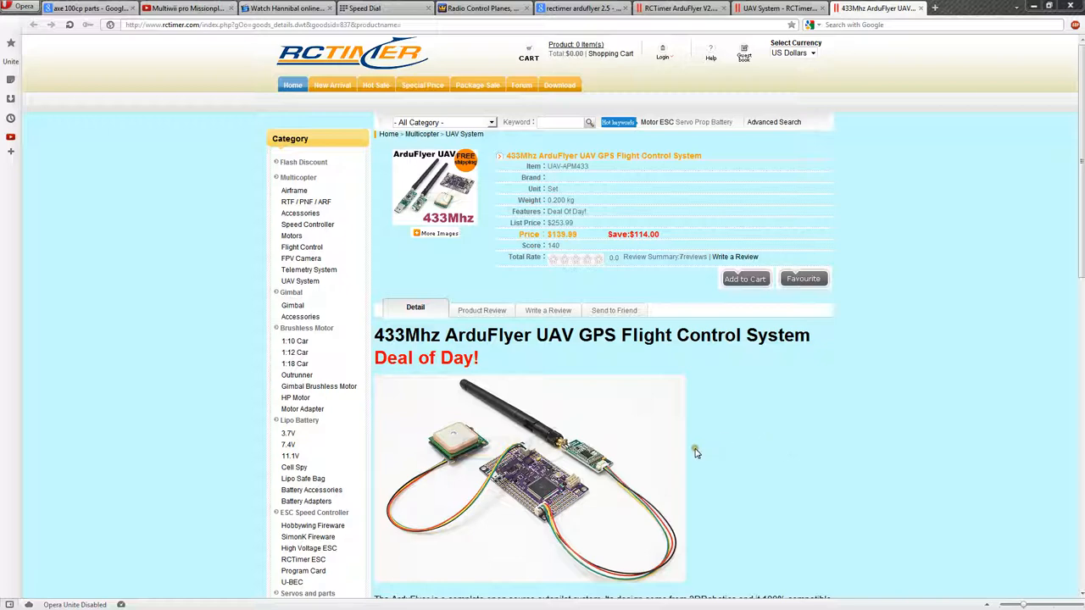
mouse_move(512, 255)
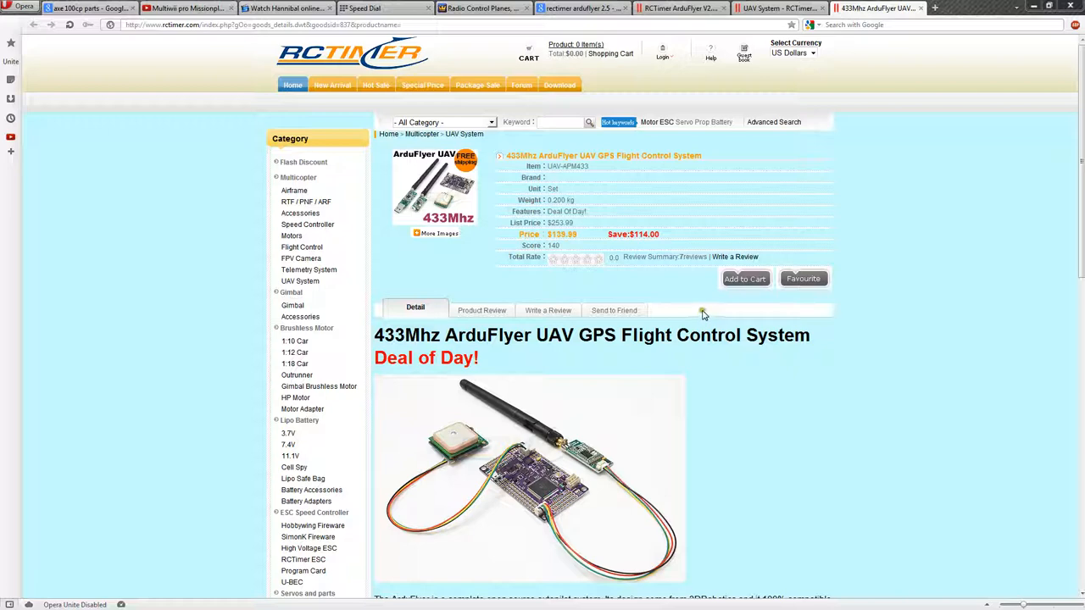
- Review the 433Mhz ArduFlyer UAV GPS description and price, then return to the ArduFlyer Kit V2.5 page
scroll(down, 3)
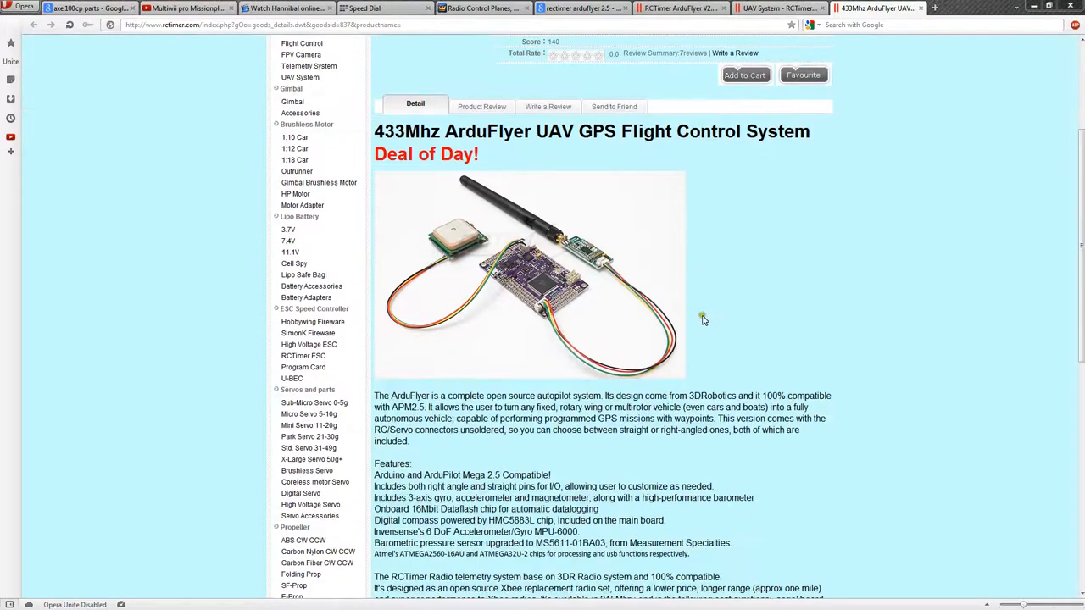
mouse_move(461, 295)
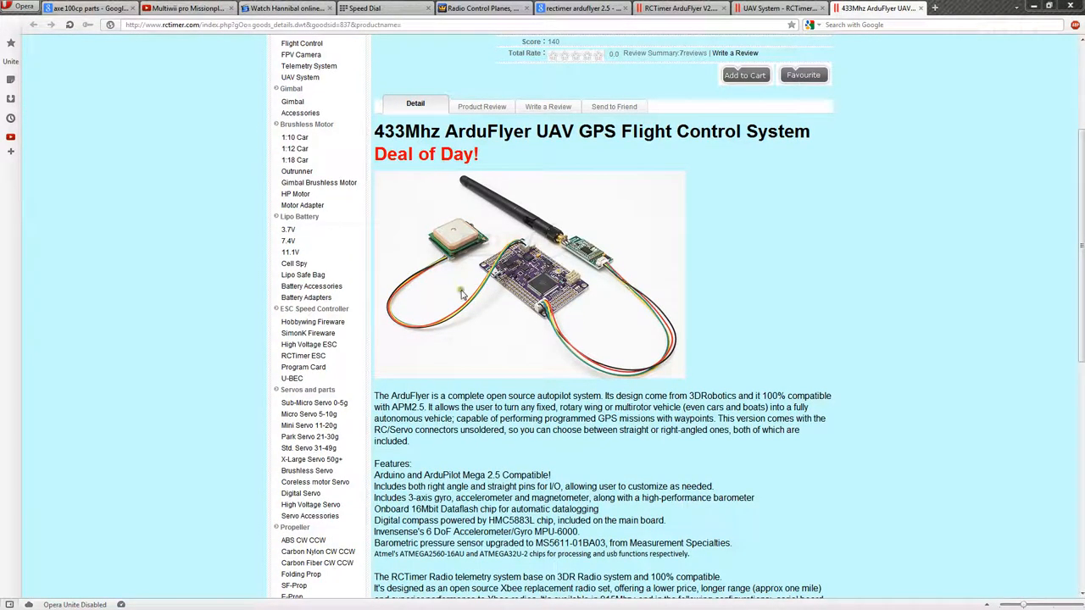
mouse_move(454, 302)
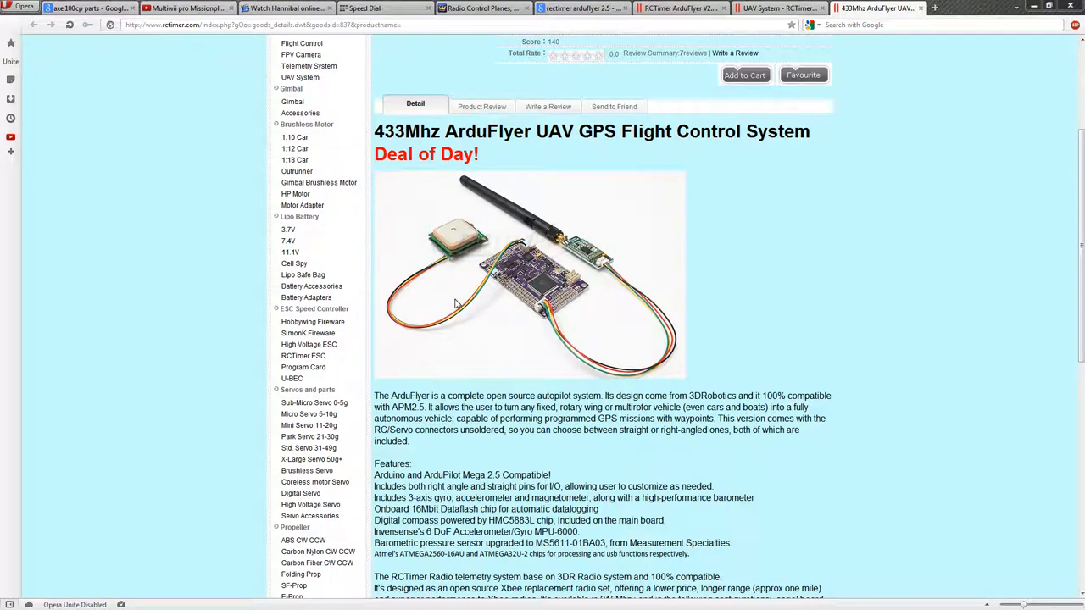
scroll(down, 3)
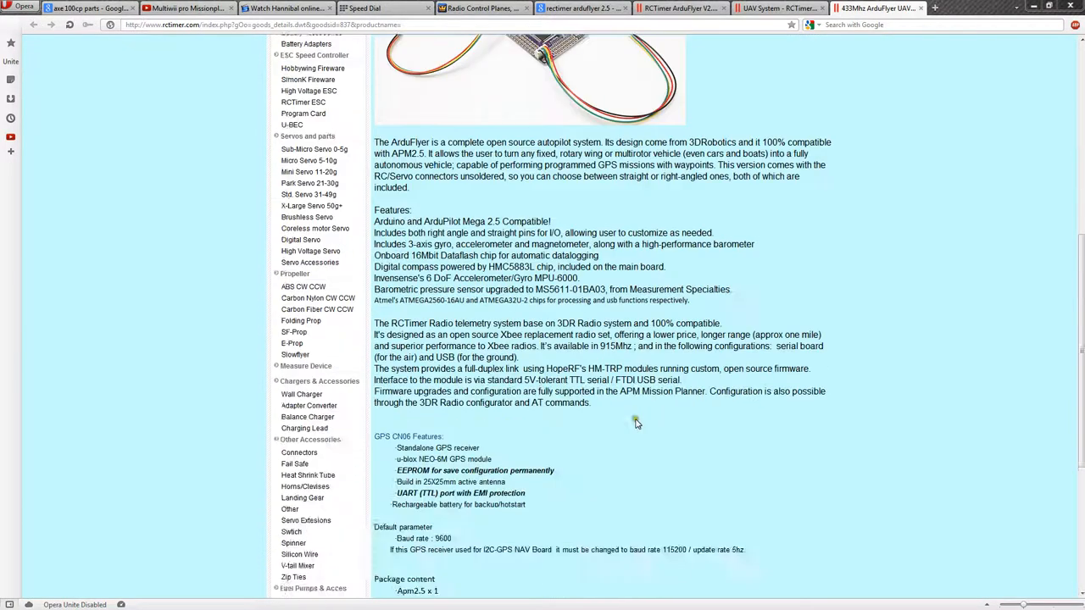
scroll(up, 3)
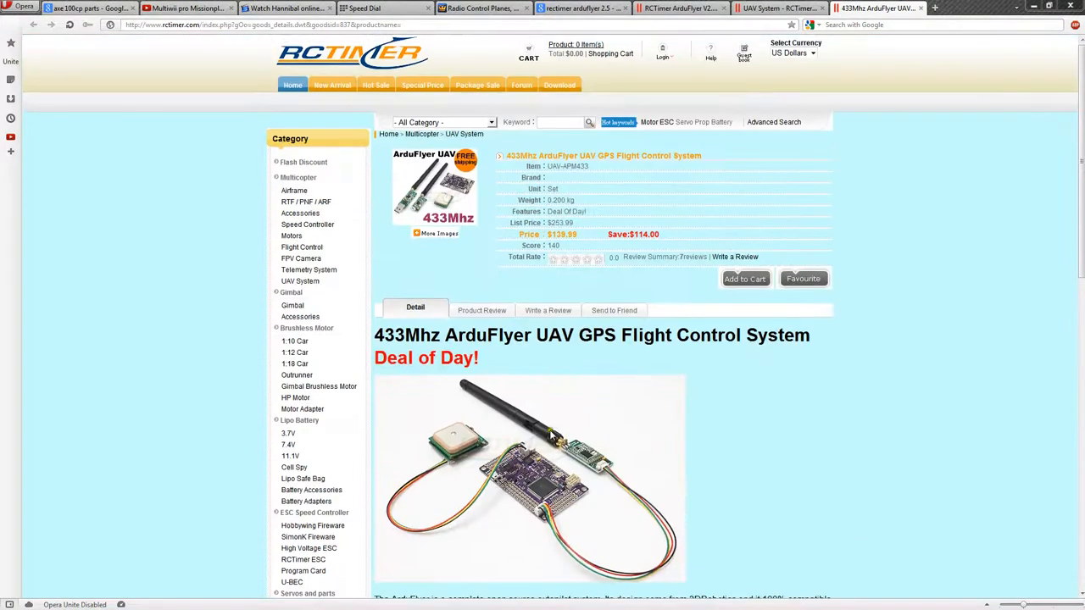
mouse_move(629, 429)
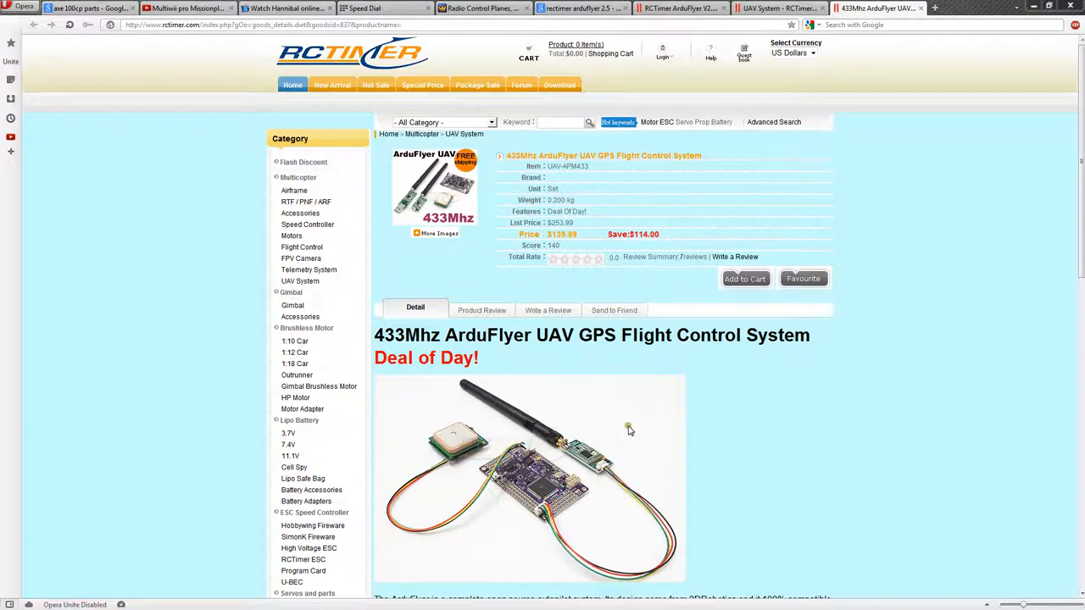
mouse_move(602, 445)
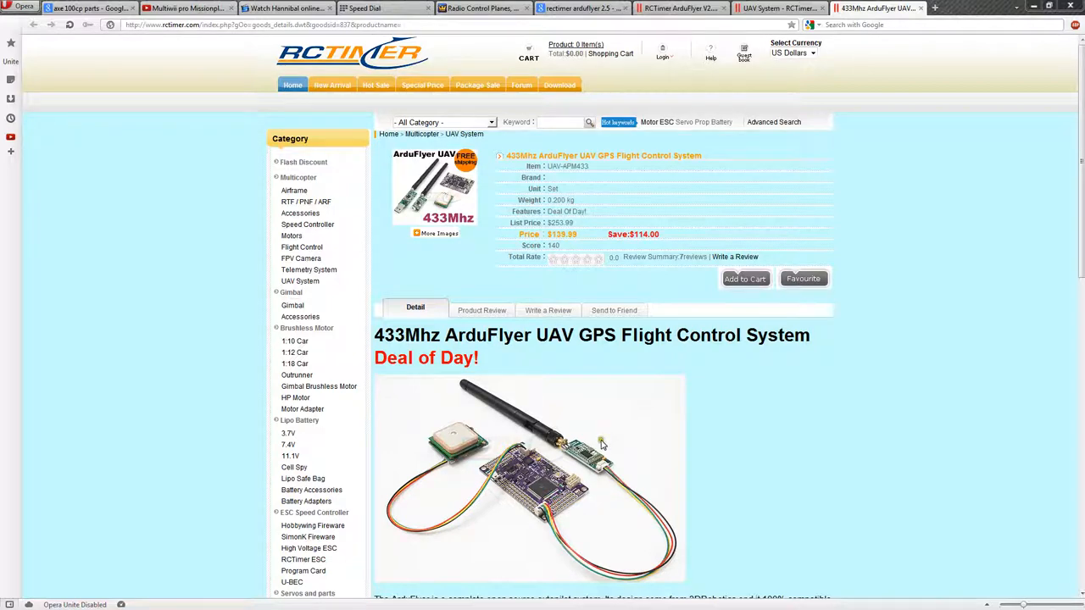
mouse_move(586, 455)
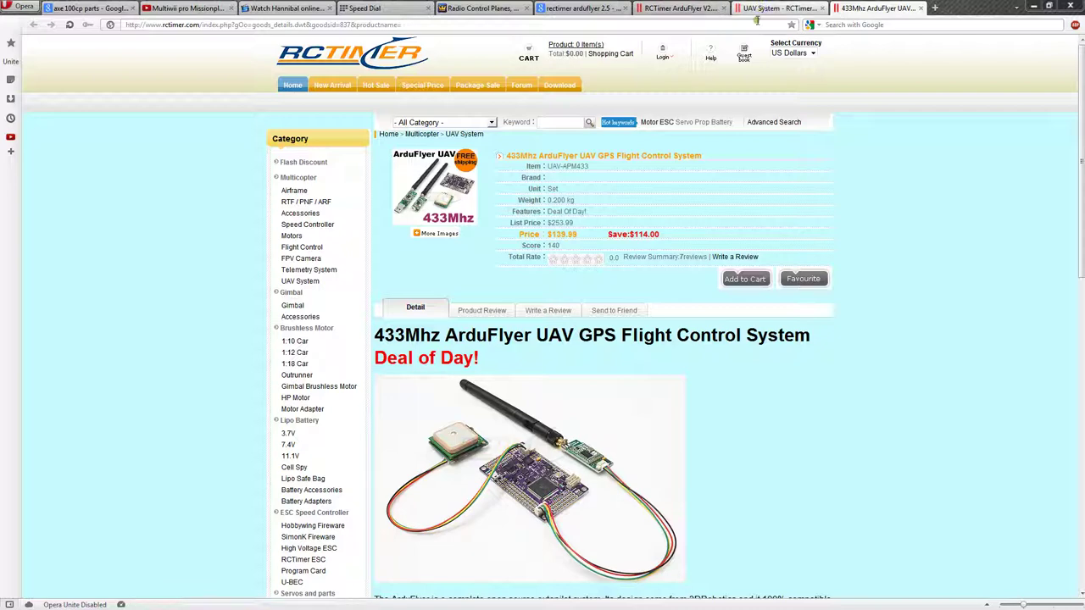
click(678, 6)
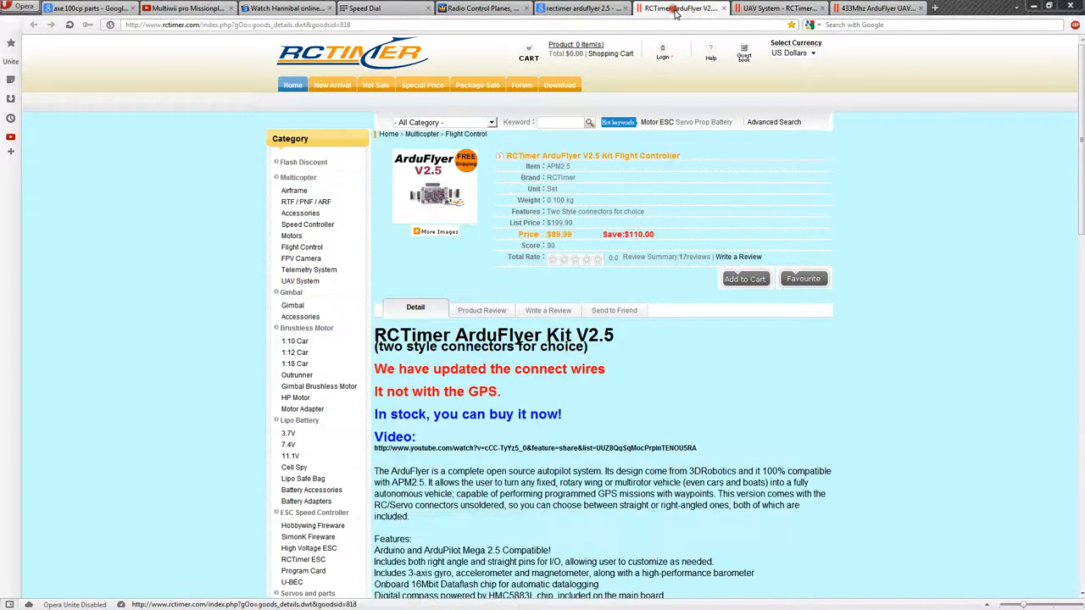
- From the HobbyKing order details, open the Gold Plated Spring Connector 3.5mm item in a new tab
click(482, 7)
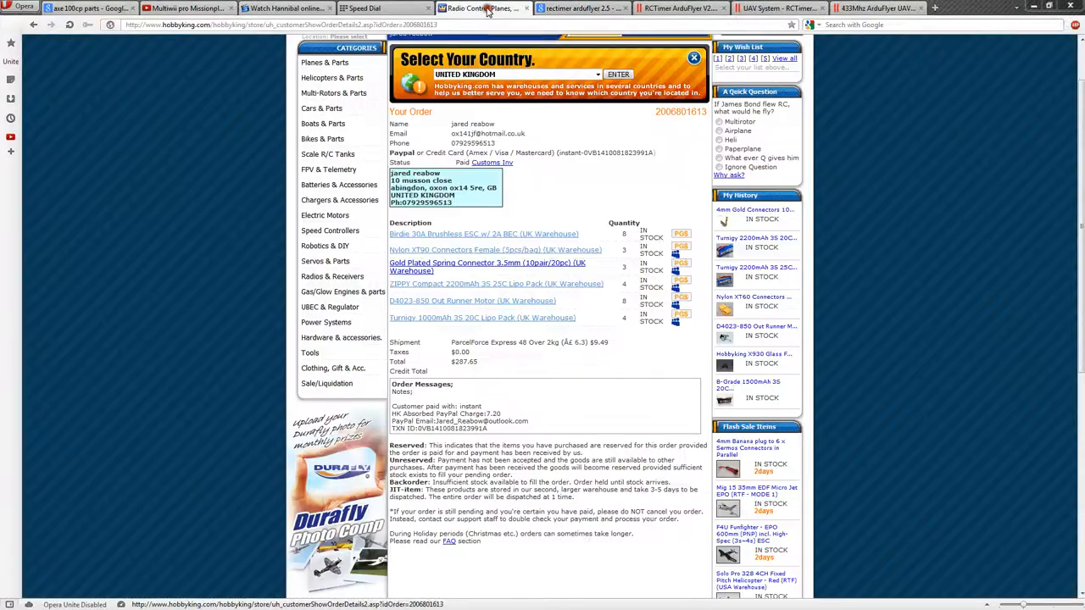
mouse_move(483, 8)
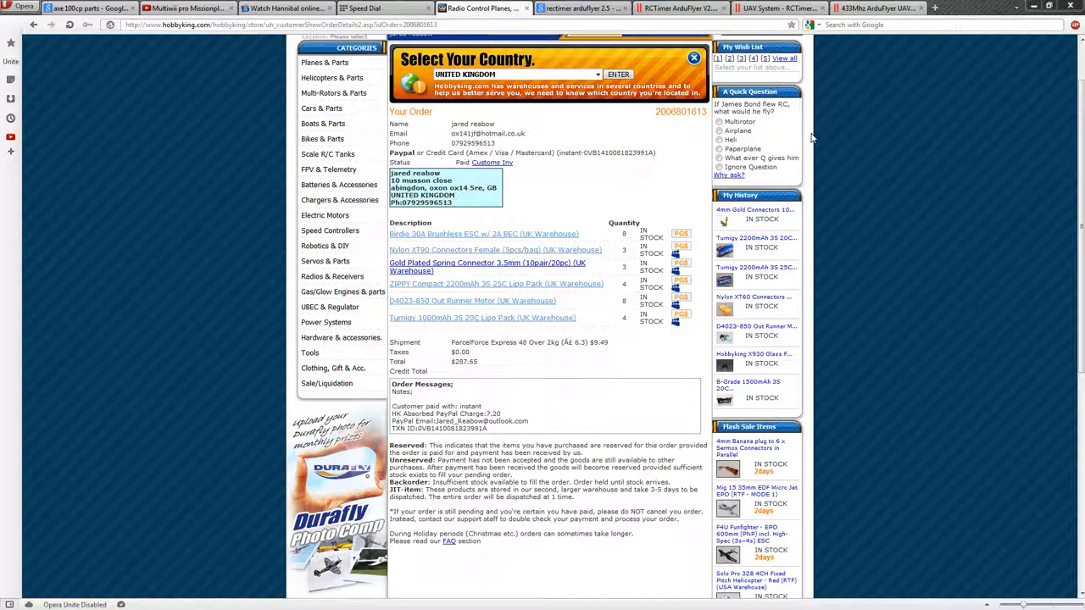
mouse_move(748, 178)
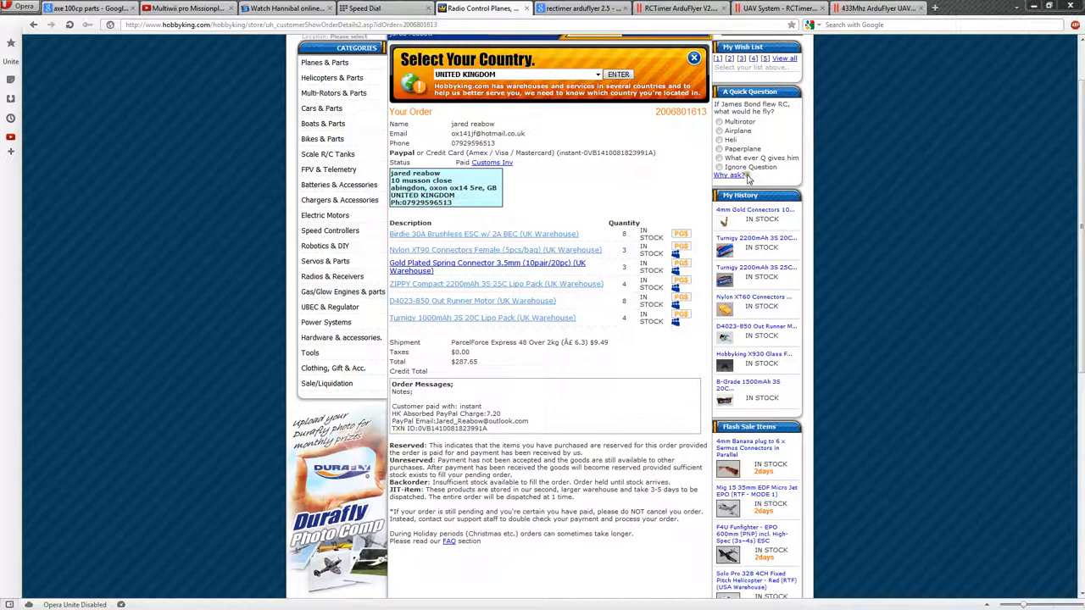
right_click(489, 265)
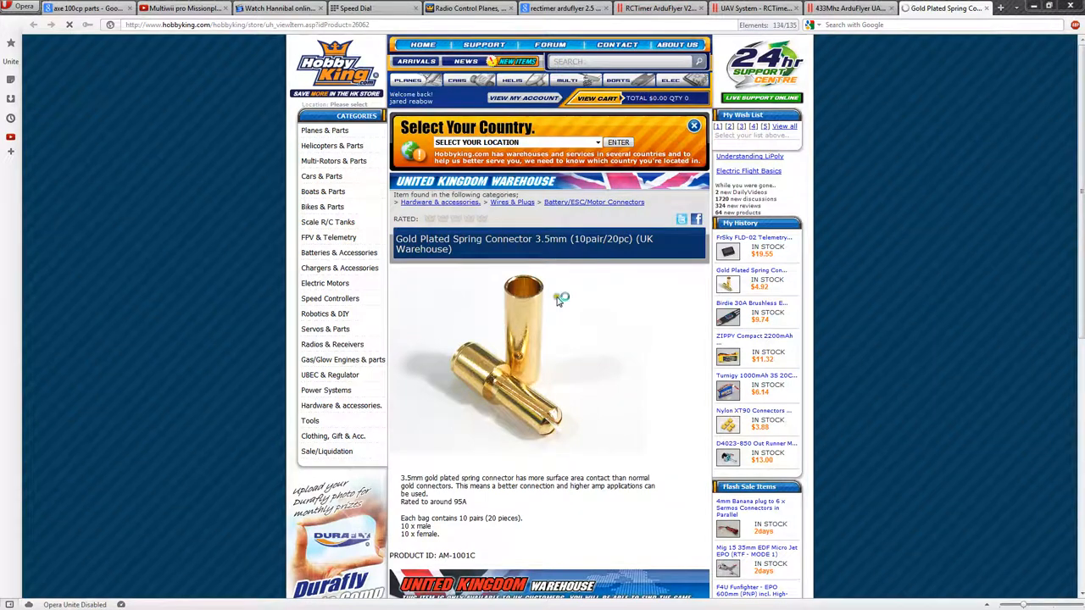
- Scroll down the Gold Plated Spring Connector product page
scroll(down, 3)
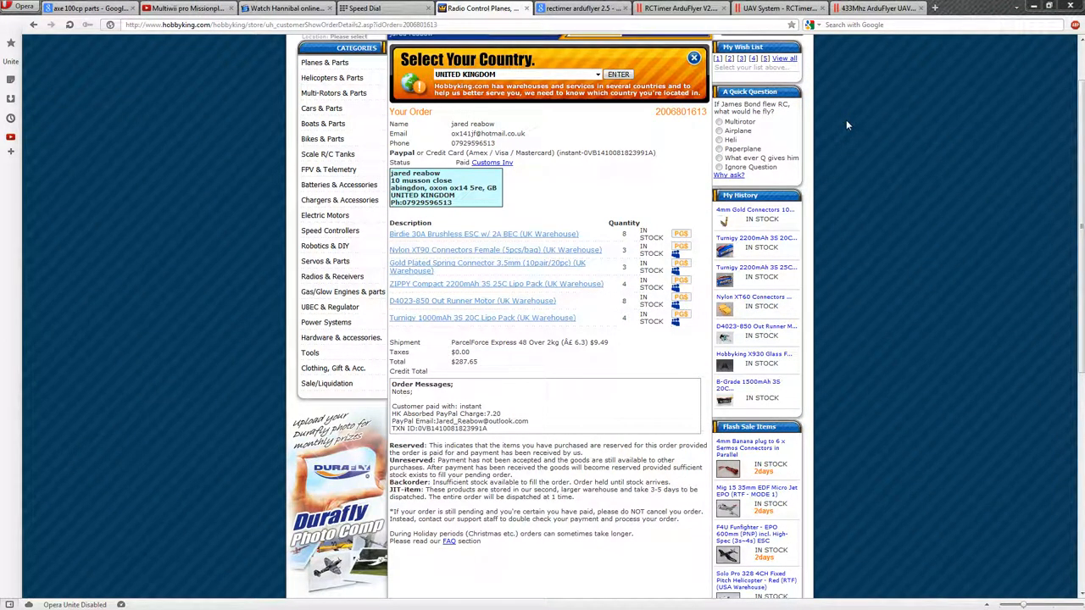
mouse_move(837, 132)
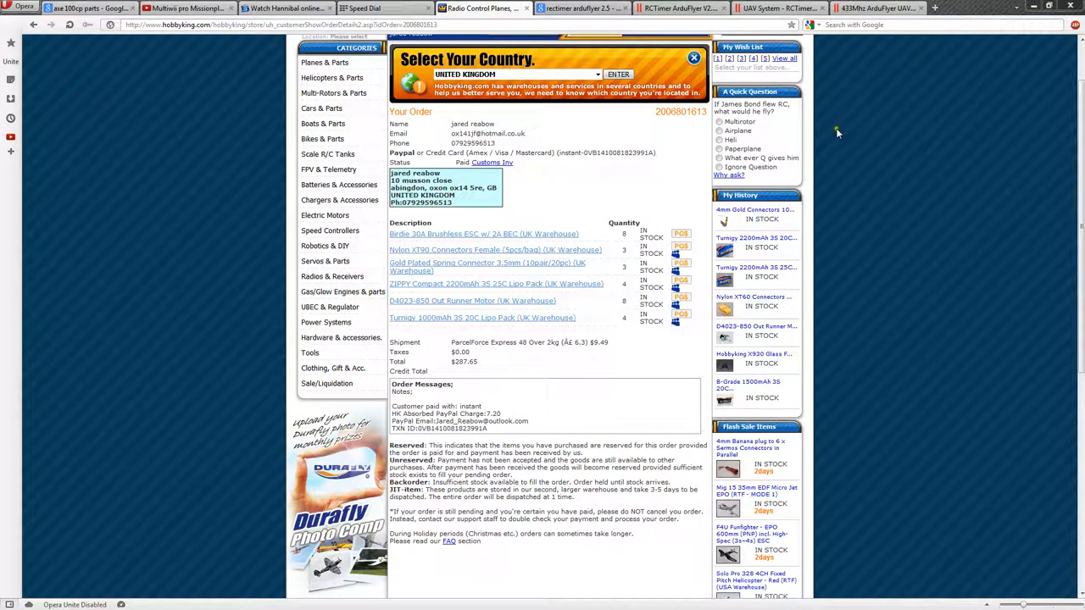
mouse_move(839, 132)
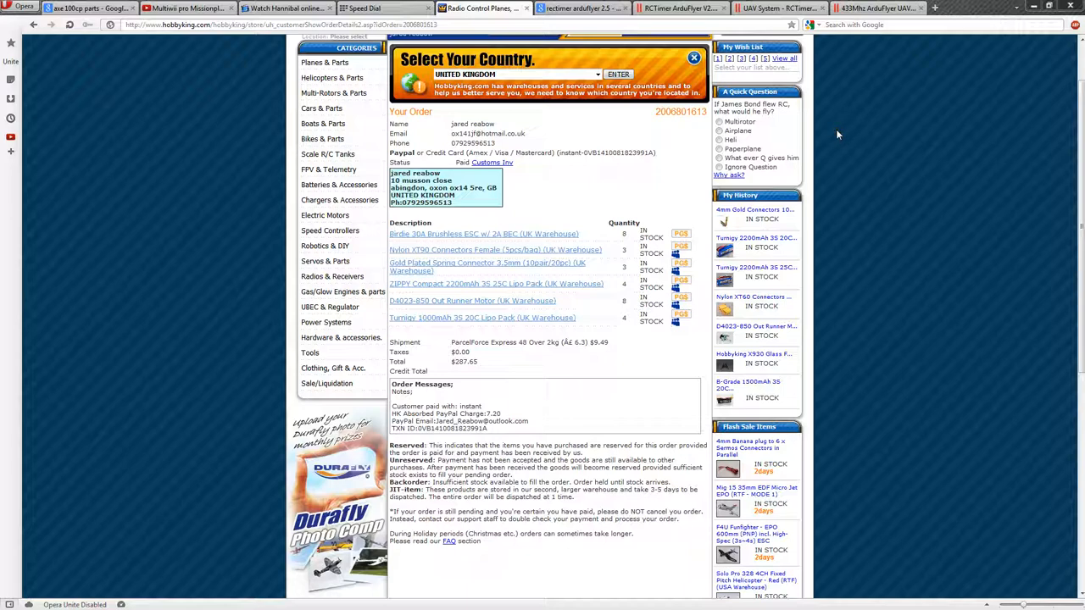
mouse_move(512, 258)
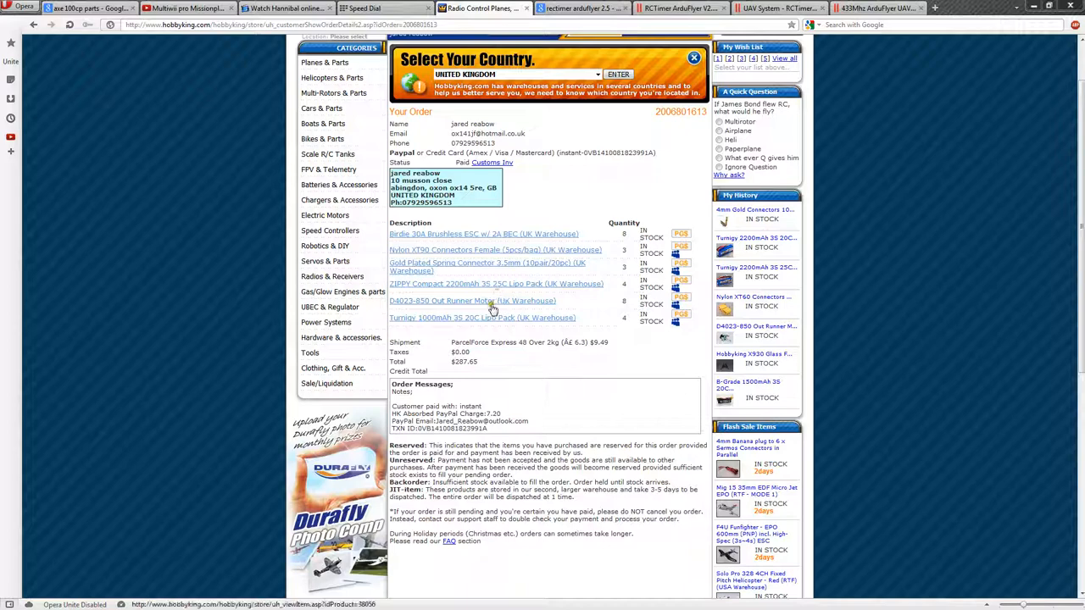
click(471, 302)
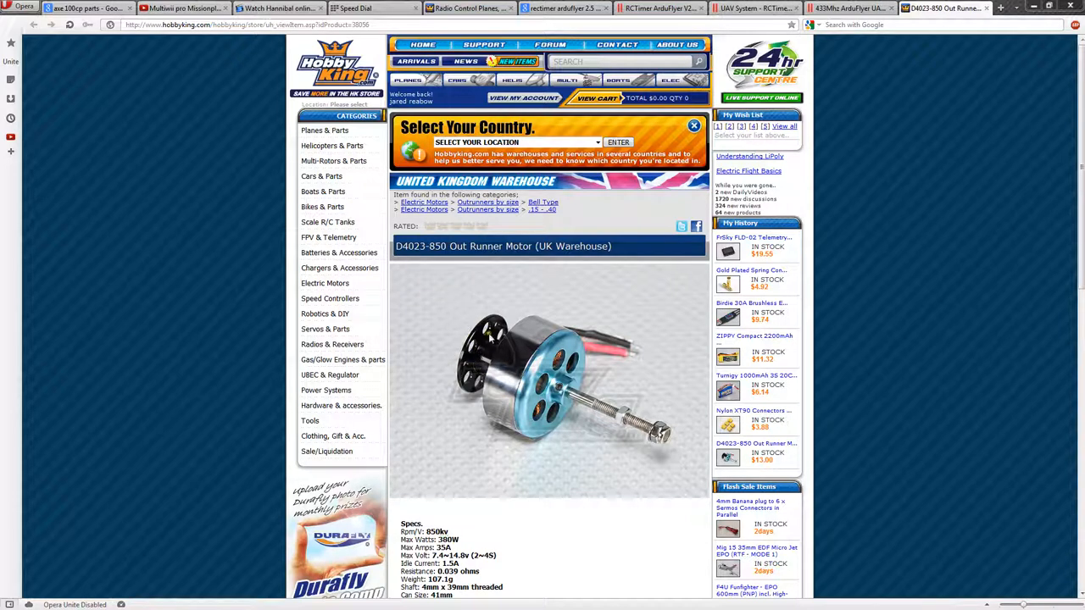
mouse_move(455, 380)
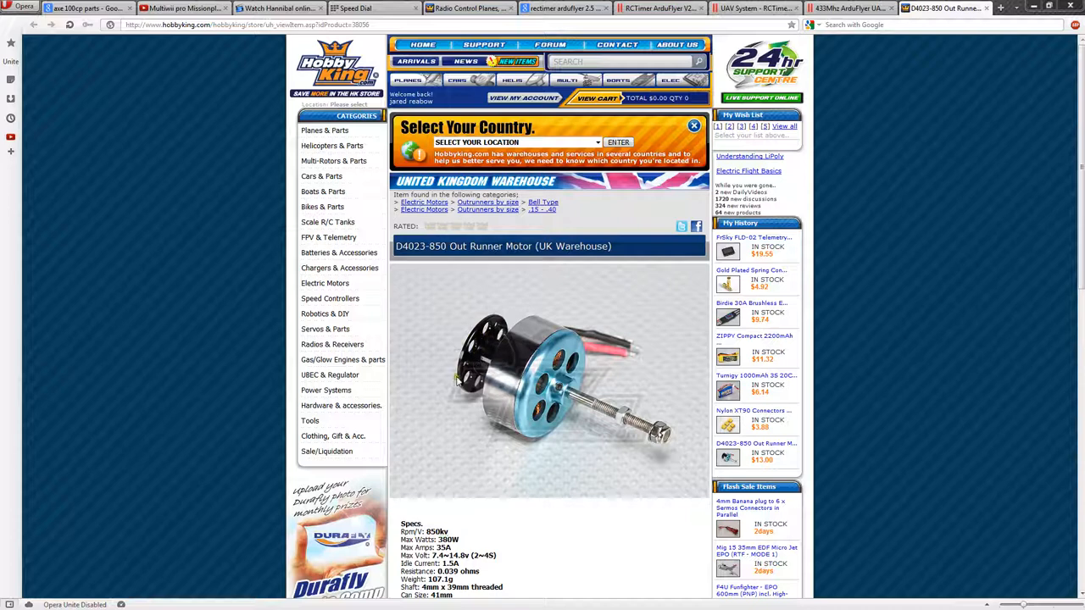
mouse_move(437, 370)
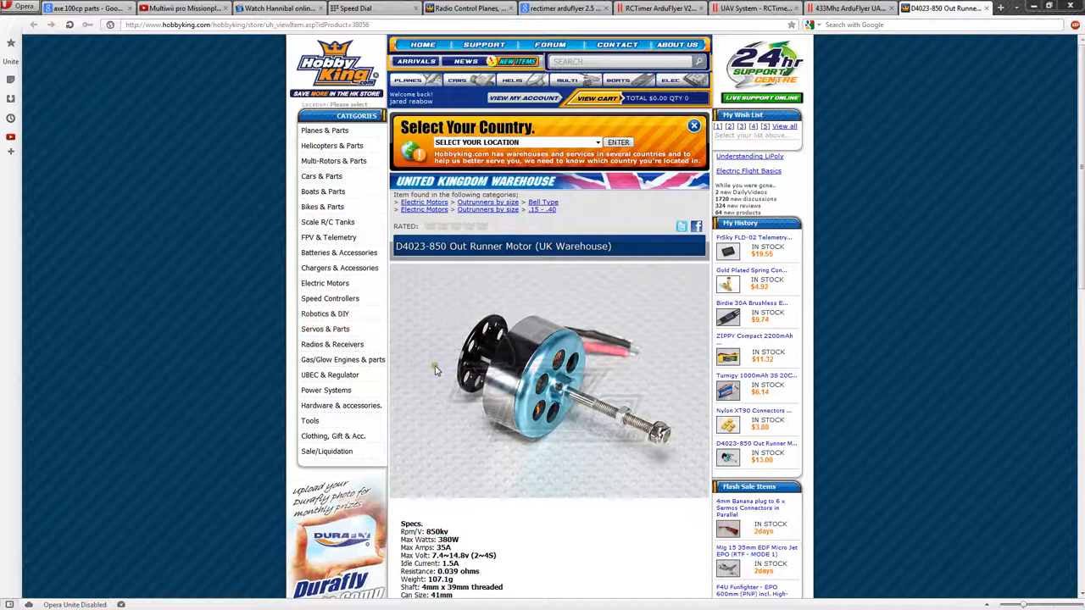
mouse_move(444, 329)
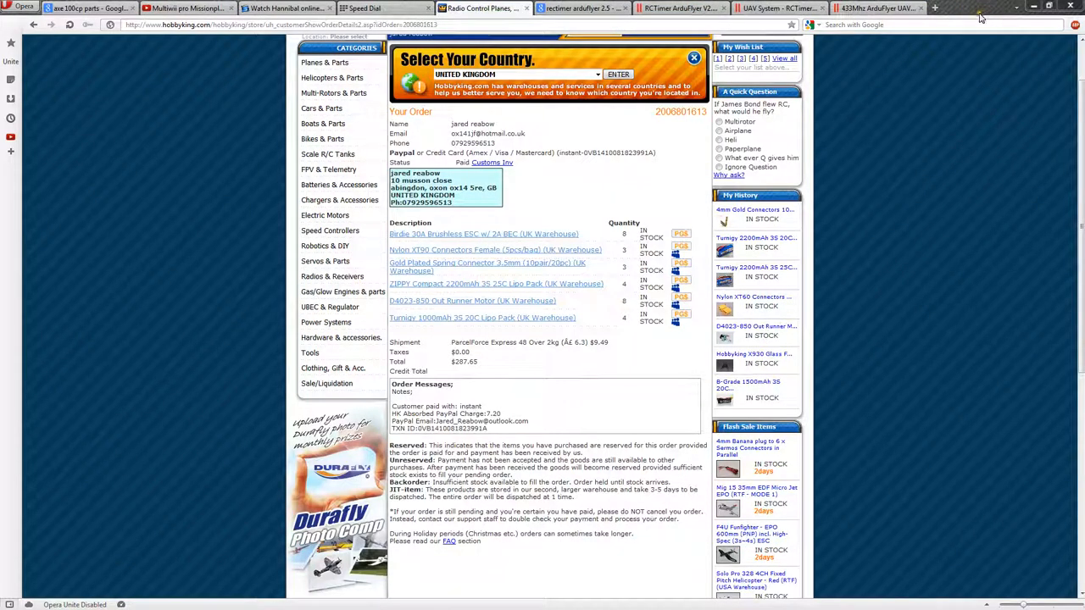
mouse_move(925, 122)
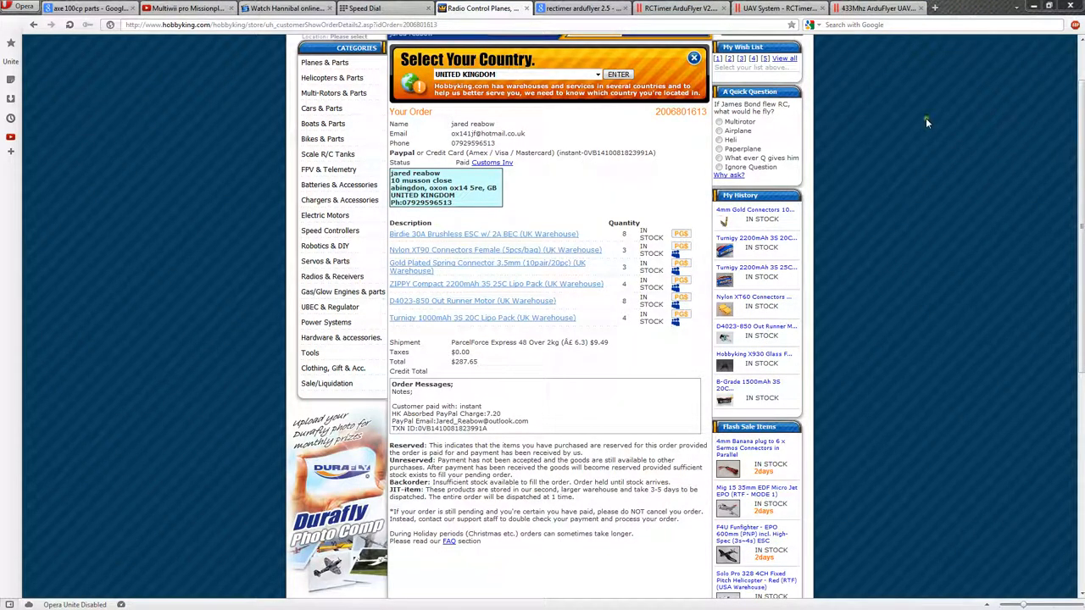
mouse_move(618, 377)
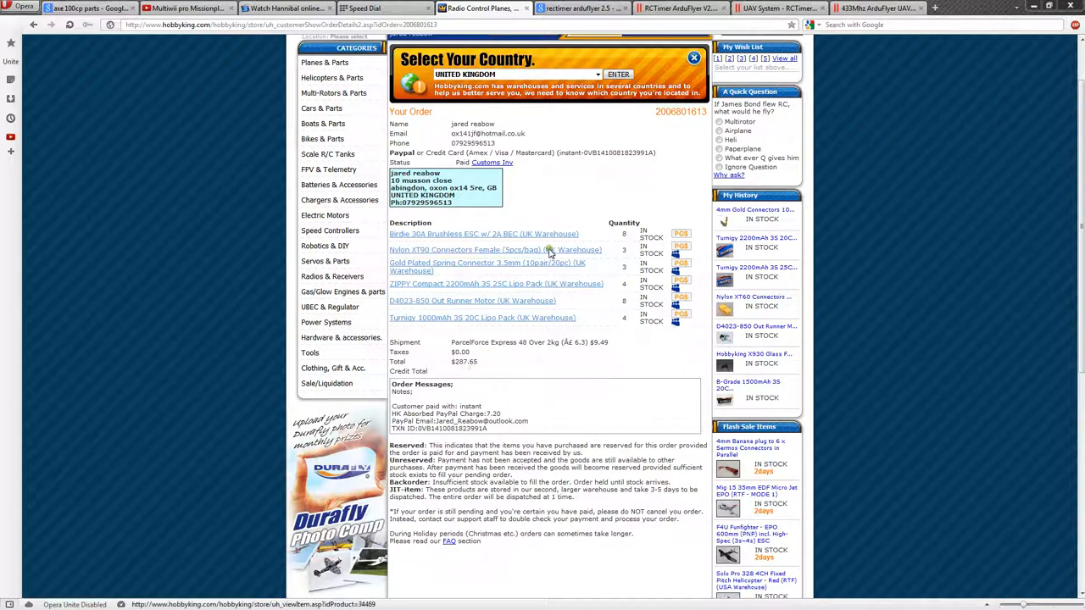
mouse_move(529, 325)
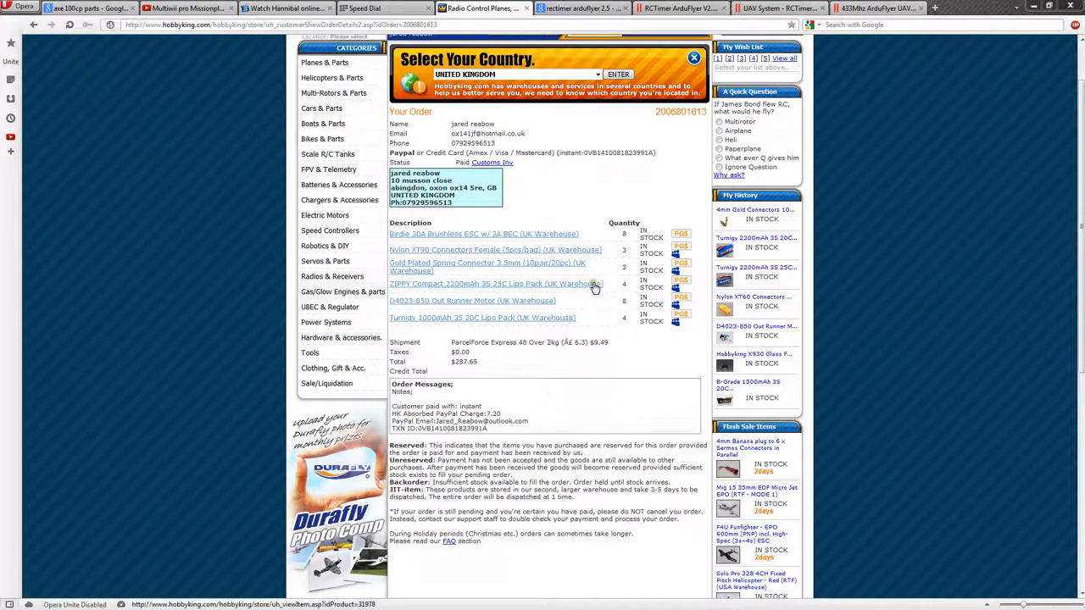
mouse_move(630, 329)
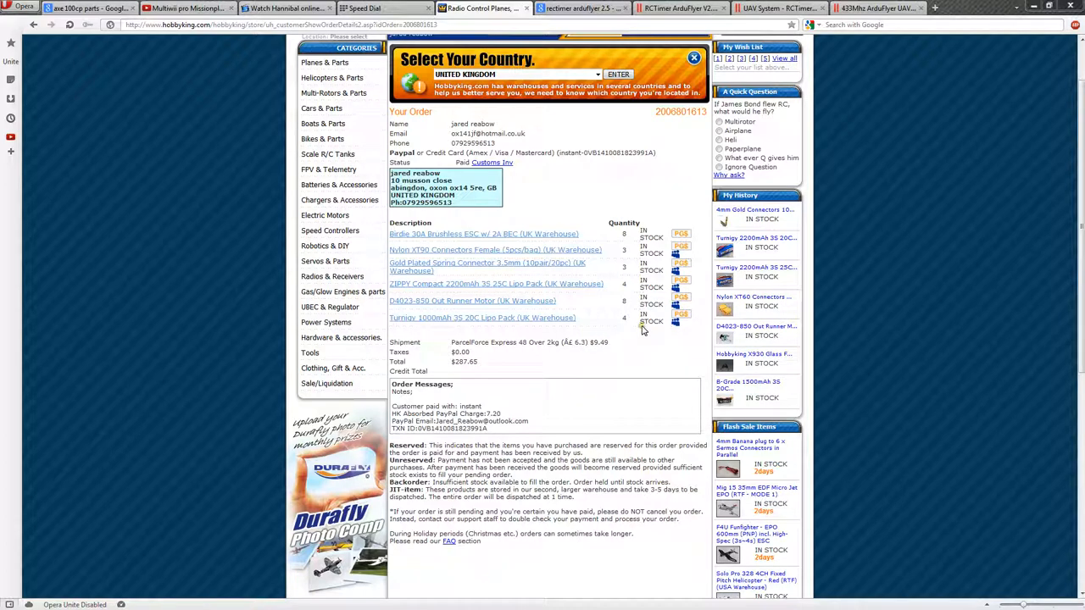
mouse_move(573, 271)
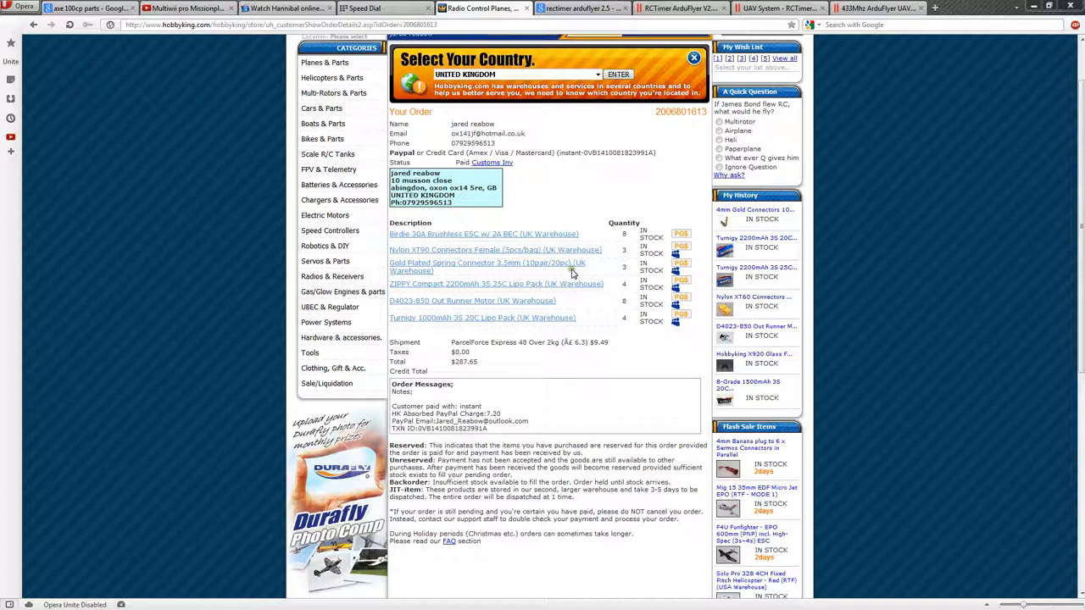
mouse_move(614, 244)
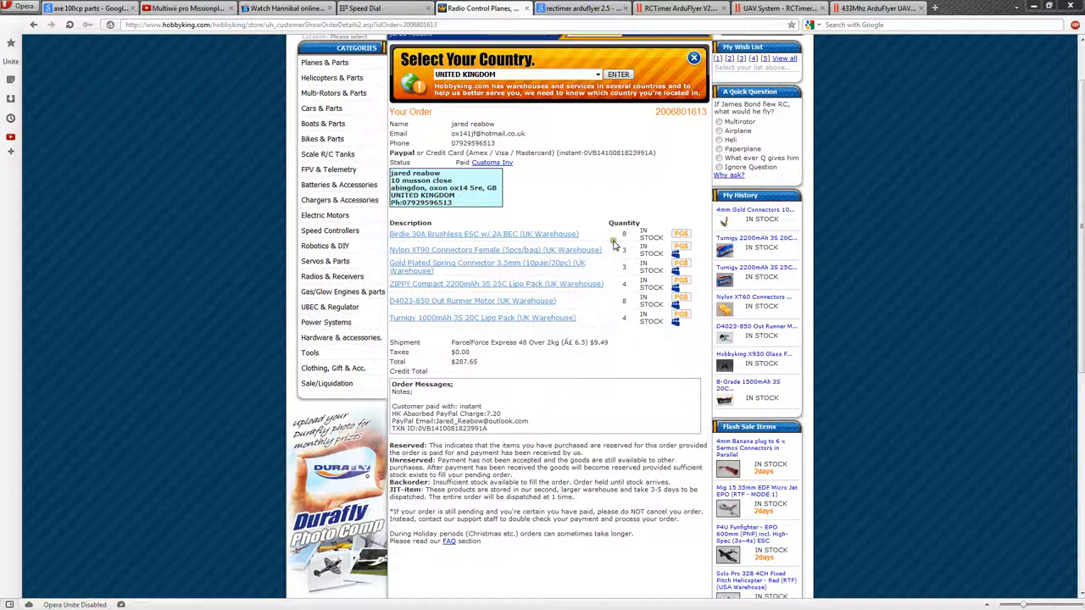
mouse_move(856, 18)
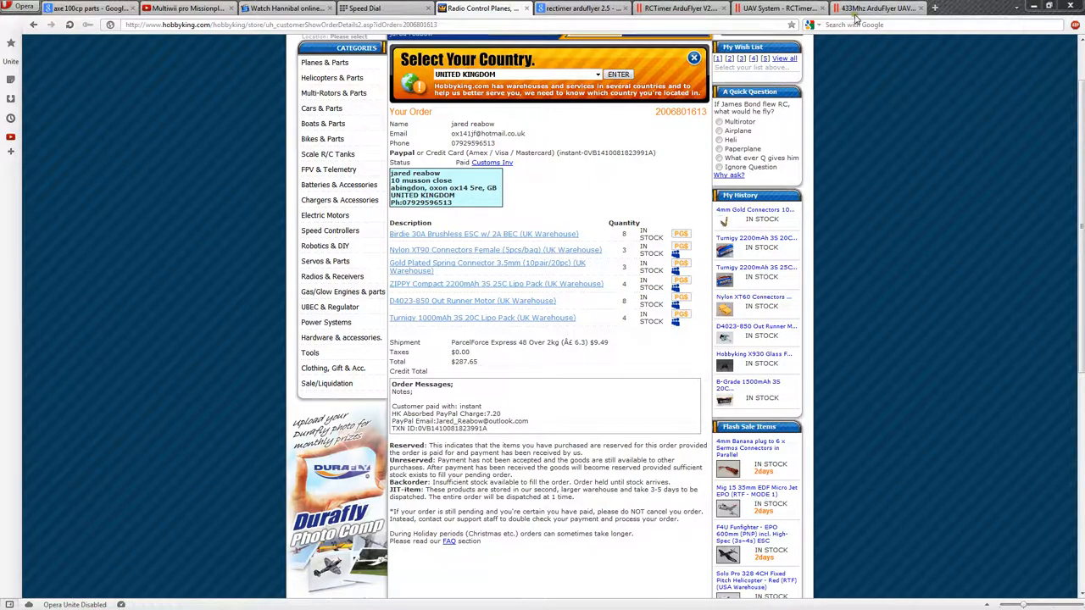
- Return to the 433Mhz ArduFlyer UAV page and open the Carbon Nylon CW CCW propeller category
click(878, 6)
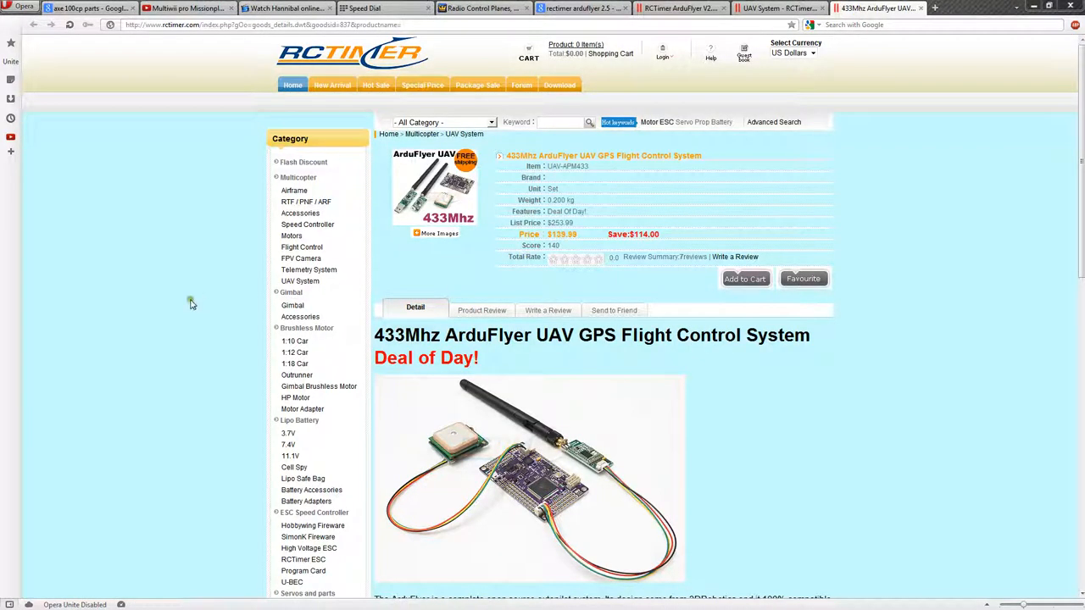
scroll(down, 3)
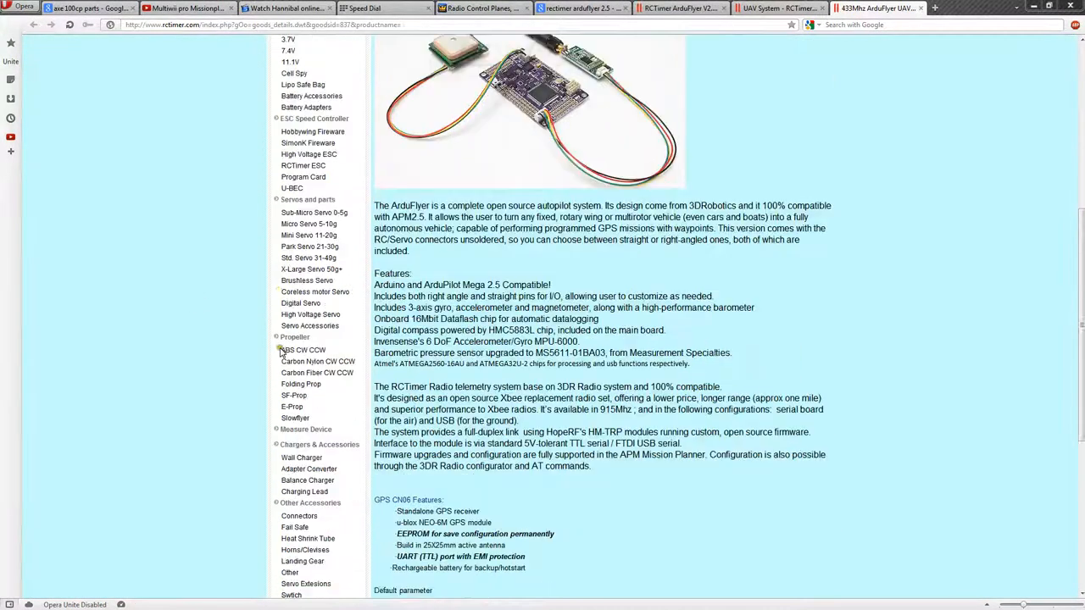
scroll(down, 3)
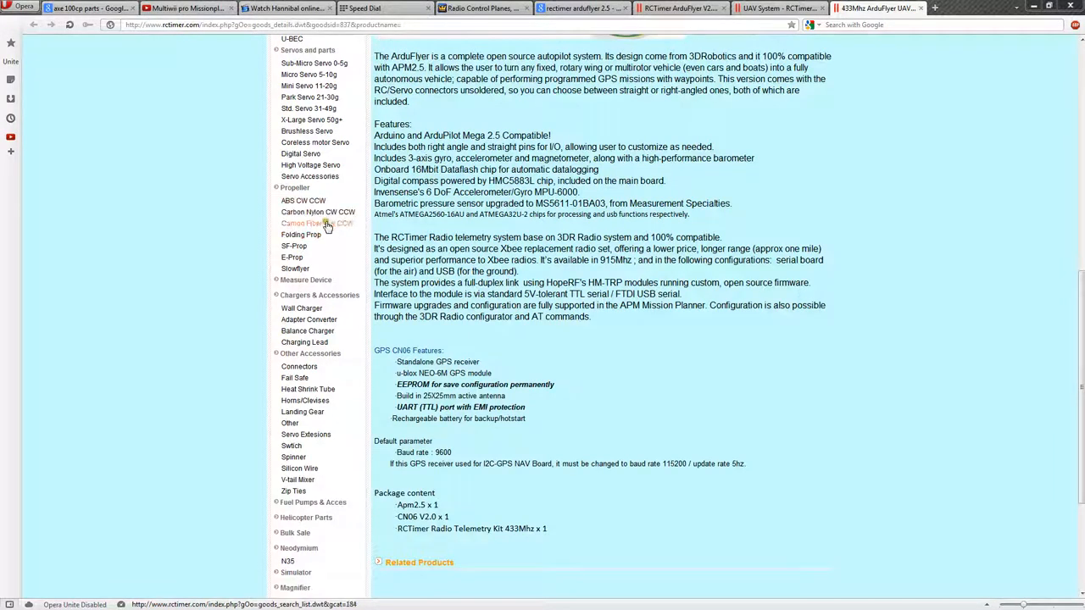
click(319, 223)
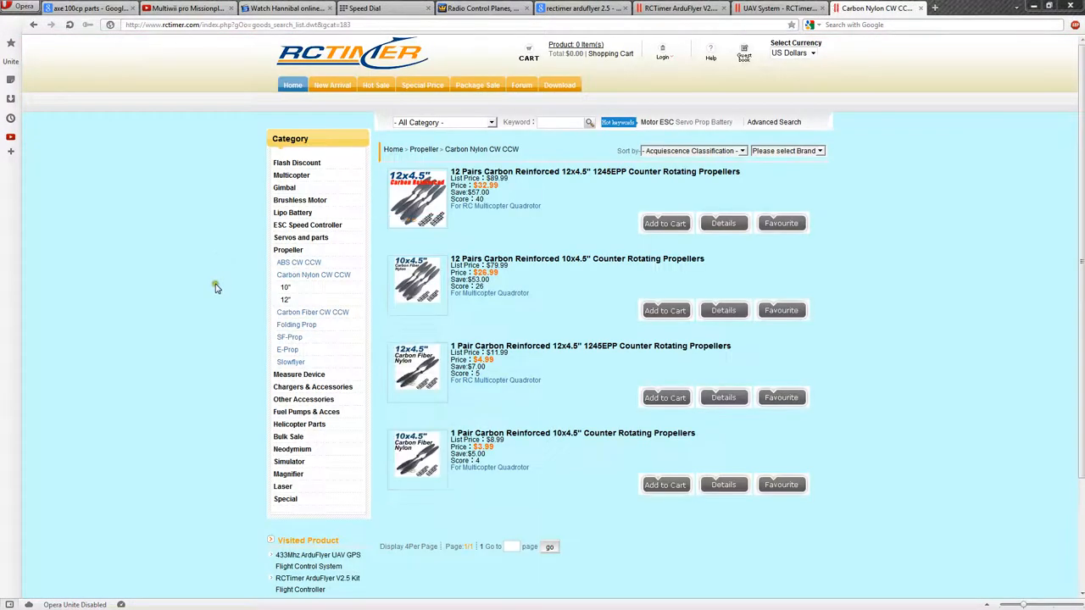
mouse_move(217, 280)
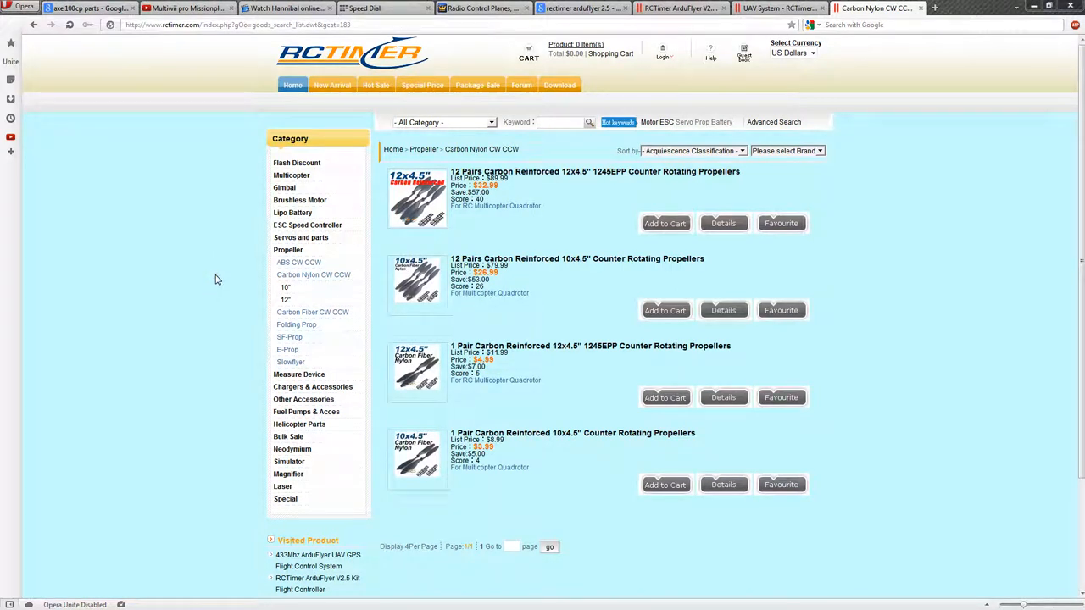
mouse_move(217, 278)
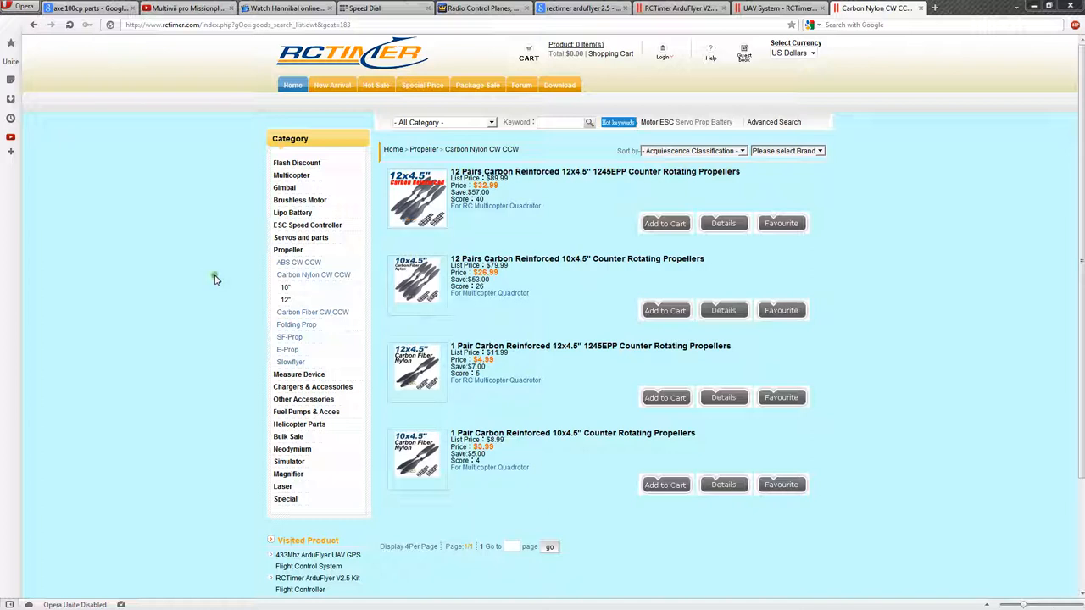
mouse_move(217, 281)
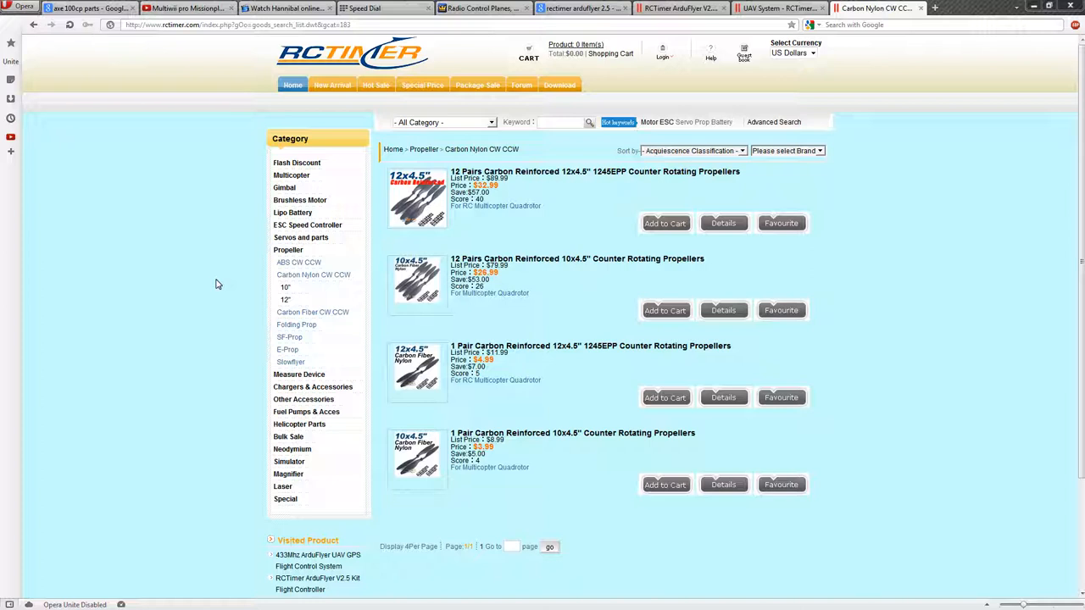
mouse_move(223, 285)
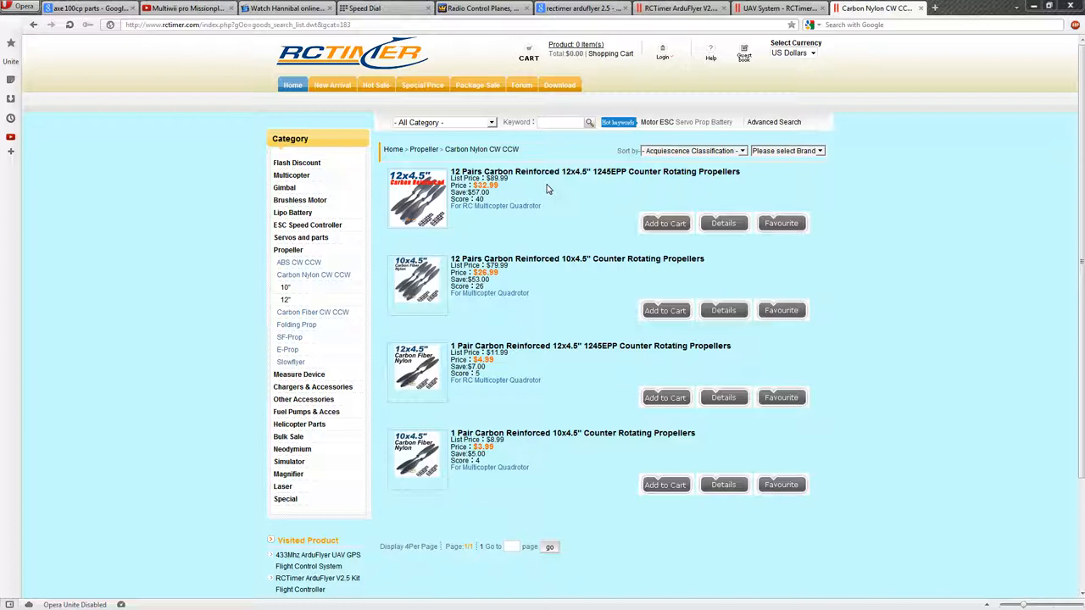
mouse_move(541, 190)
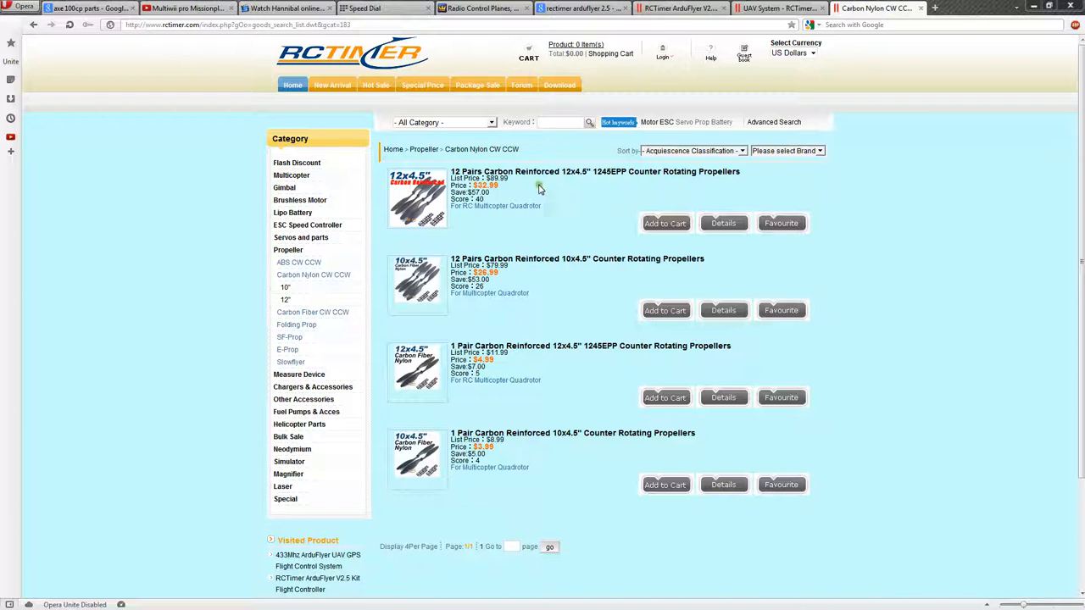
mouse_move(532, 192)
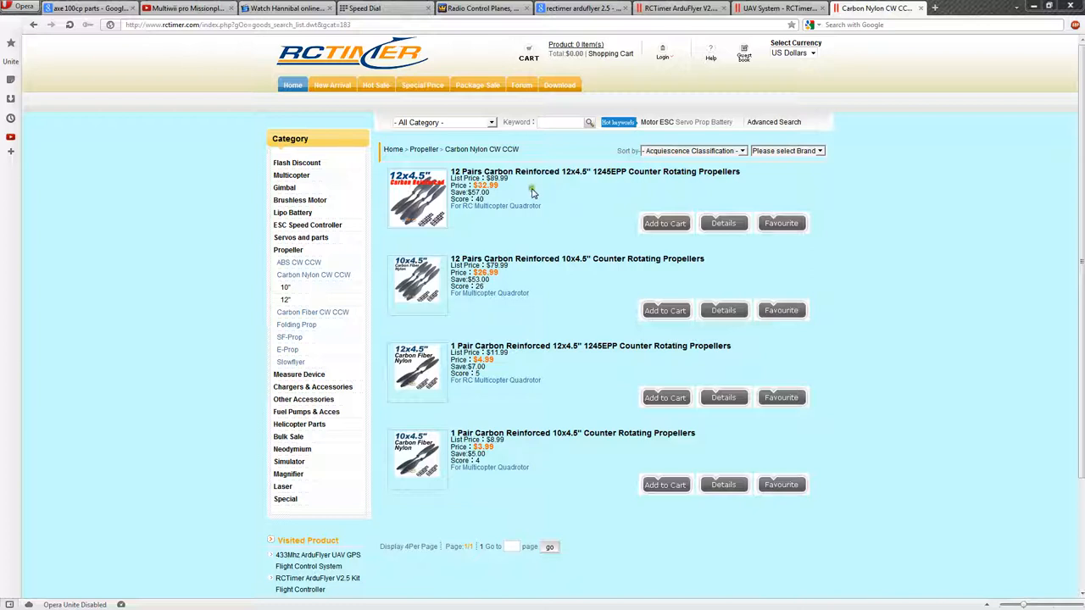
mouse_move(551, 169)
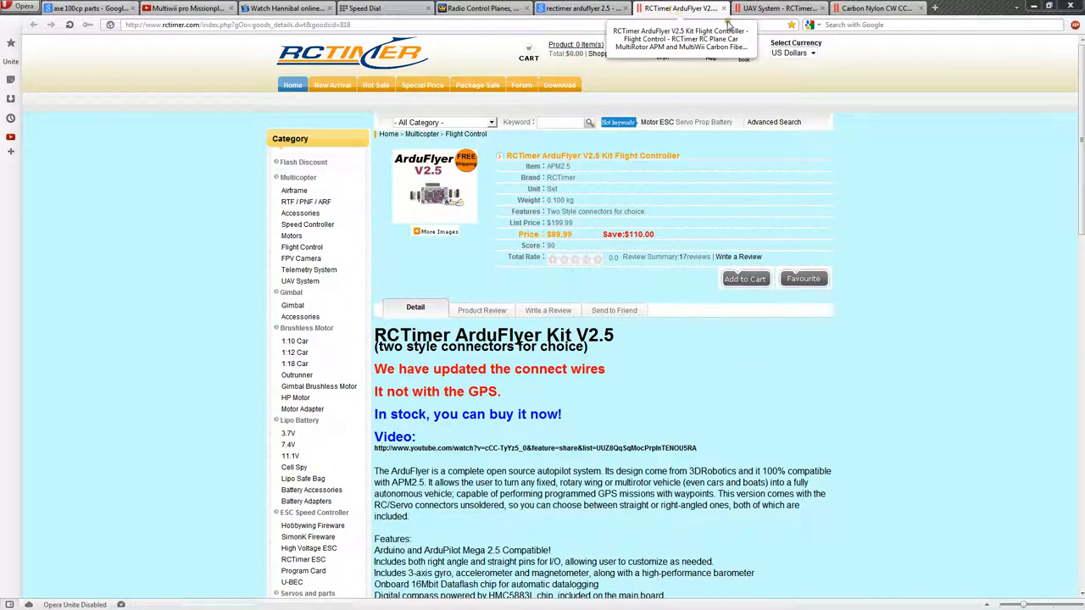
mouse_move(834, 54)
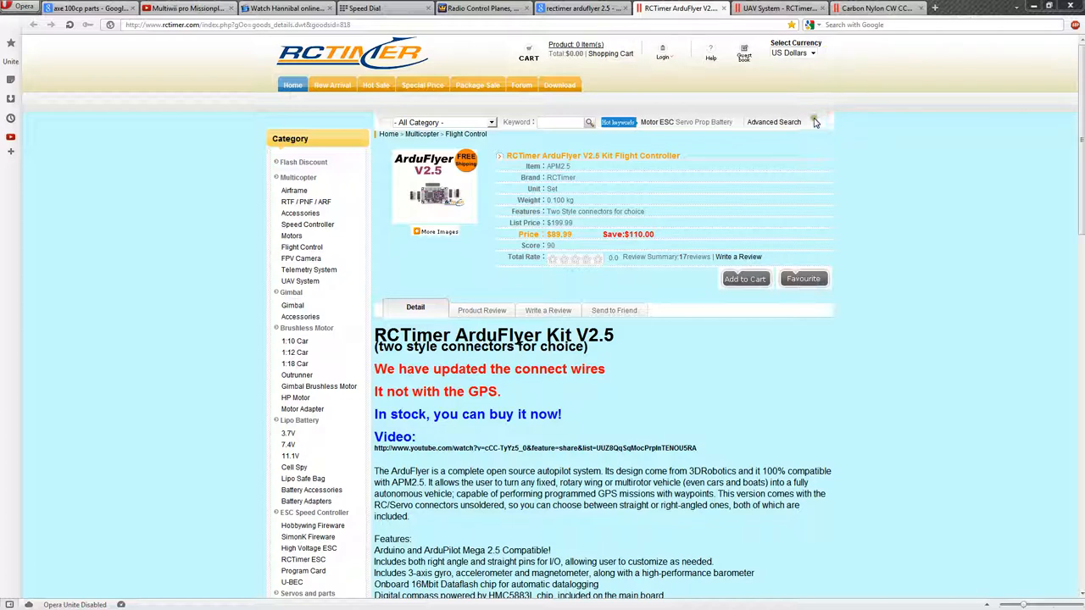
mouse_move(494, 188)
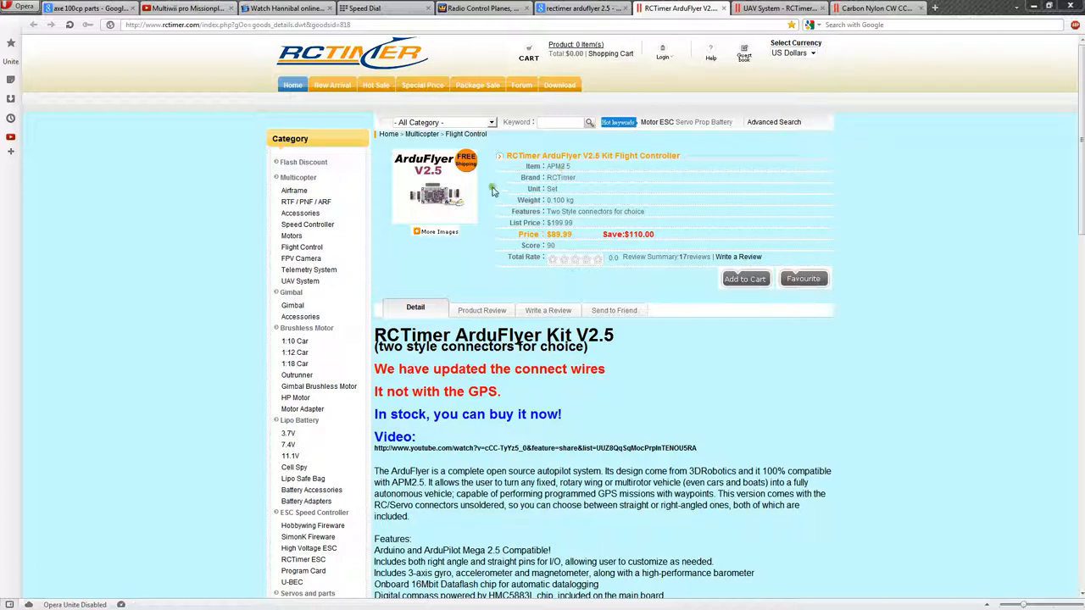
mouse_move(664, 223)
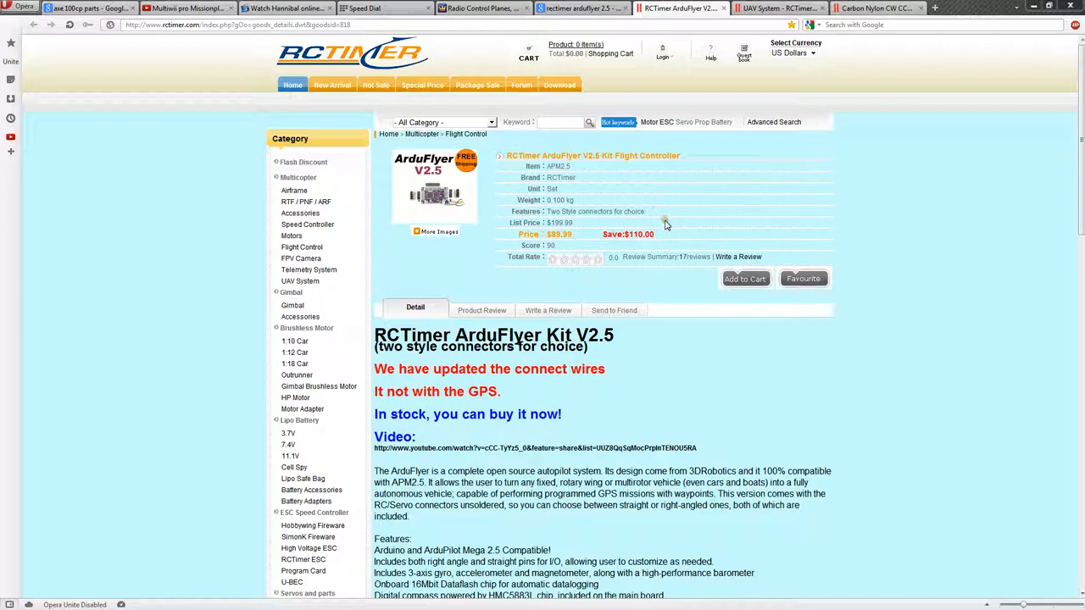
mouse_move(643, 224)
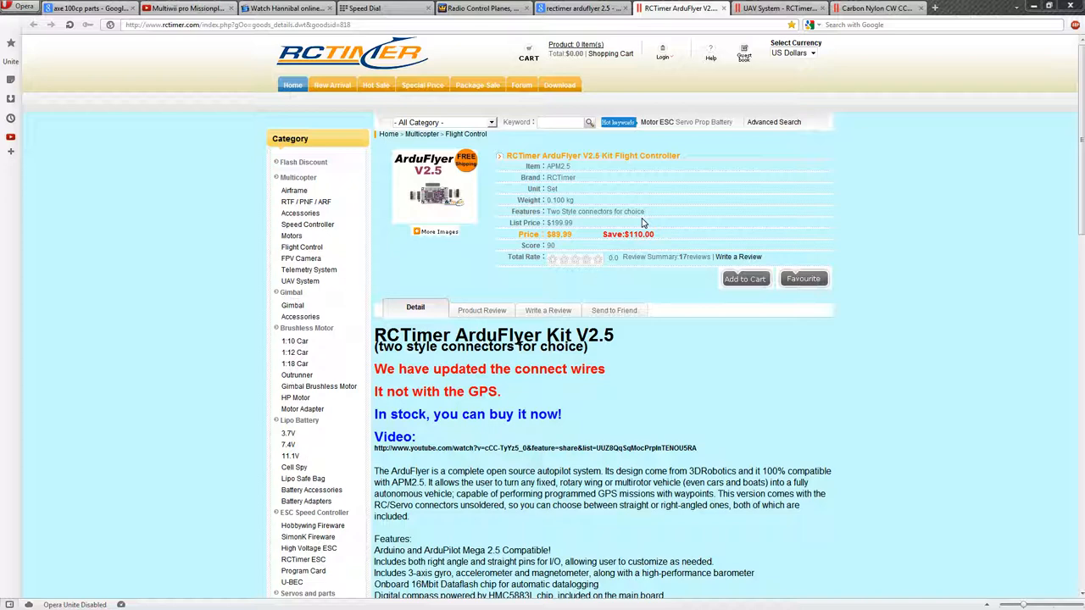
mouse_move(732, 69)
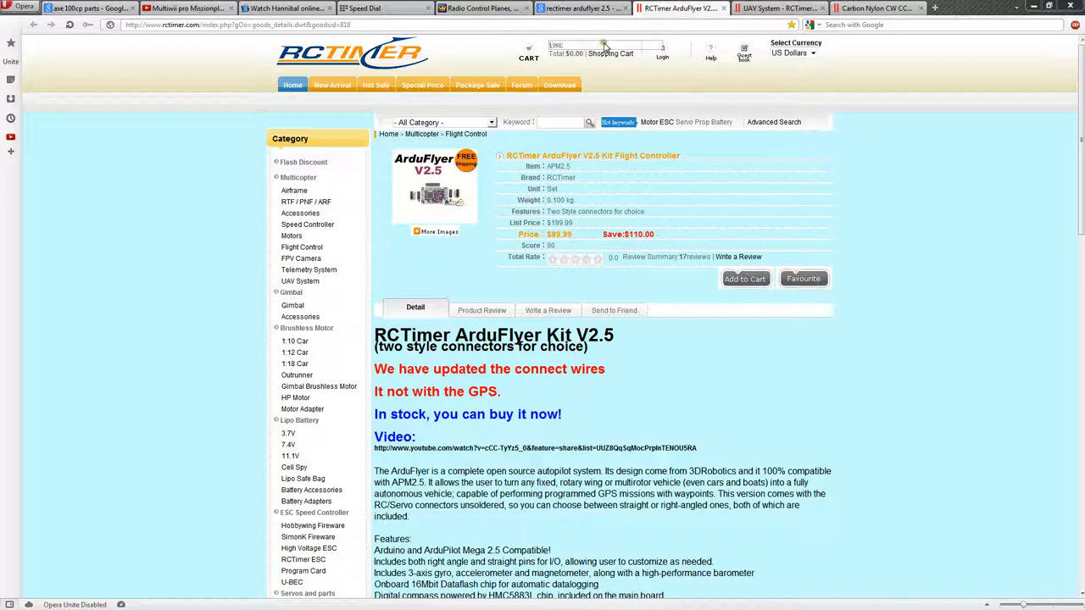
- Switch to the Carbon Nylon CW CCW propeller listing tab
click(607, 44)
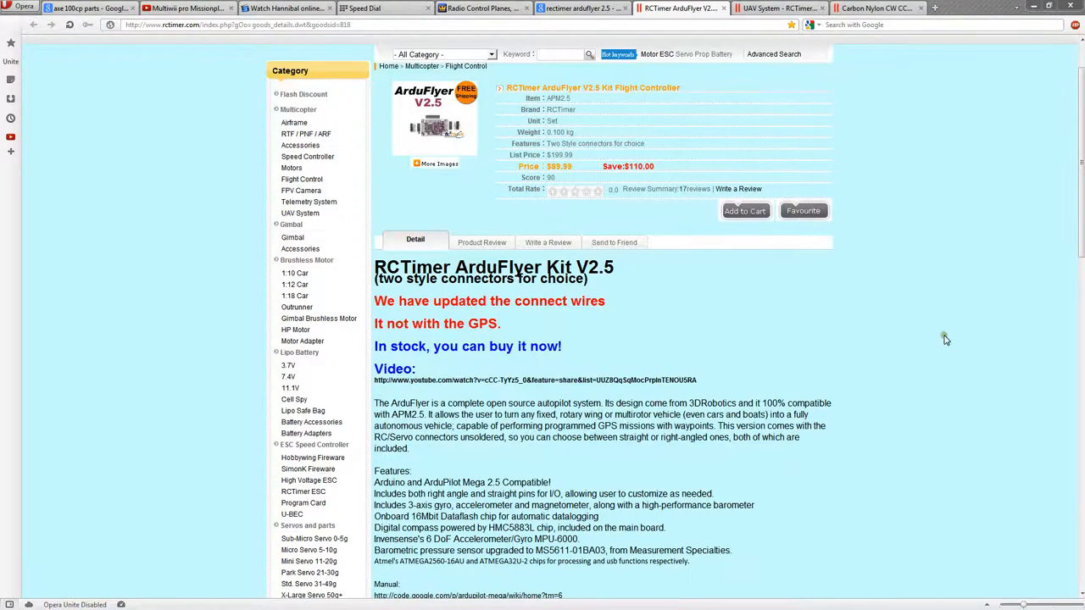
mouse_move(949, 342)
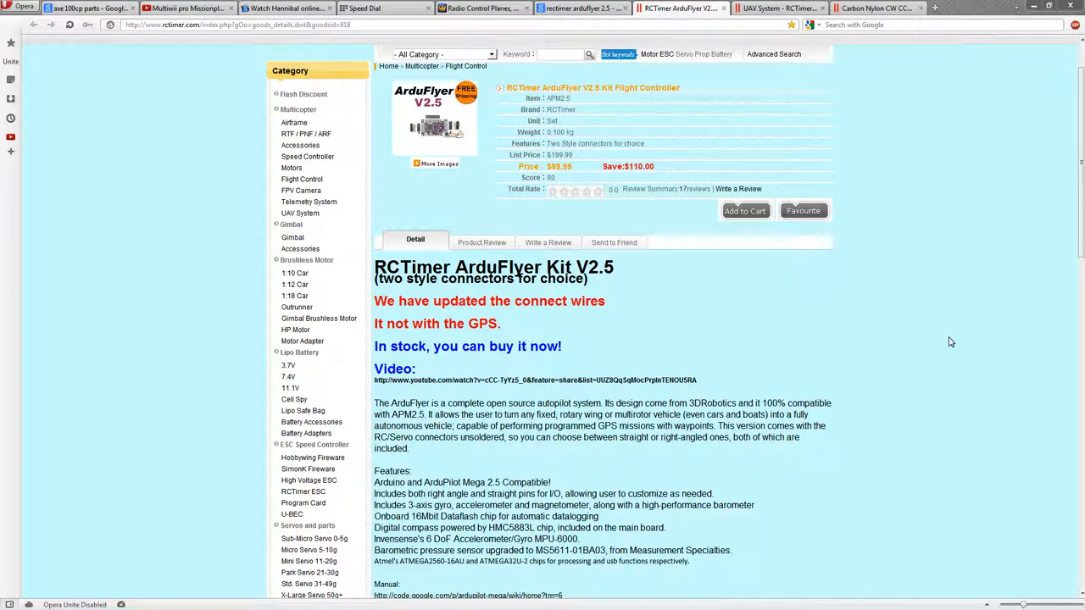
mouse_move(687, 351)
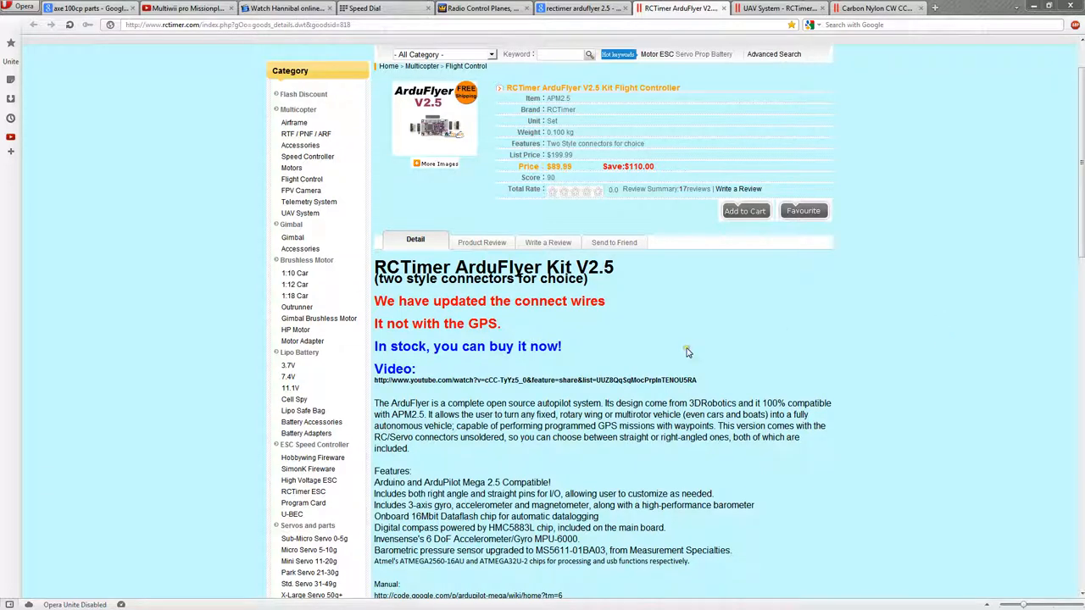
mouse_move(620, 285)
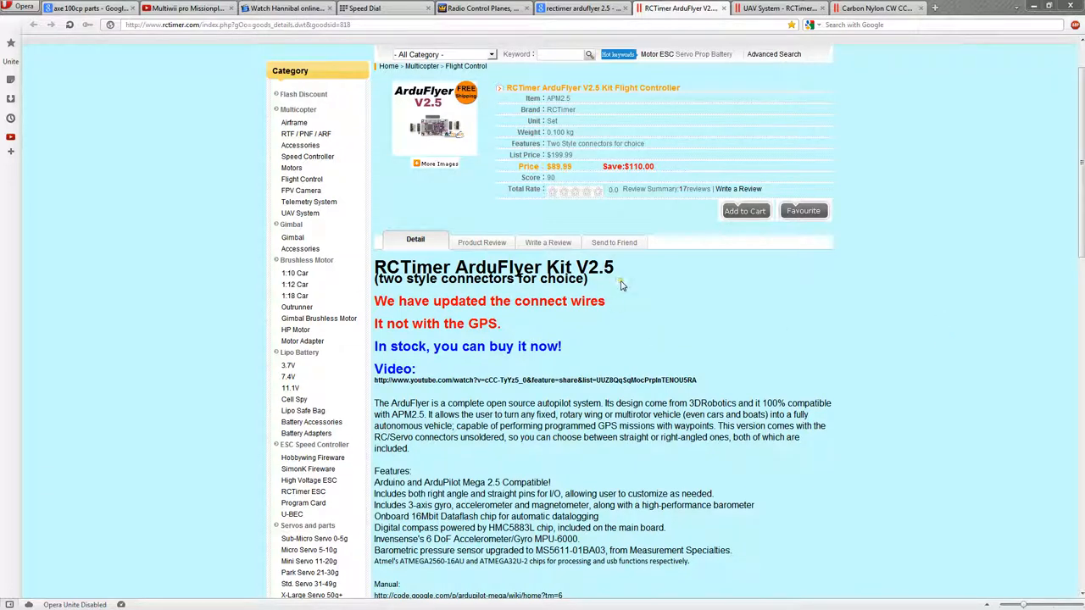
mouse_move(626, 286)
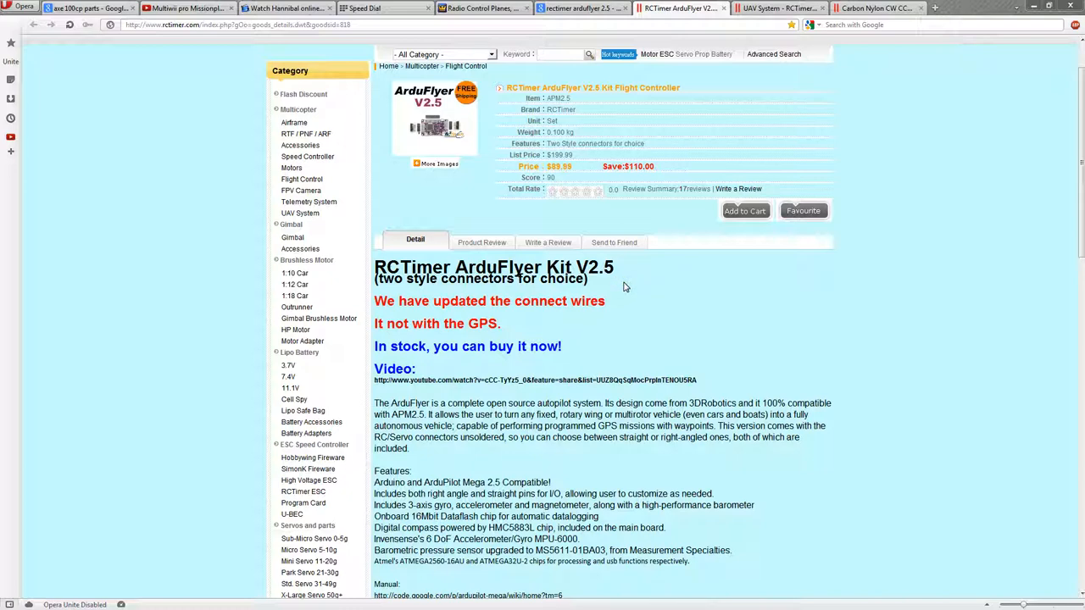
mouse_move(630, 296)
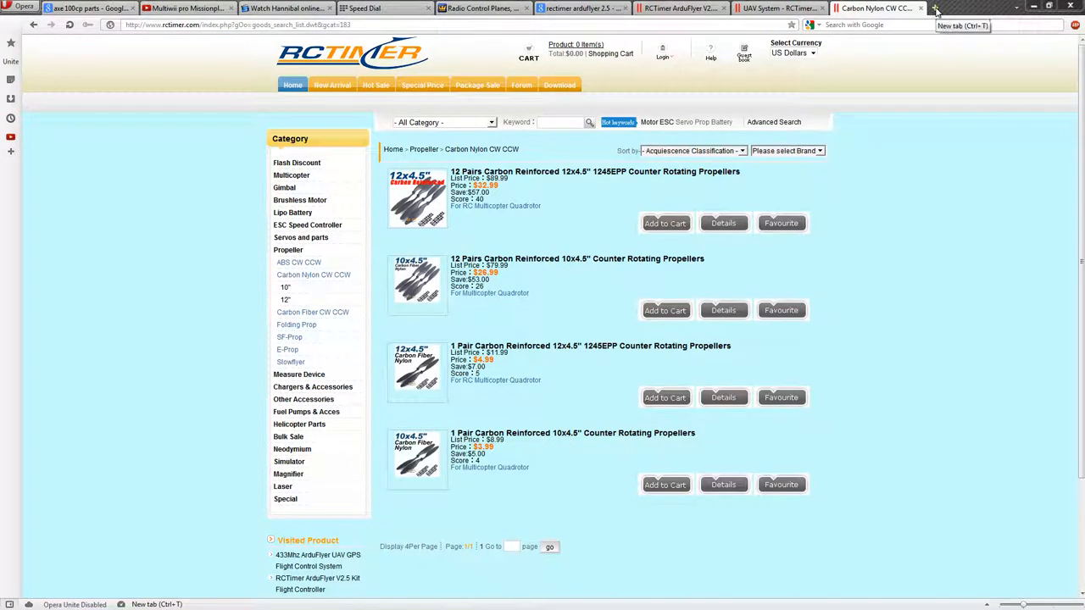
click(936, 7)
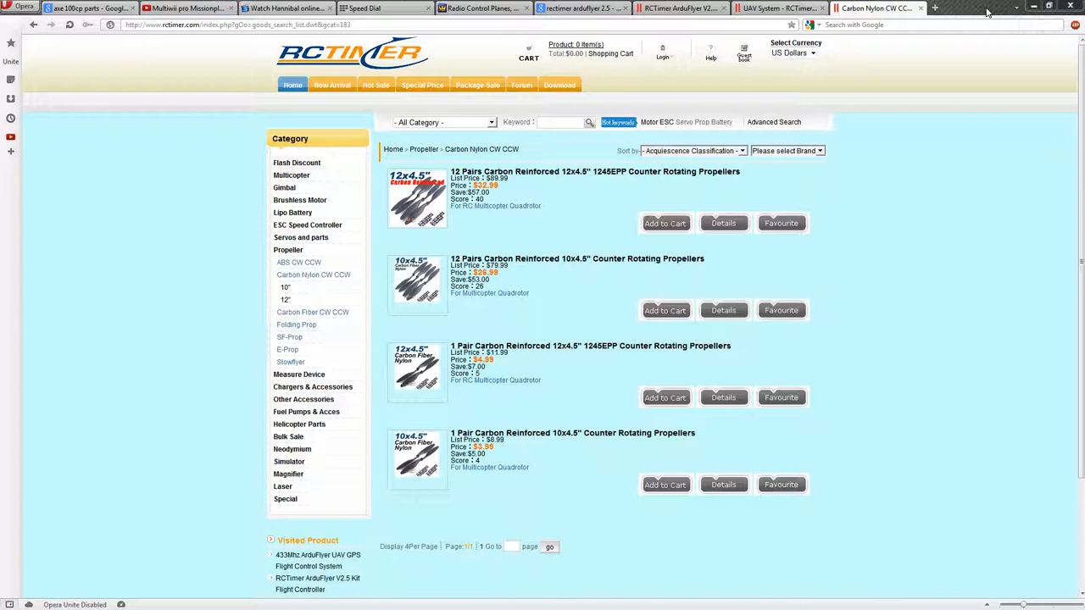
mouse_move(934, 8)
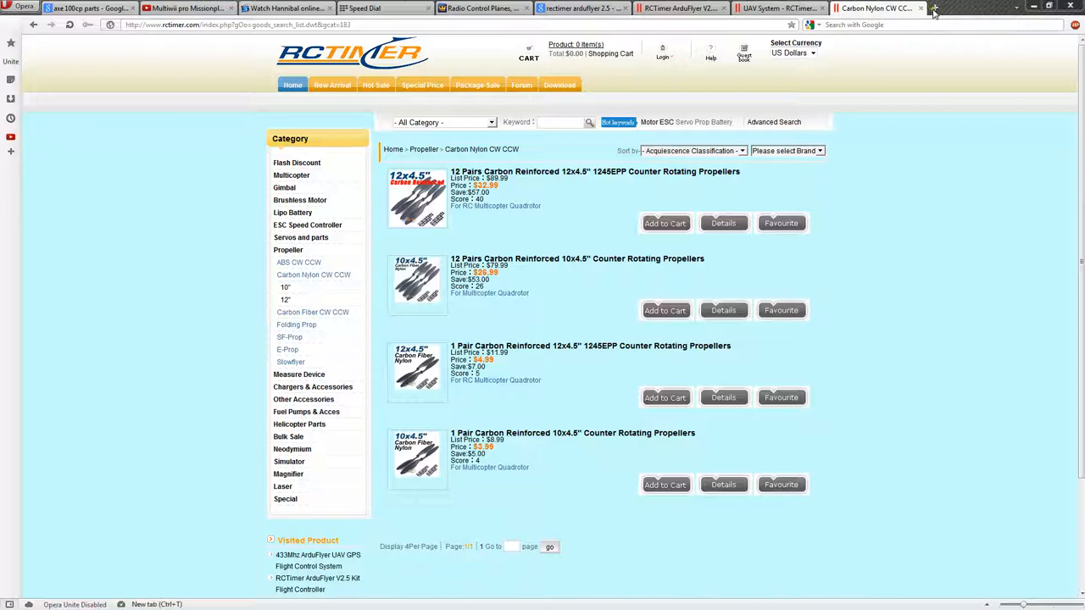
mouse_move(924, 149)
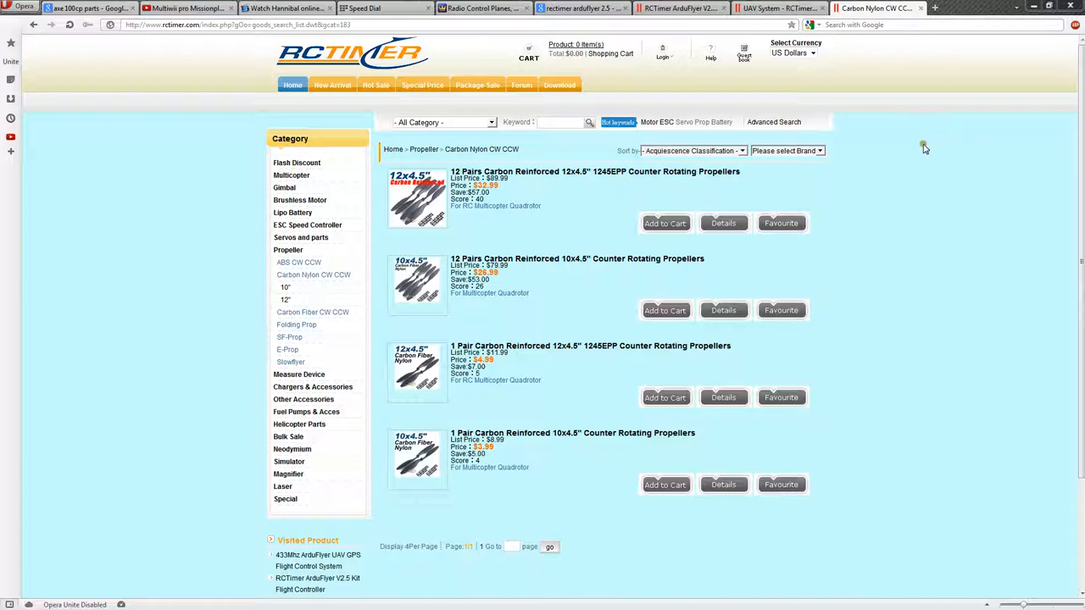